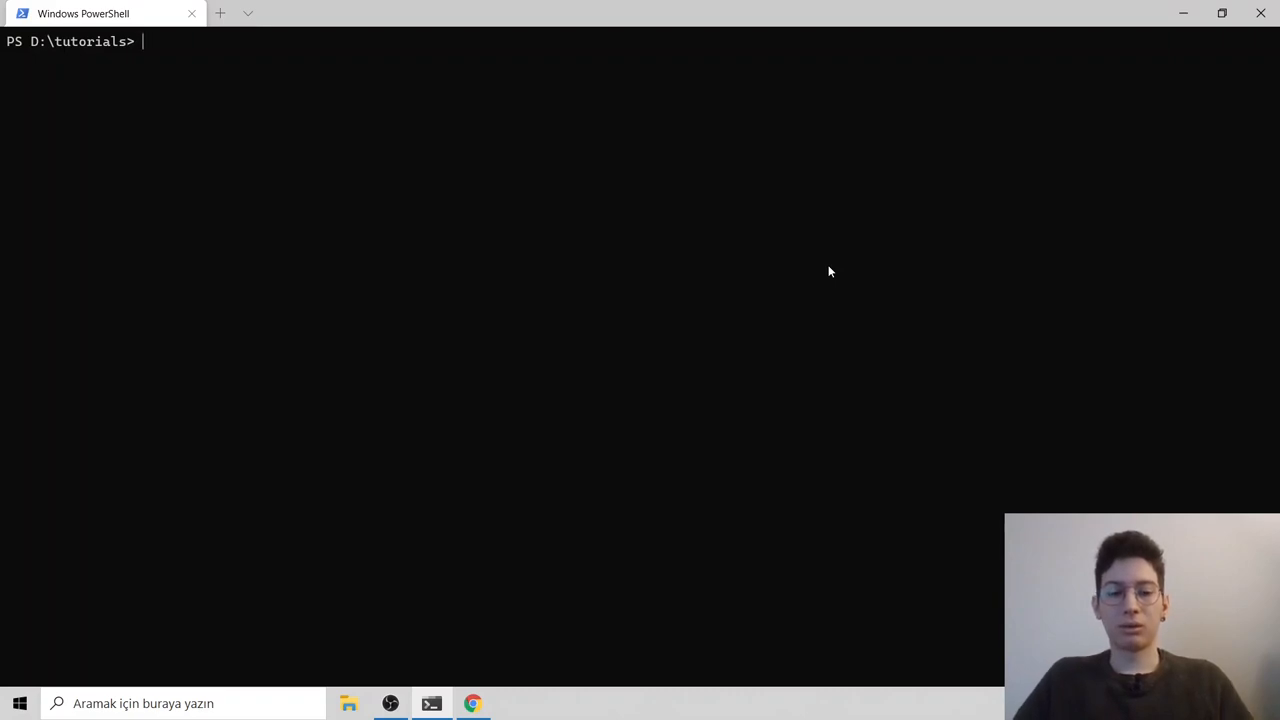
Step: Confirm Node v12.16.3 by running node -v in PowerShell
type("node")
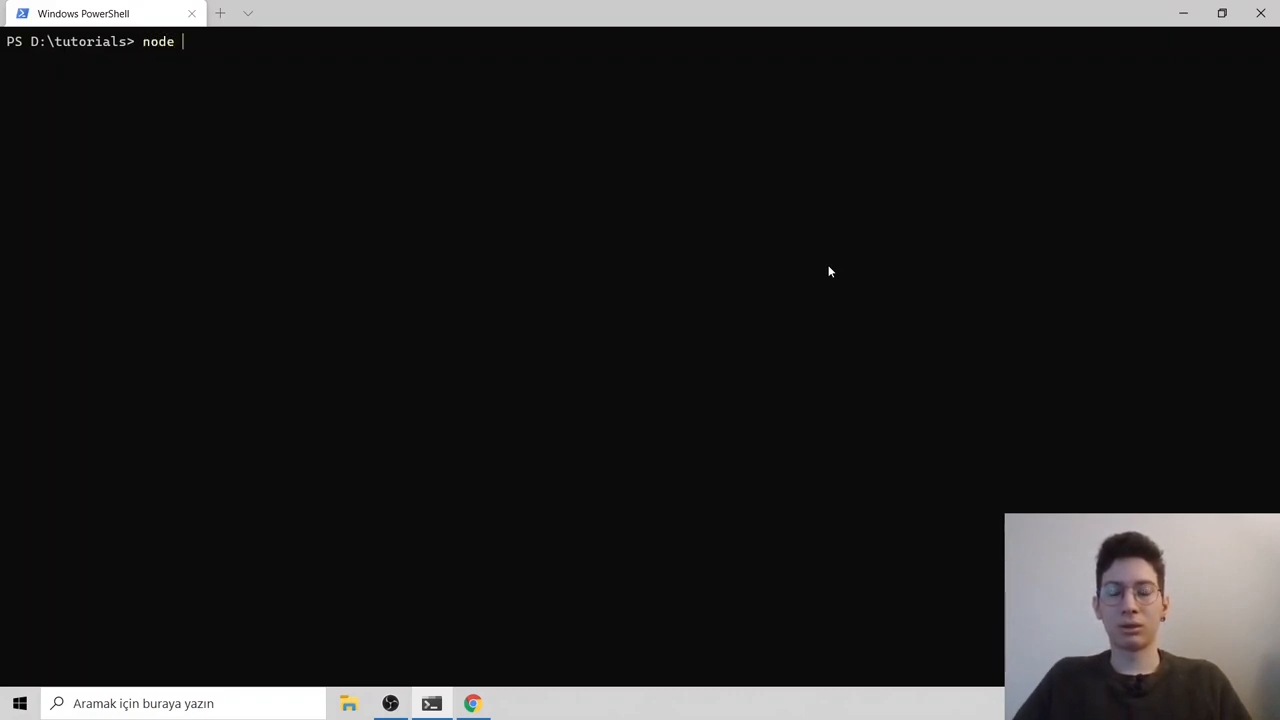
type("-v")
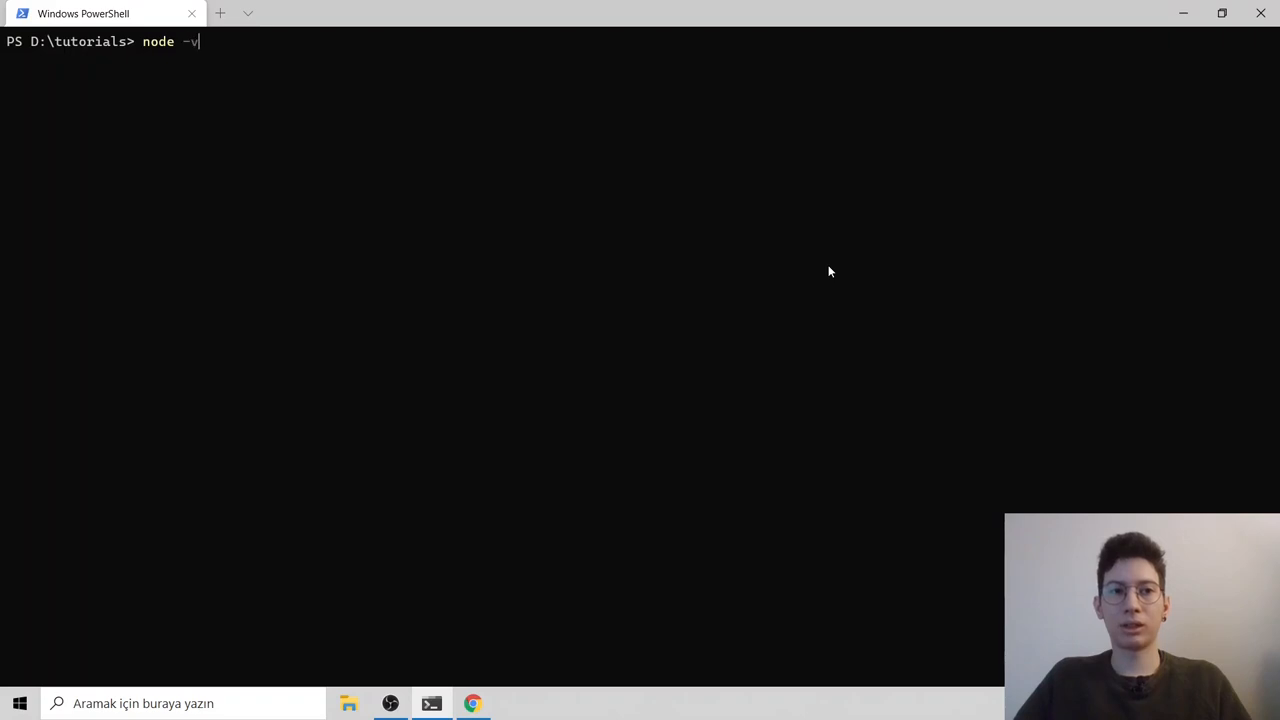
key("Return")
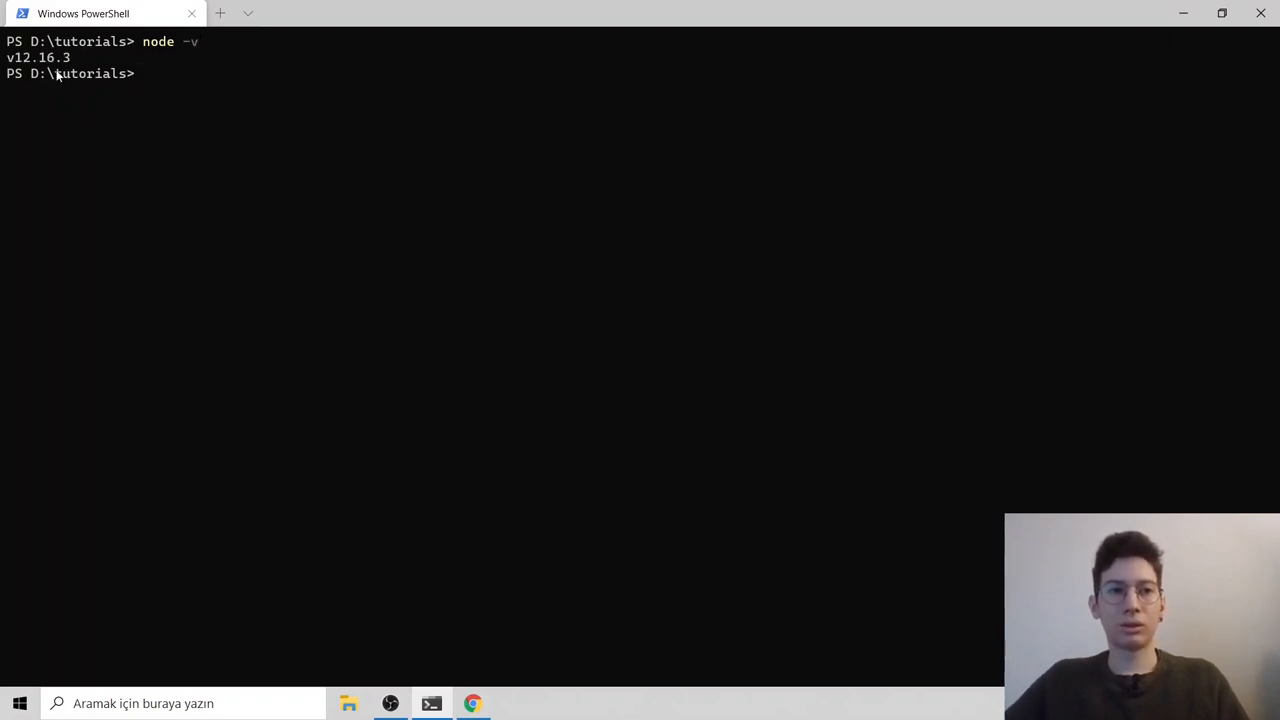
mouse_move(290, 122)
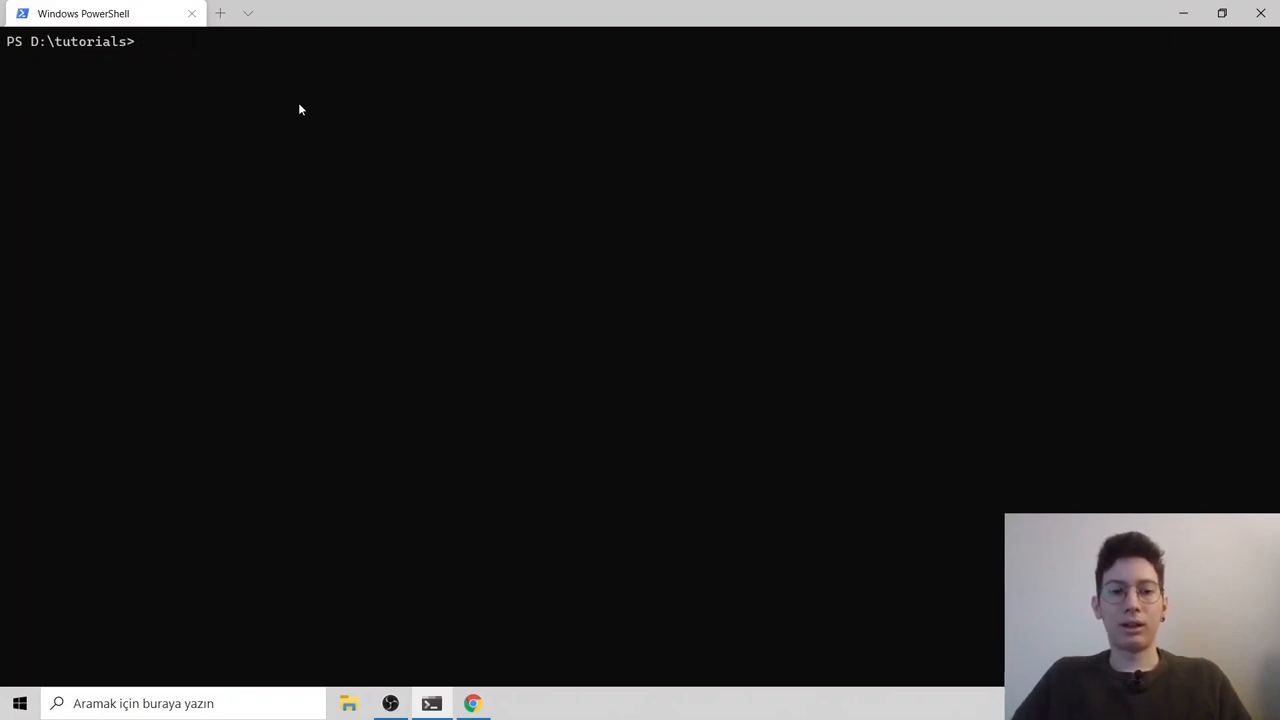
Step: Start npm i -g yo generator-code, then cancel it with Ctrl+C
type("npm i")
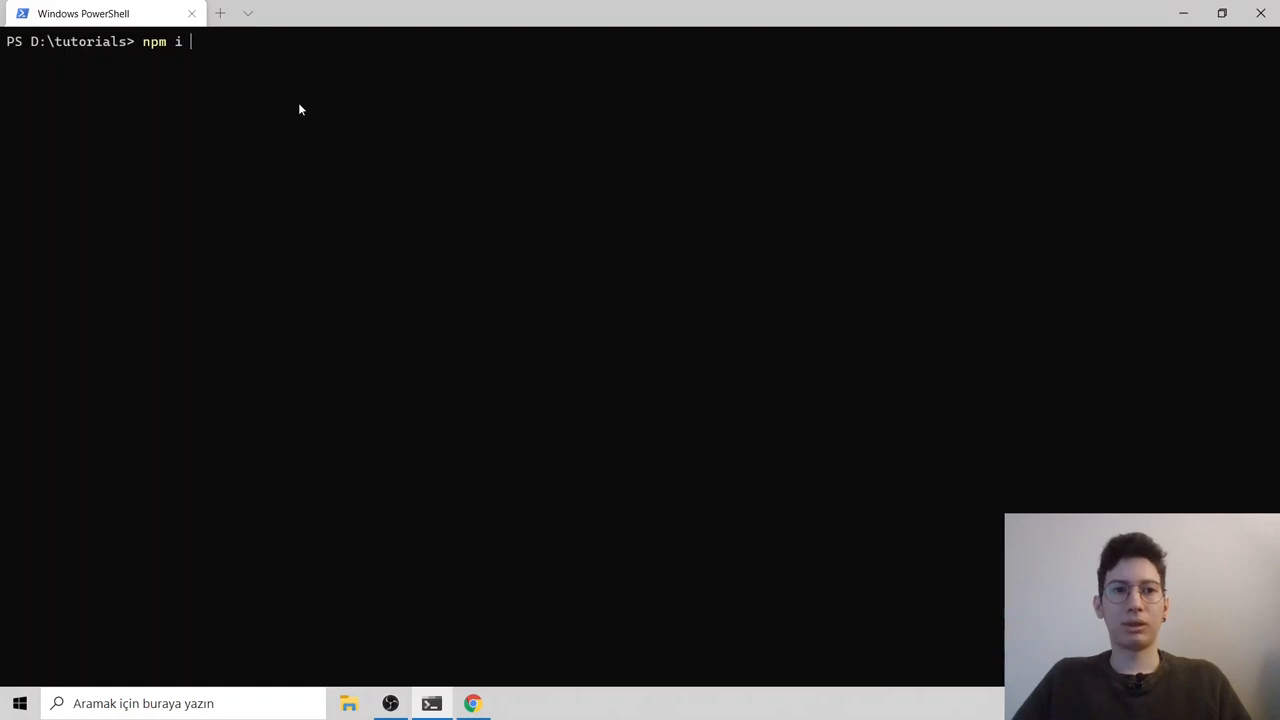
type("-g")
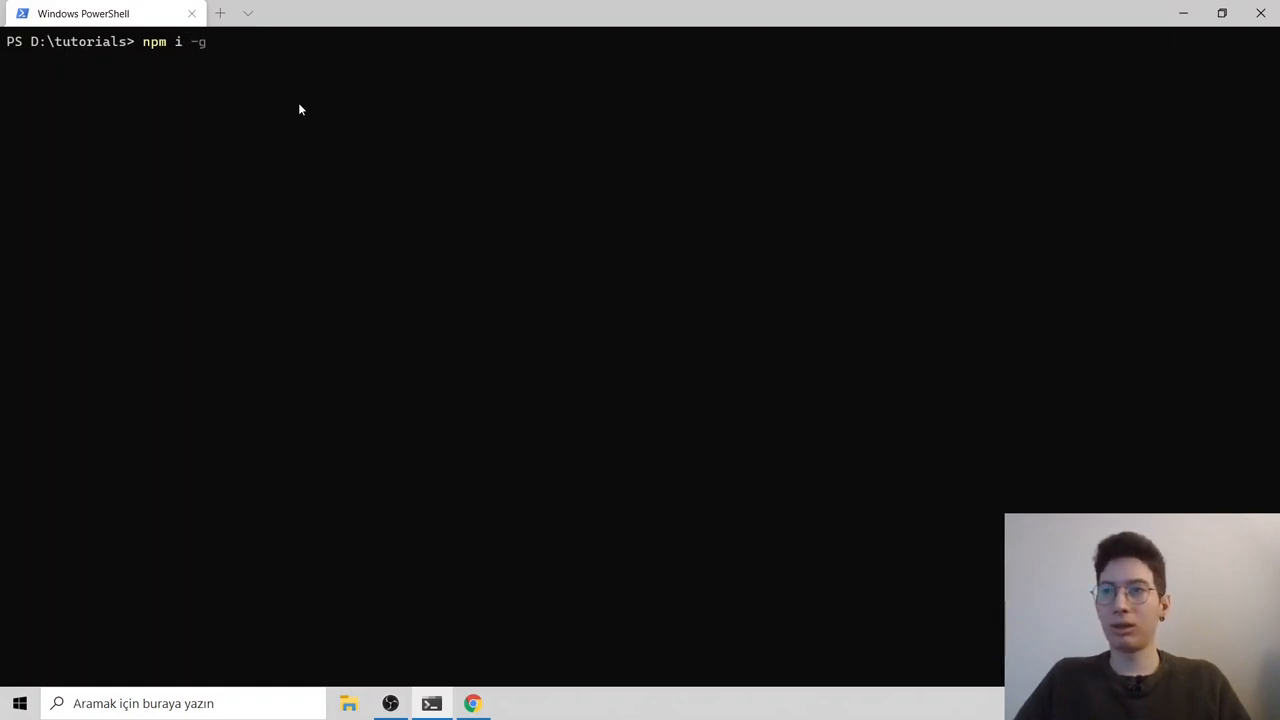
type("yo gene")
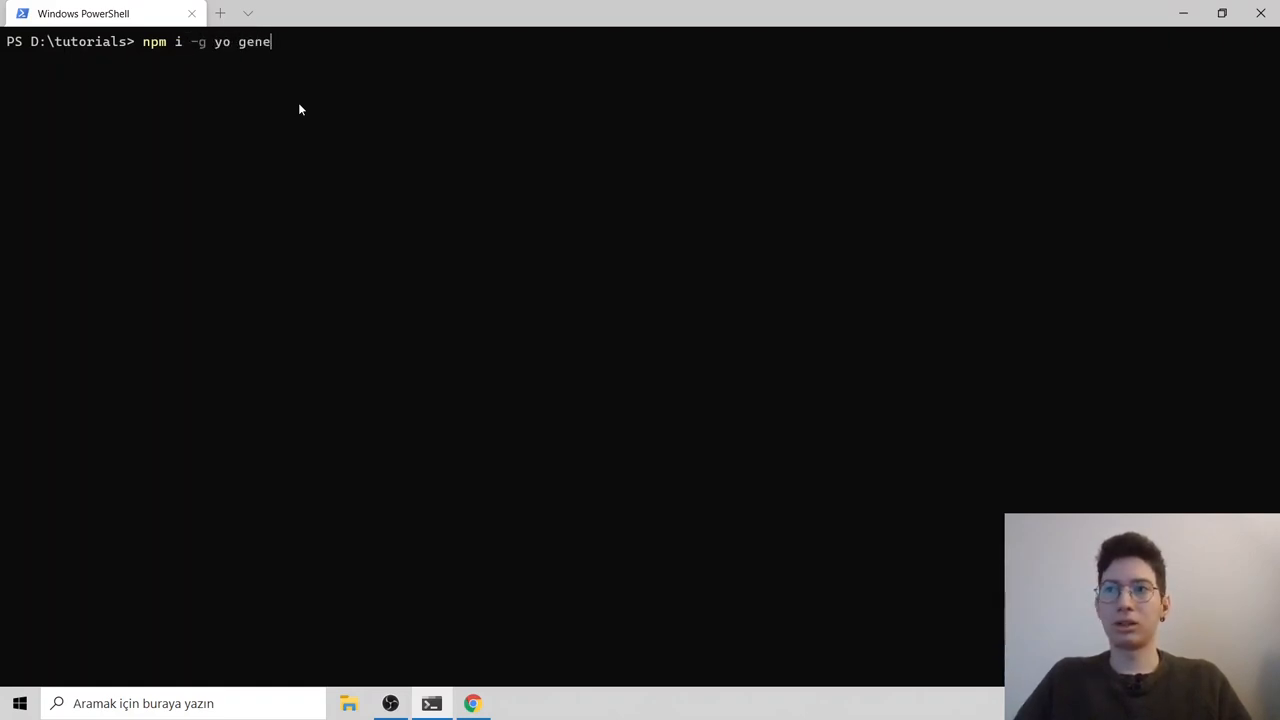
type("rator-code")
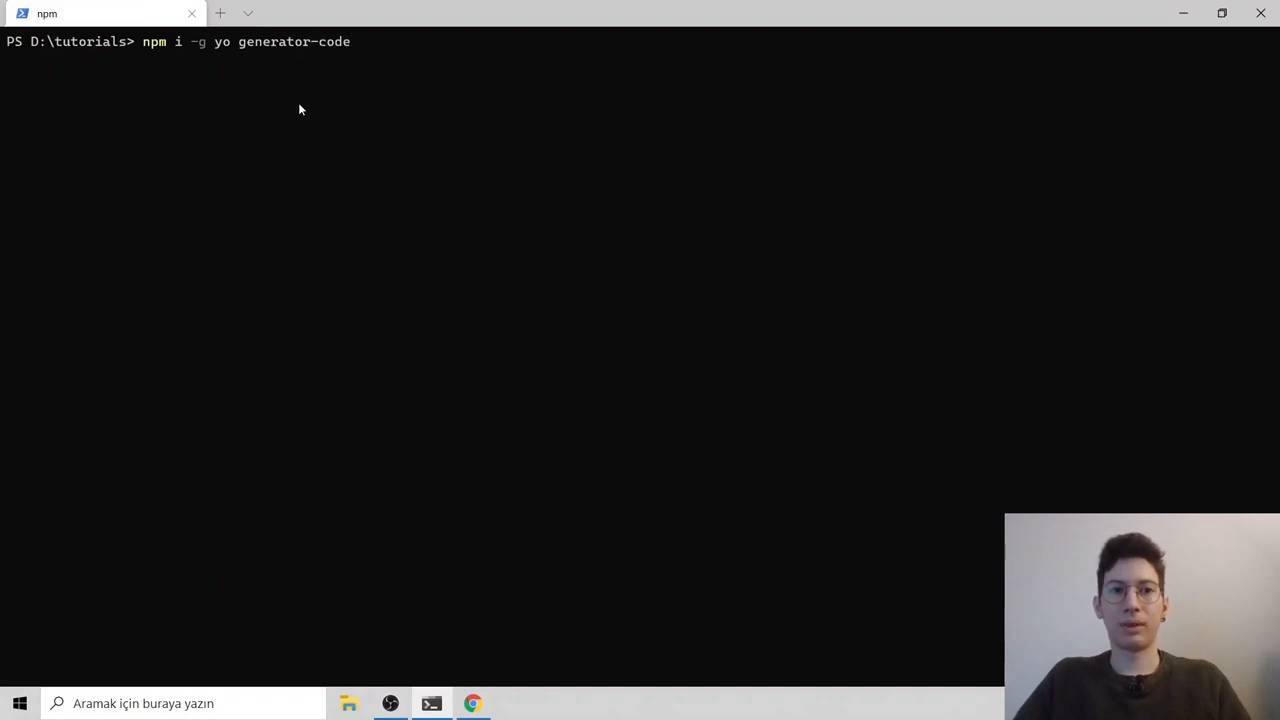
key("Return")
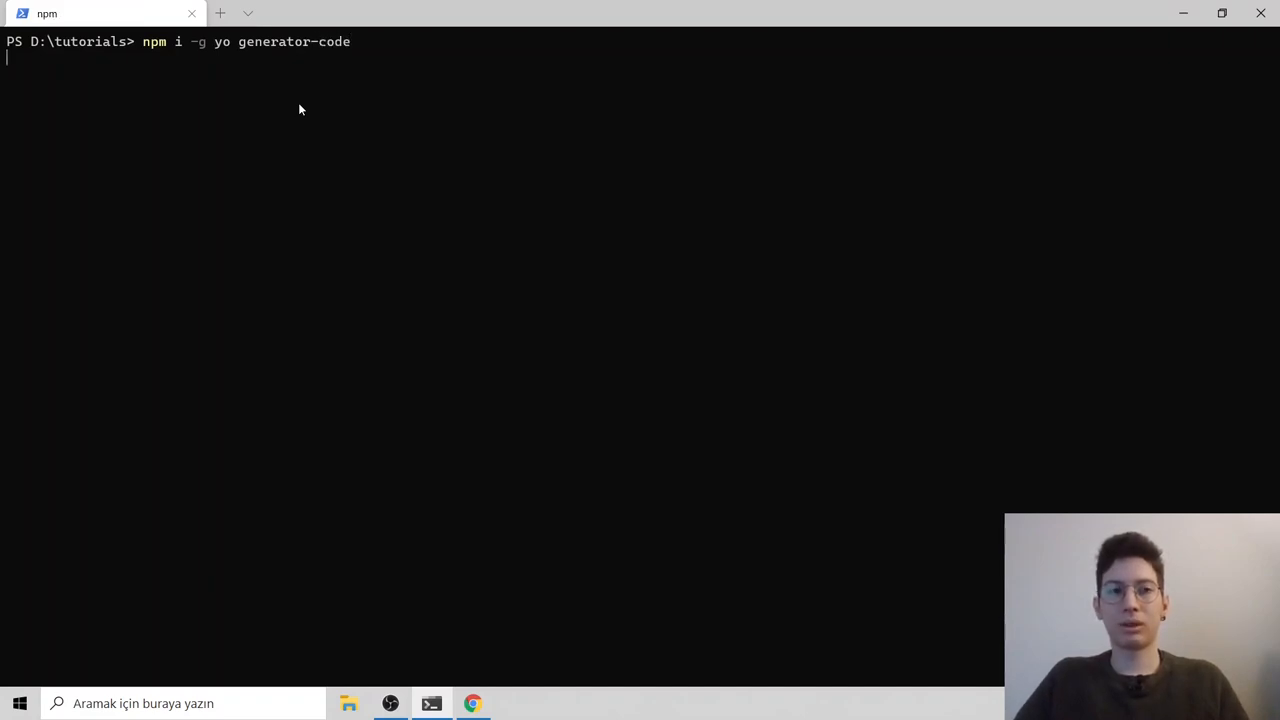
key("ctrl+c")
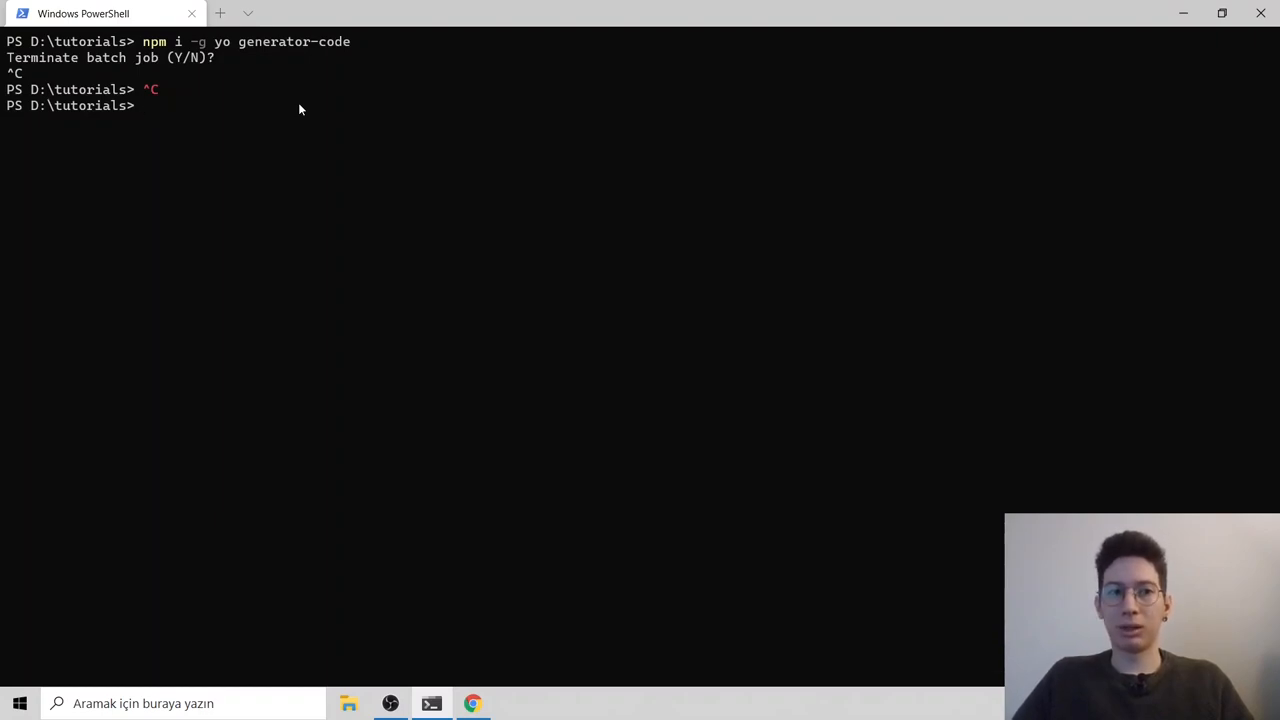
mouse_move(400, 260)
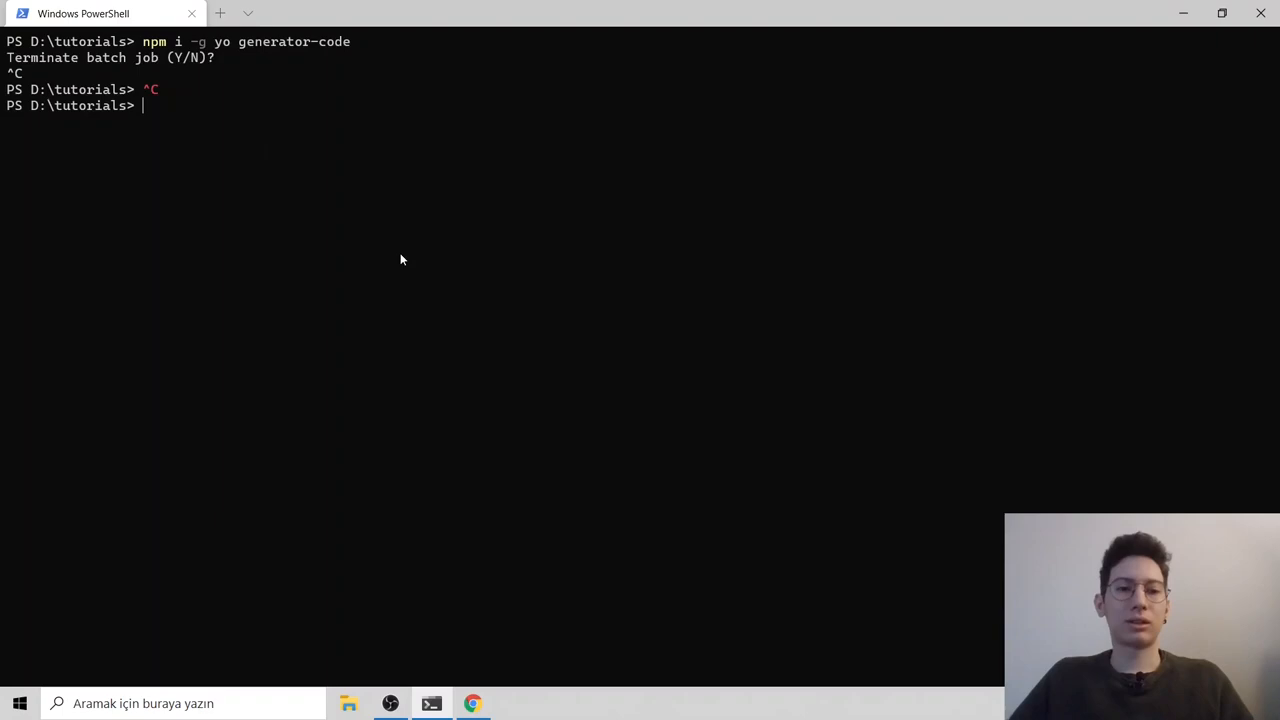
Step: Run yo code and start a New Color Theme extension named test-theme
type("yo code")
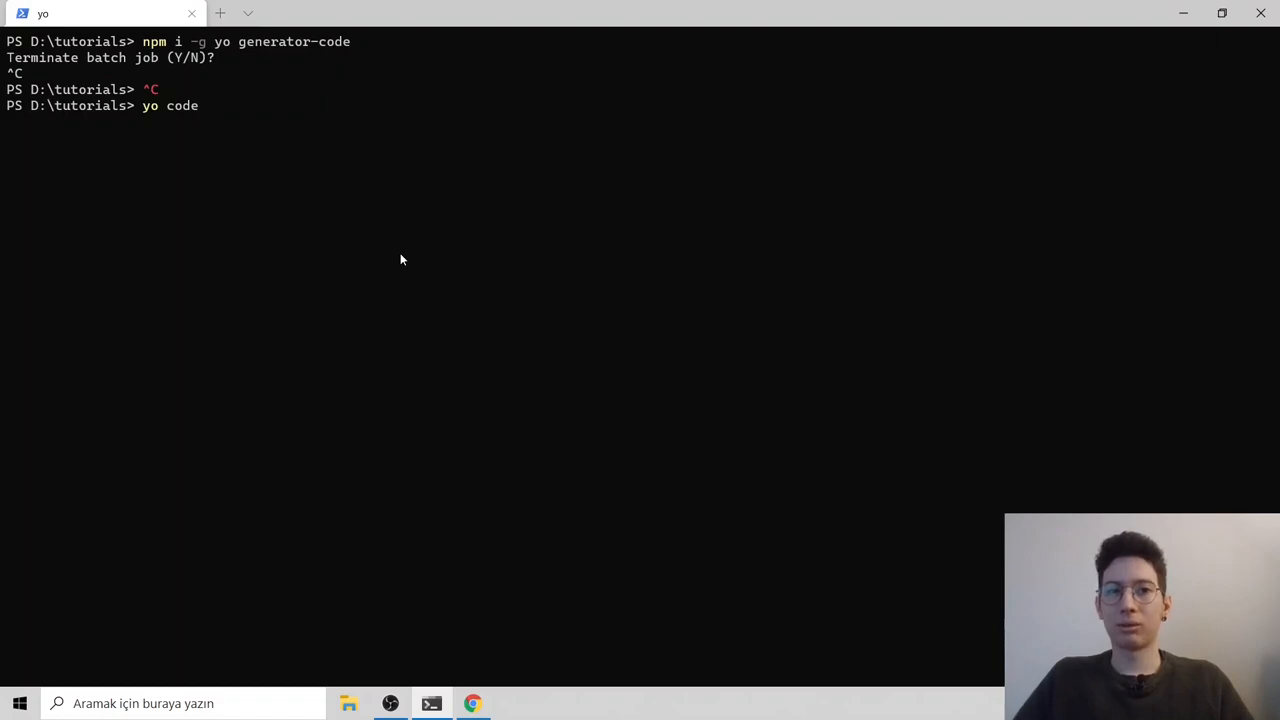
key("Return")
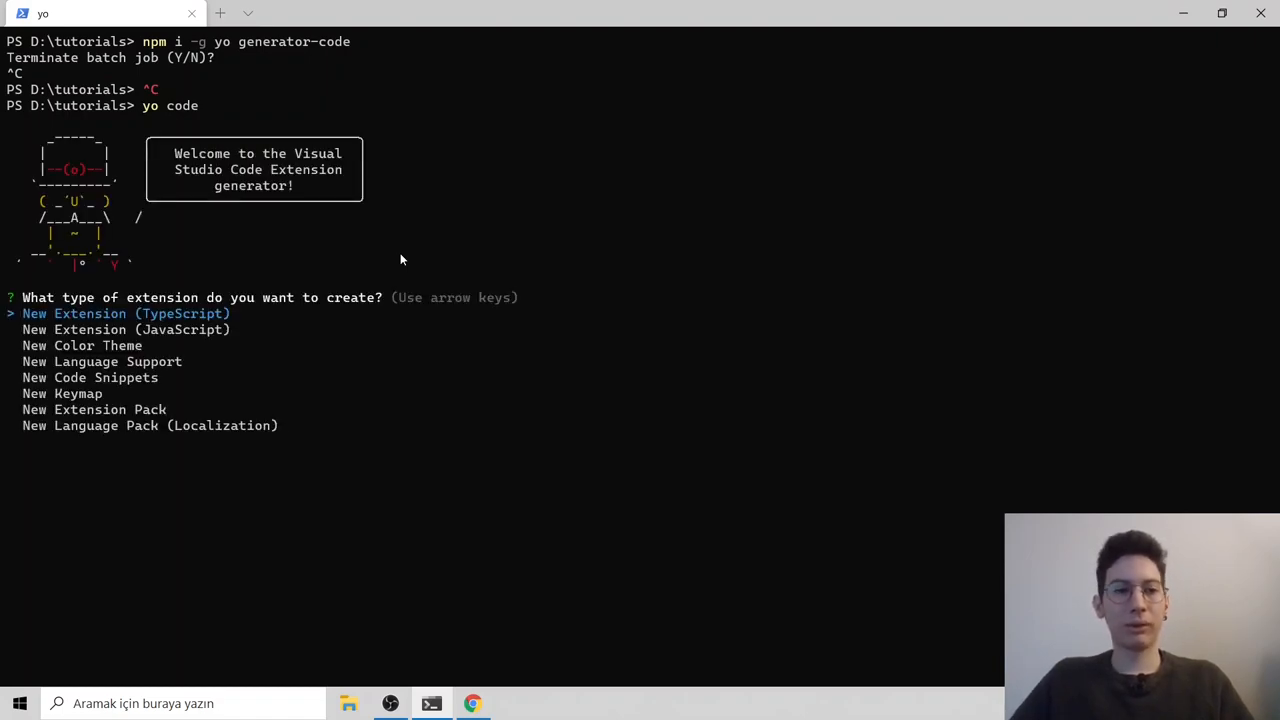
key("down")
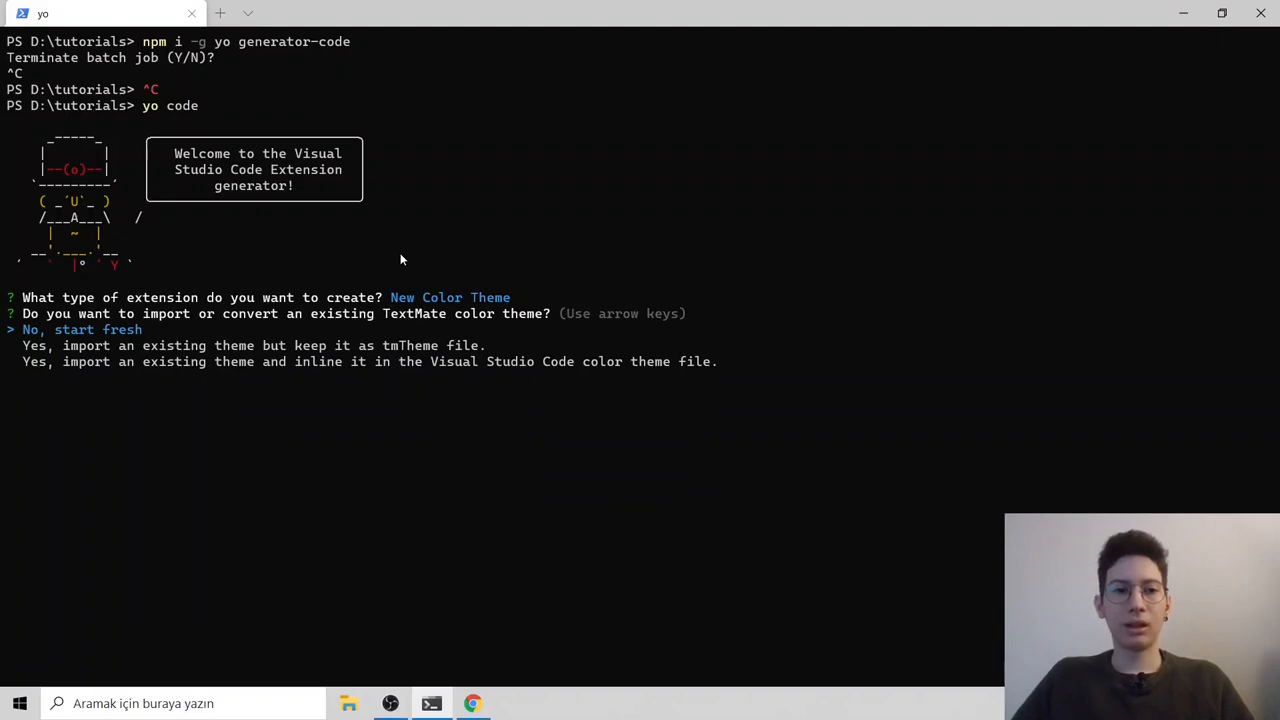
mouse_move(50, 312)
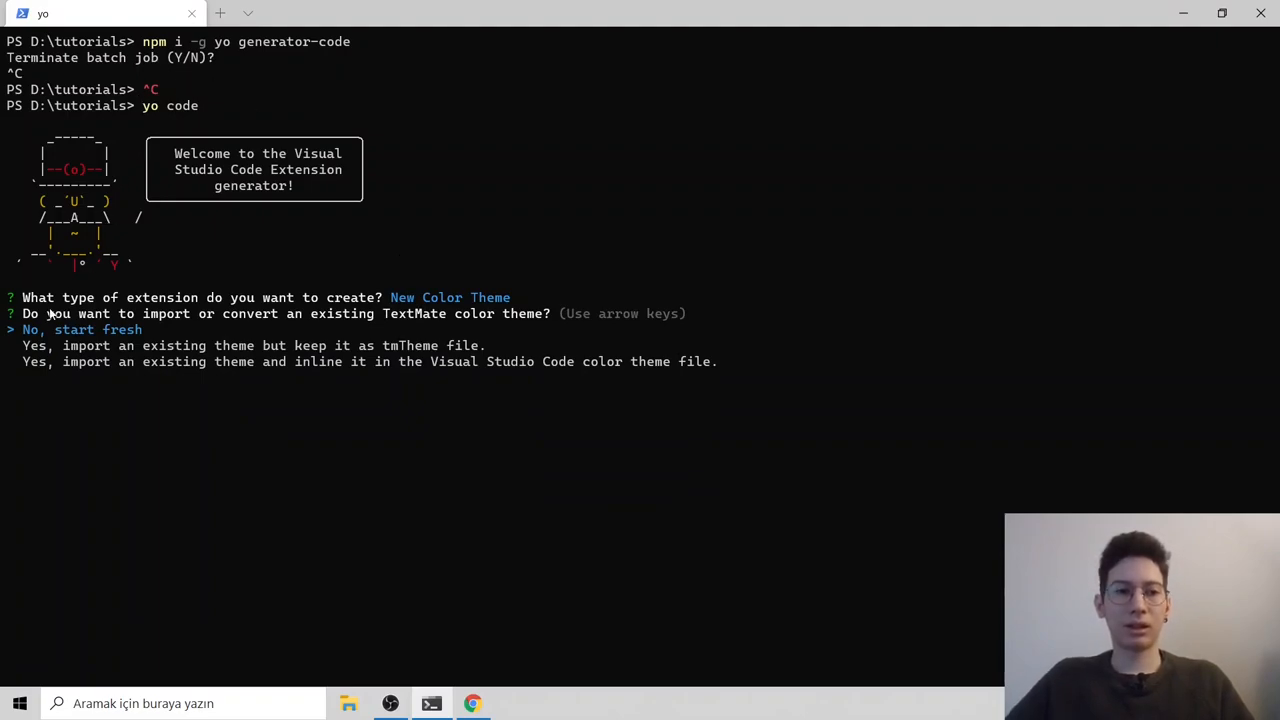
mouse_move(316, 318)
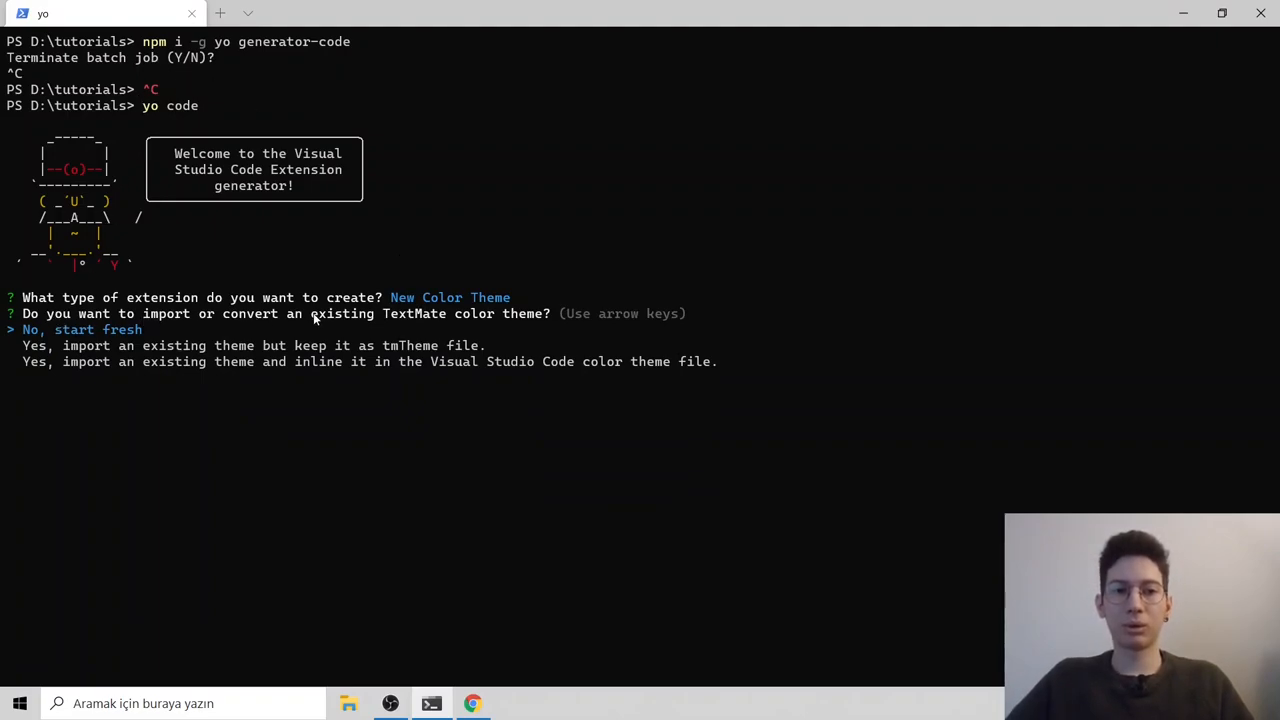
mouse_move(568, 318)
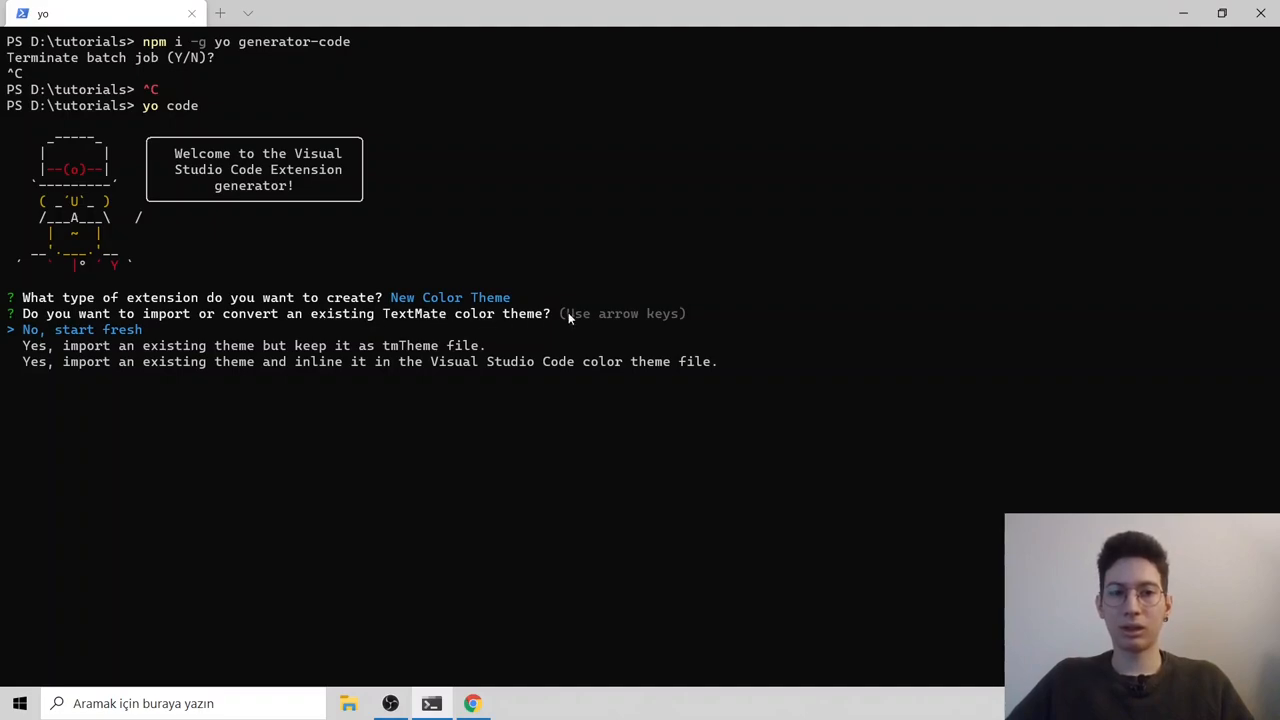
mouse_move(790, 322)
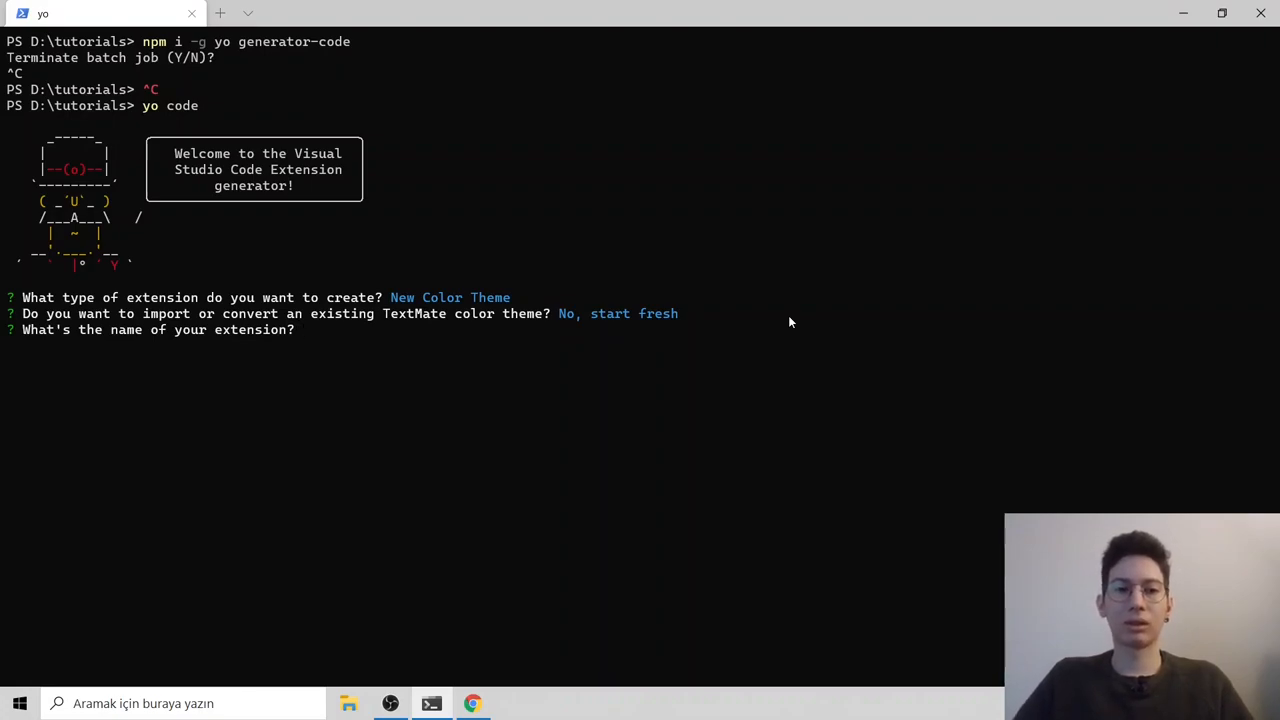
type("test-theme")
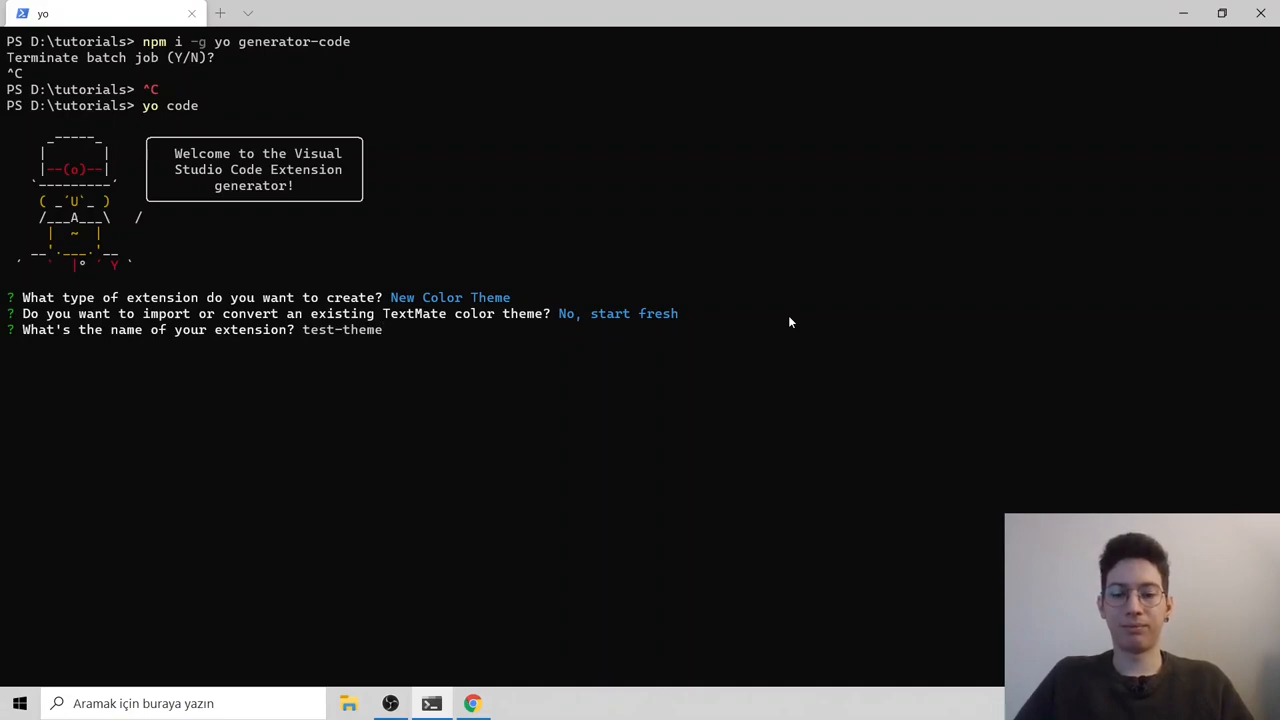
key("Return")
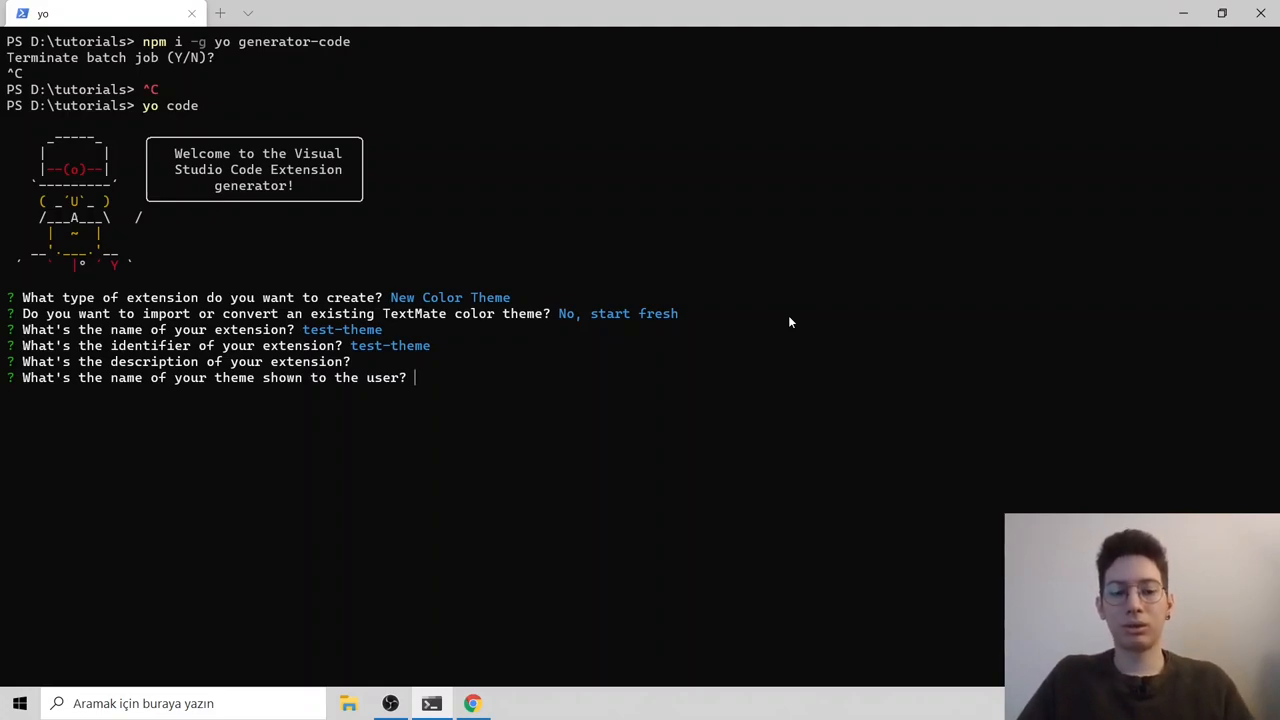
Step: Finish the generator with display name Test Theme and Dark base, then open test-theme in VS Code
type("Test Theme")
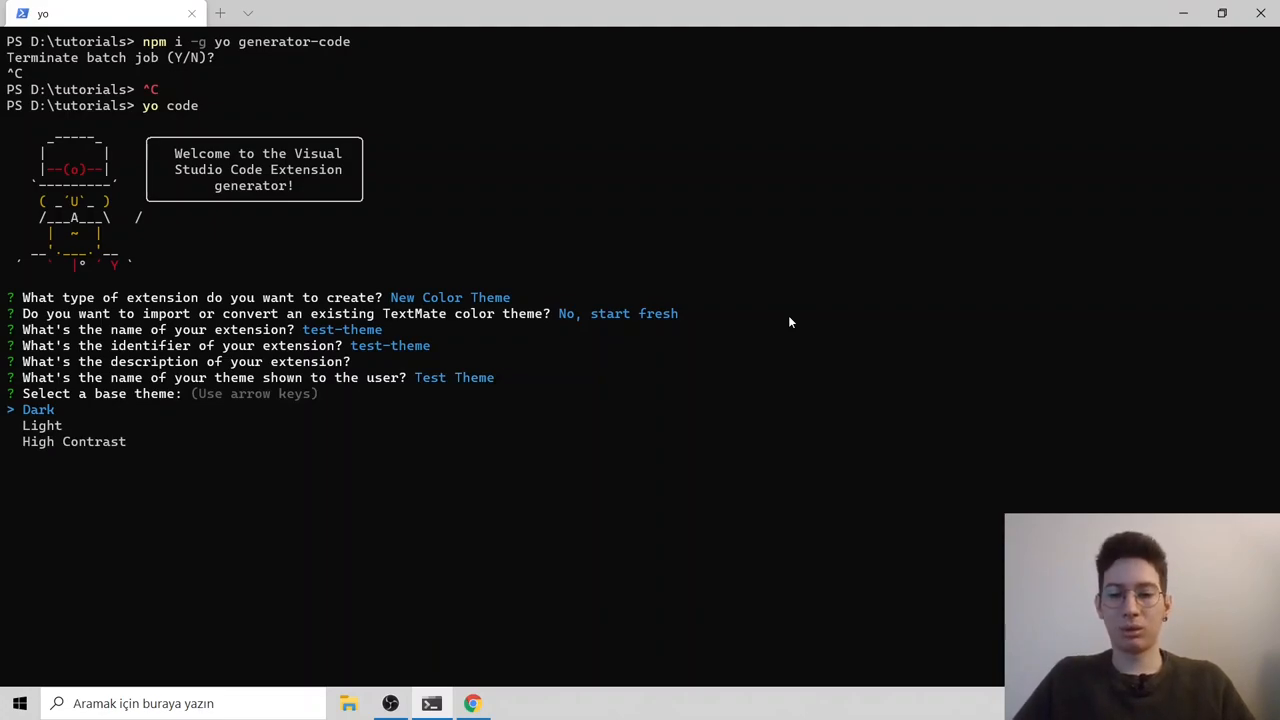
key("Return")
type("cd")
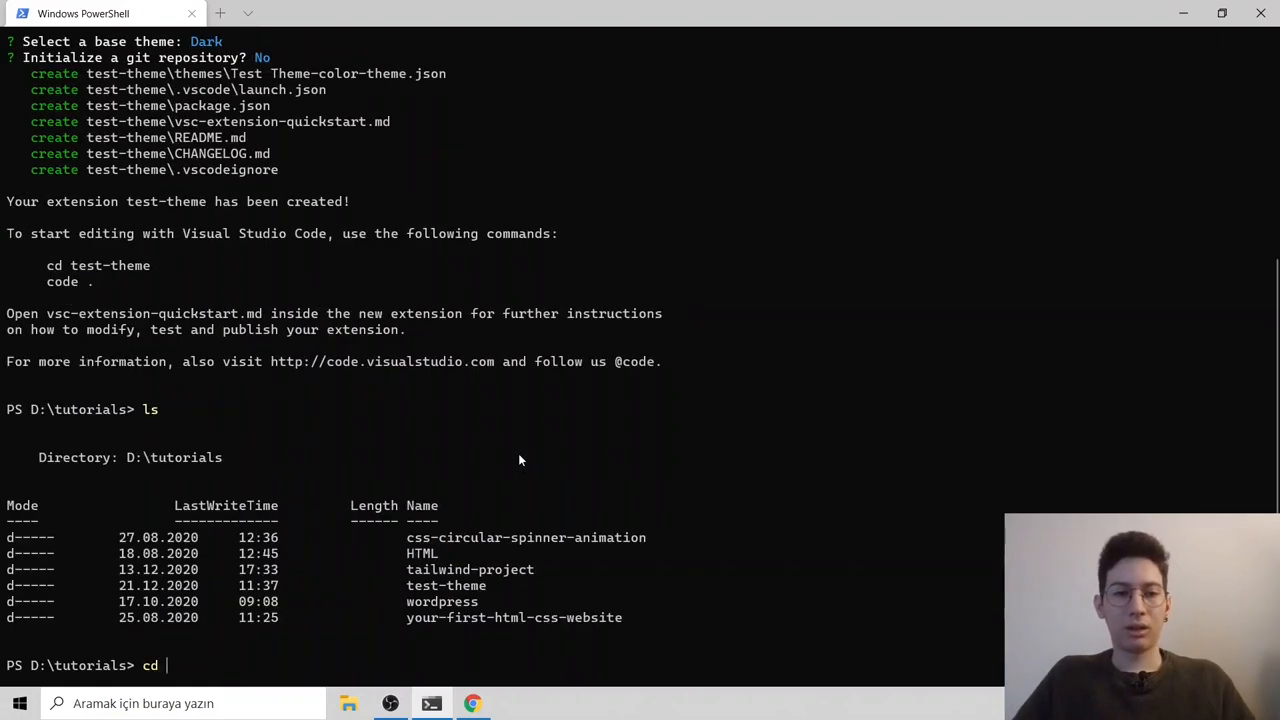
type("test-theme")
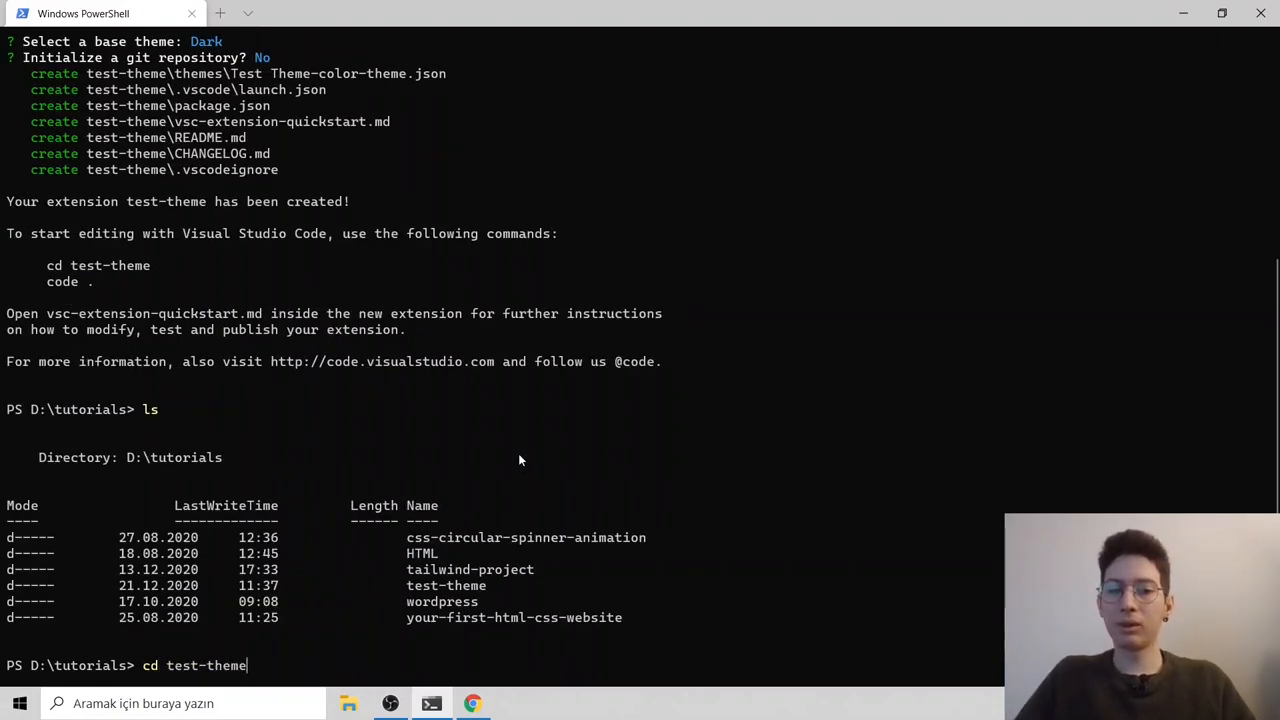
key("Return")
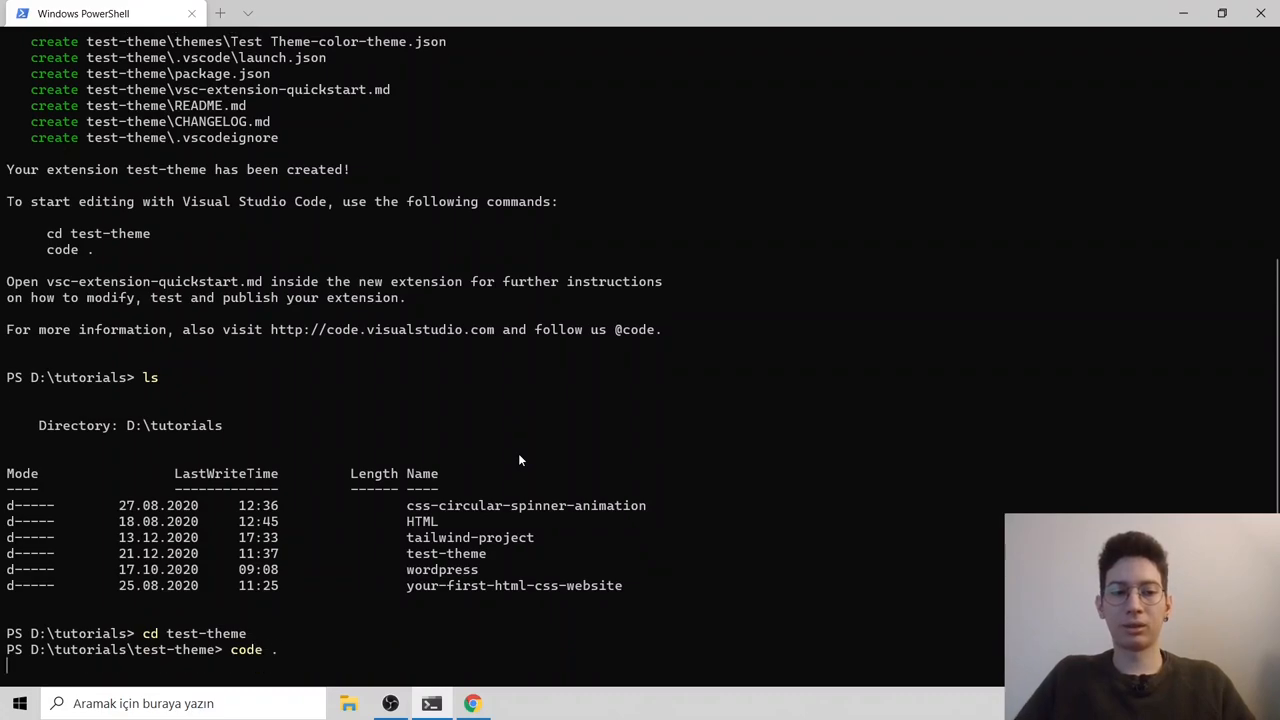
key("Return")
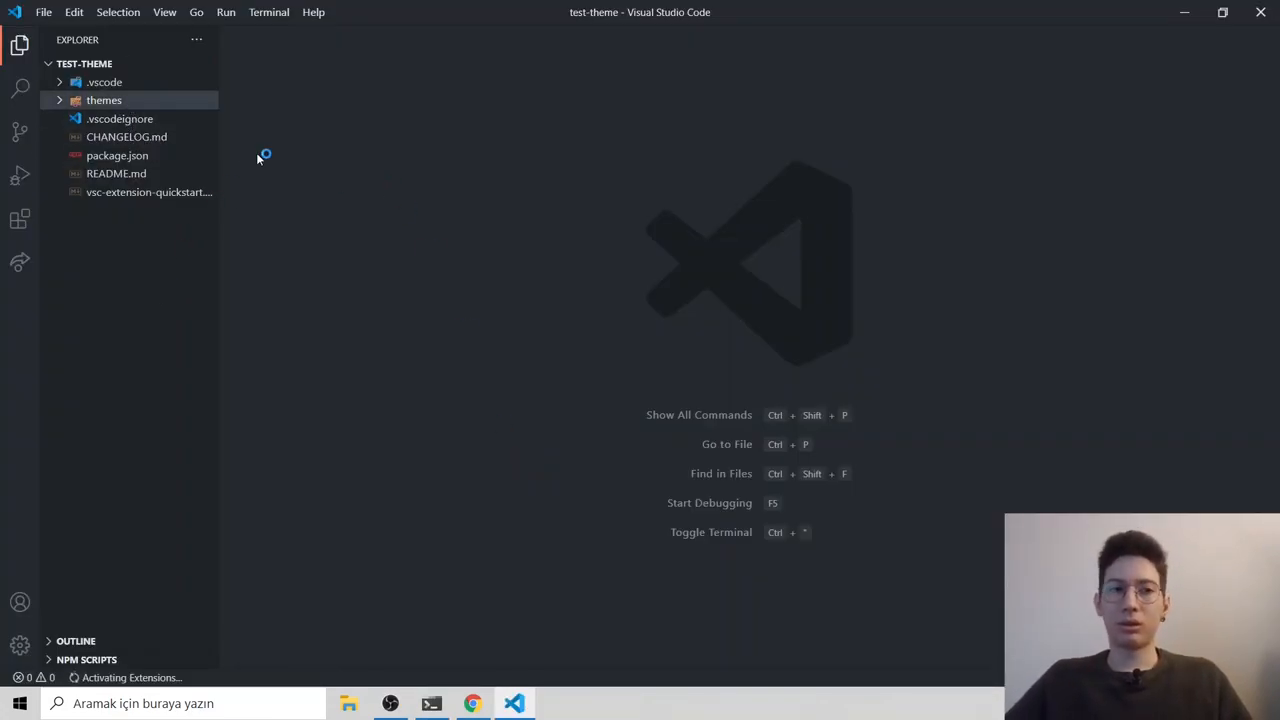
mouse_move(124, 260)
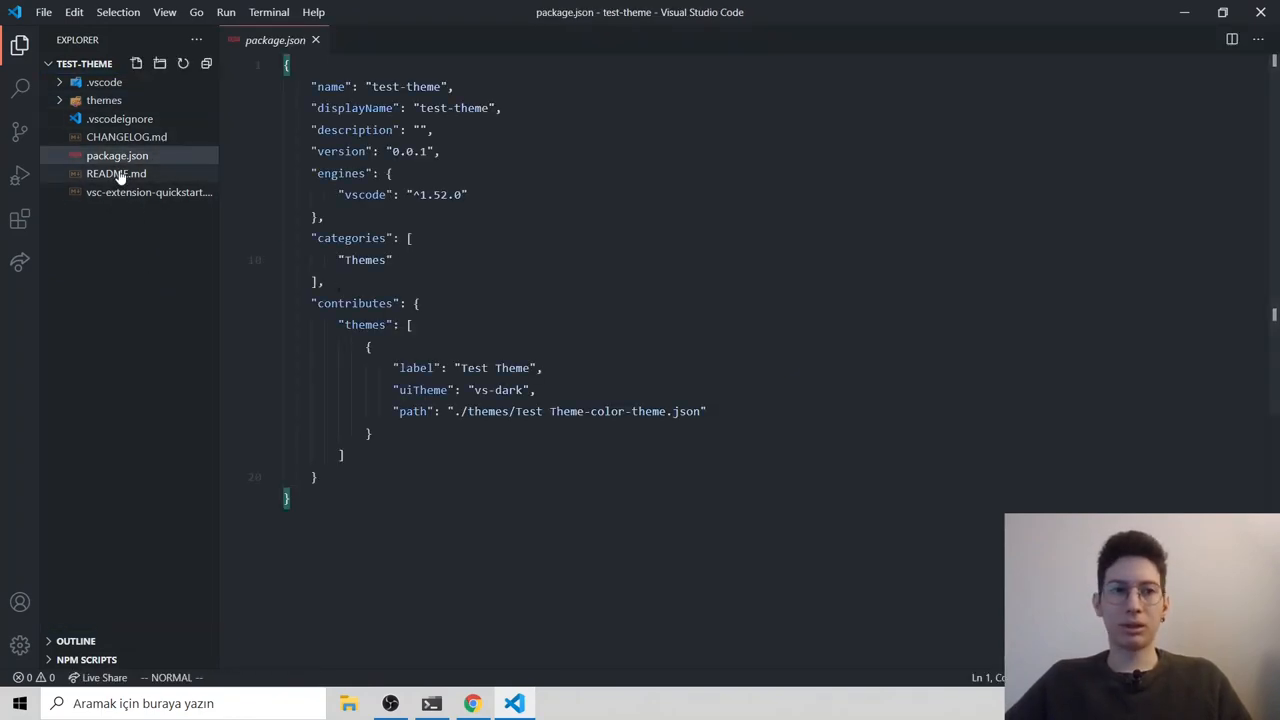
Step: Browse CHANGELOG, then review Test Theme-color-theme.json's colors and tokenColors sections
left_click(126, 136)
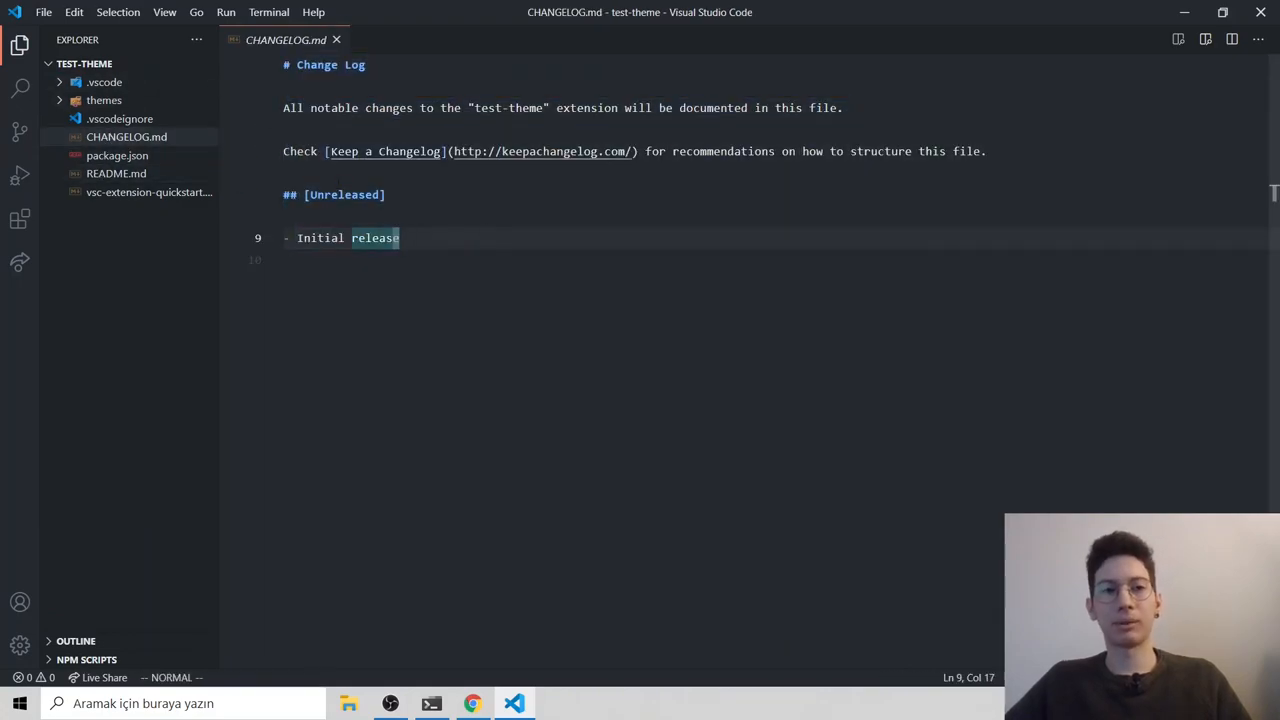
left_click(104, 100)
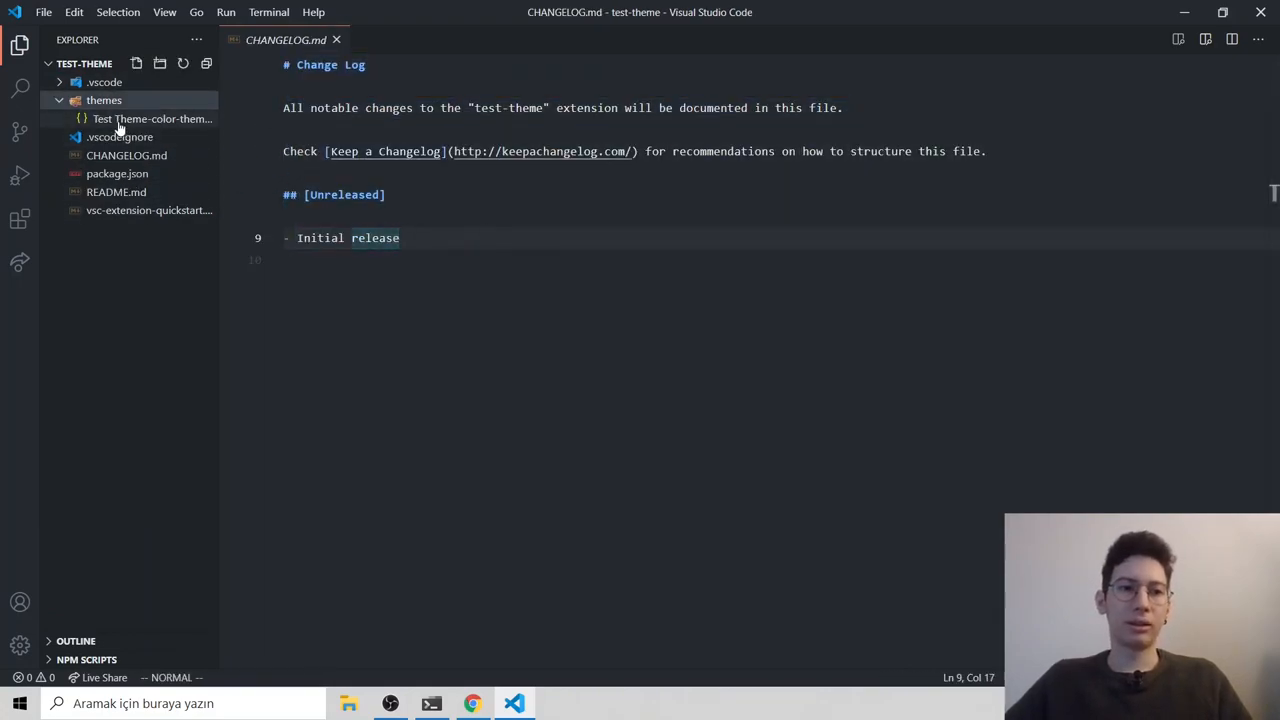
mouse_move(150, 118)
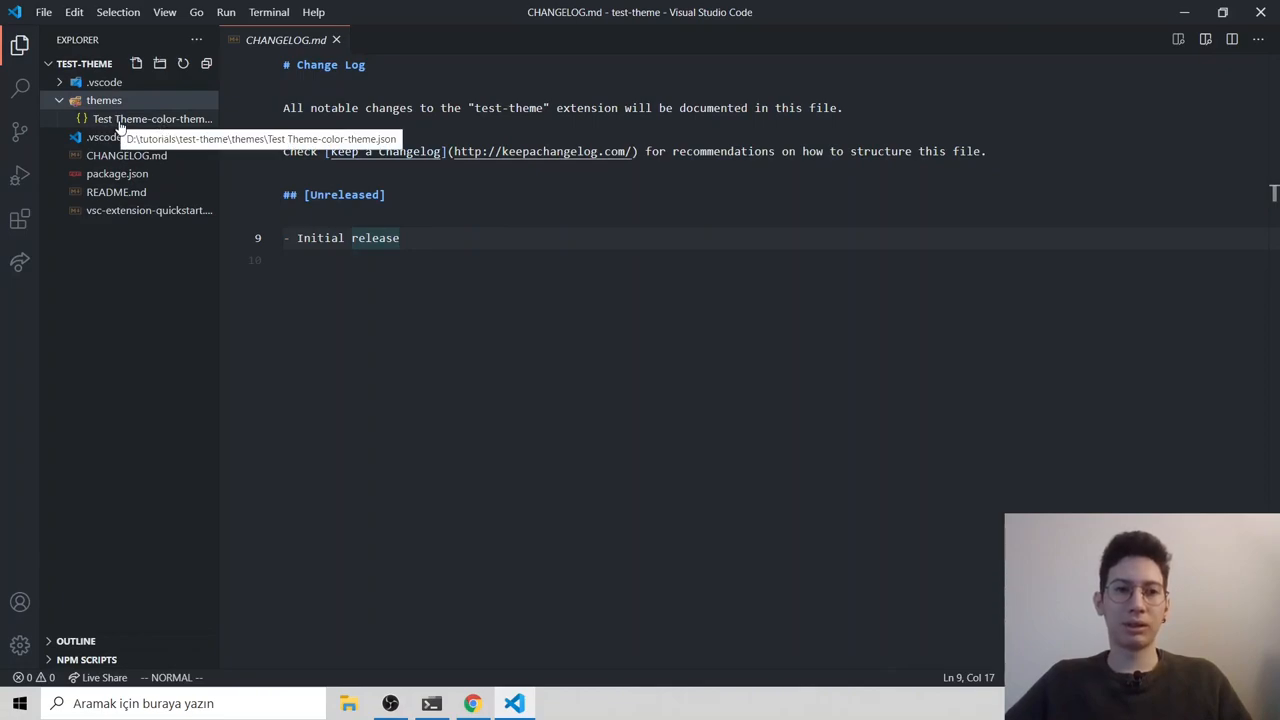
left_click(152, 118)
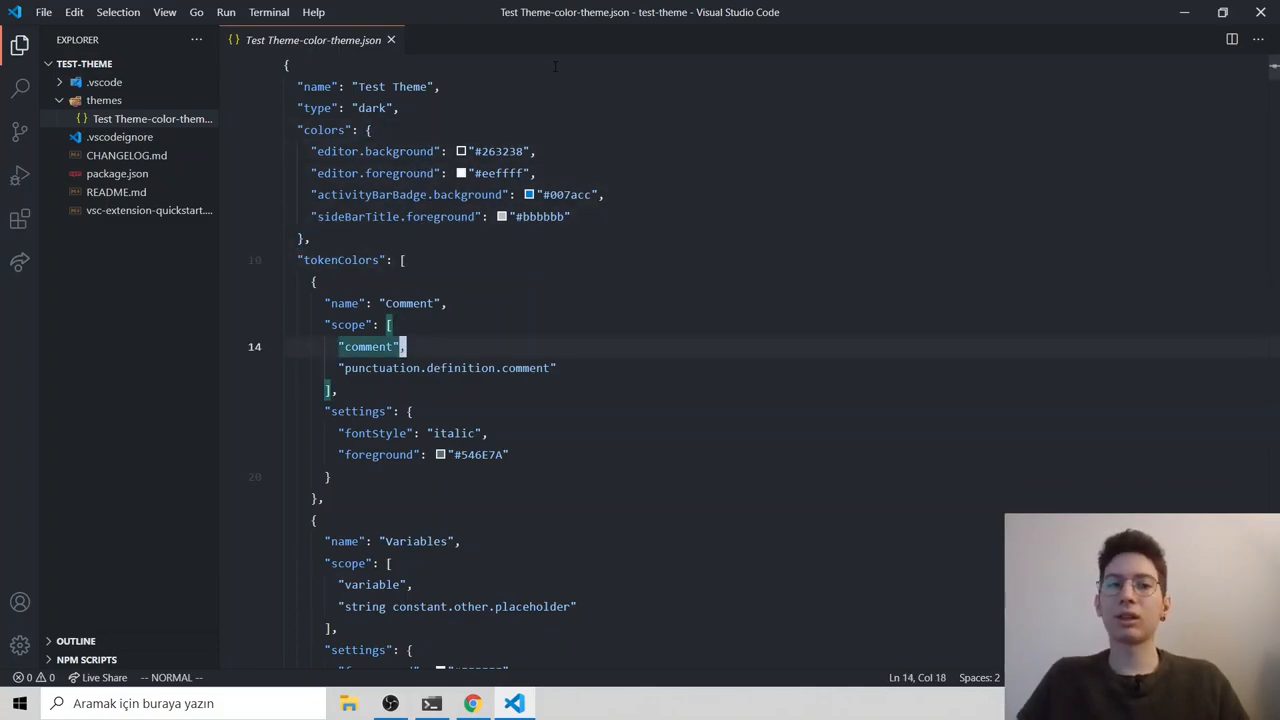
left_click(314, 280)
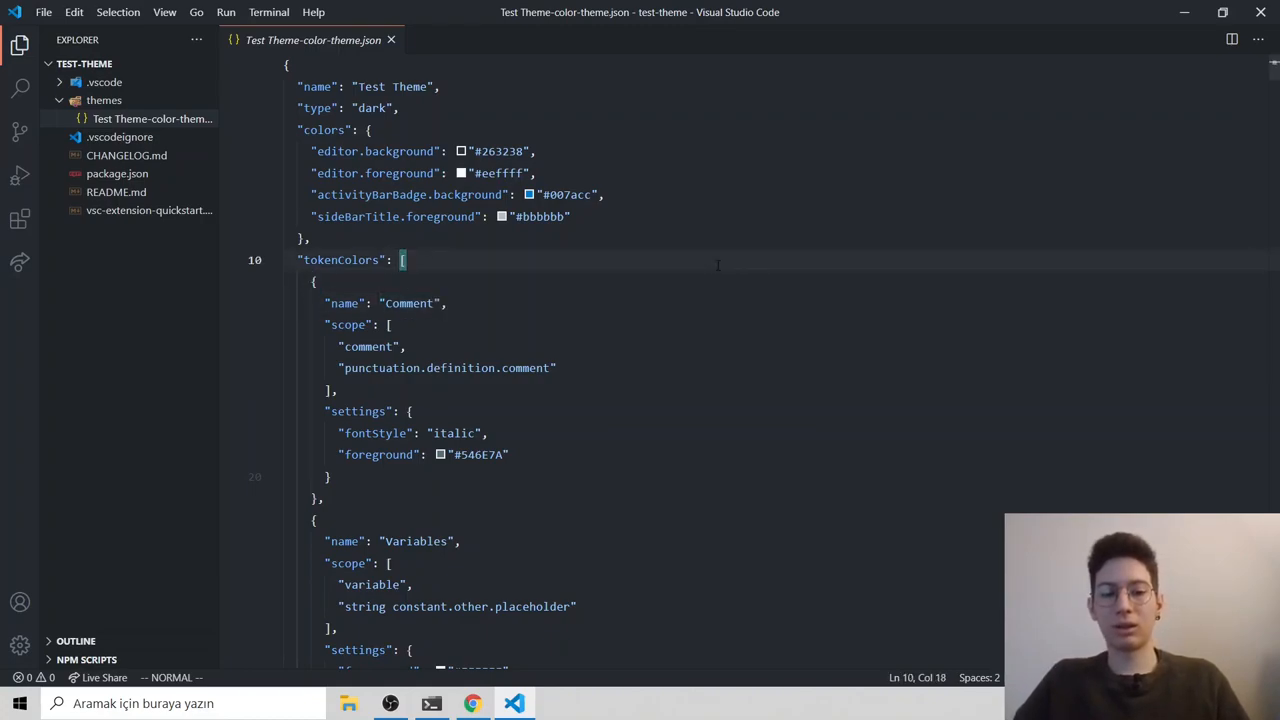
Step: Launch the Extension Development Host and set editor.background to "red", then save
key("f5")
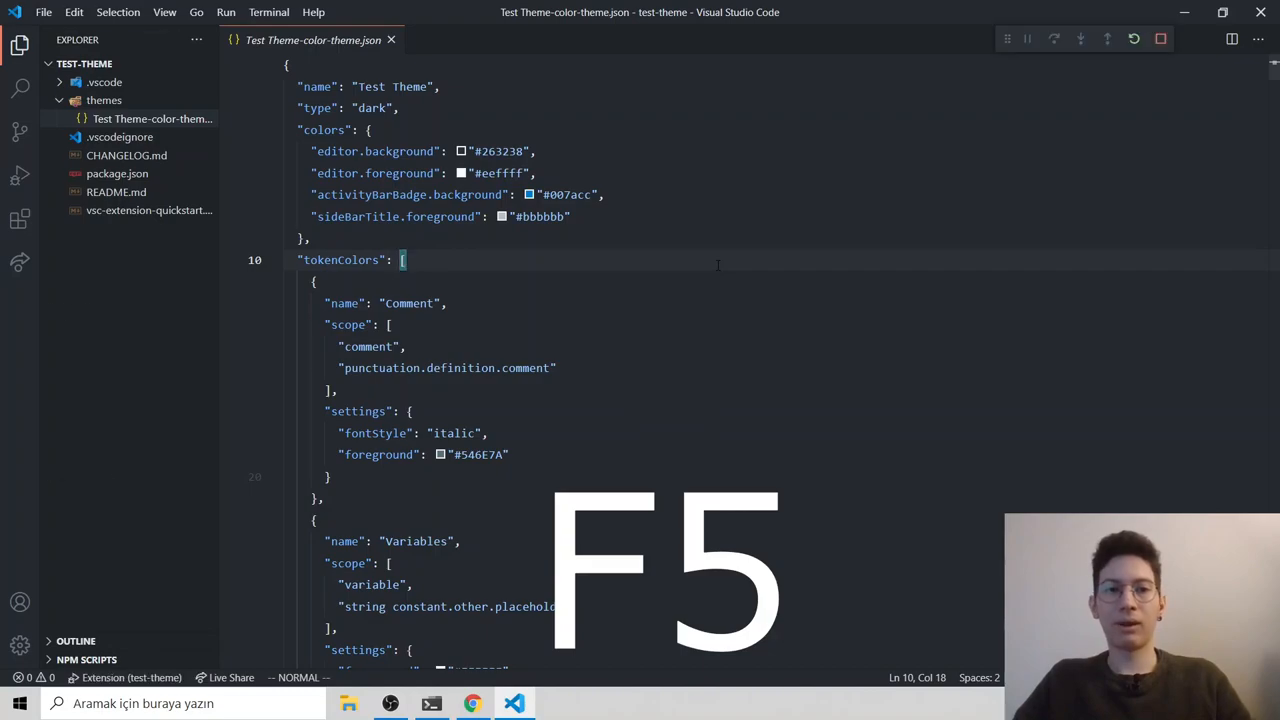
key("f5")
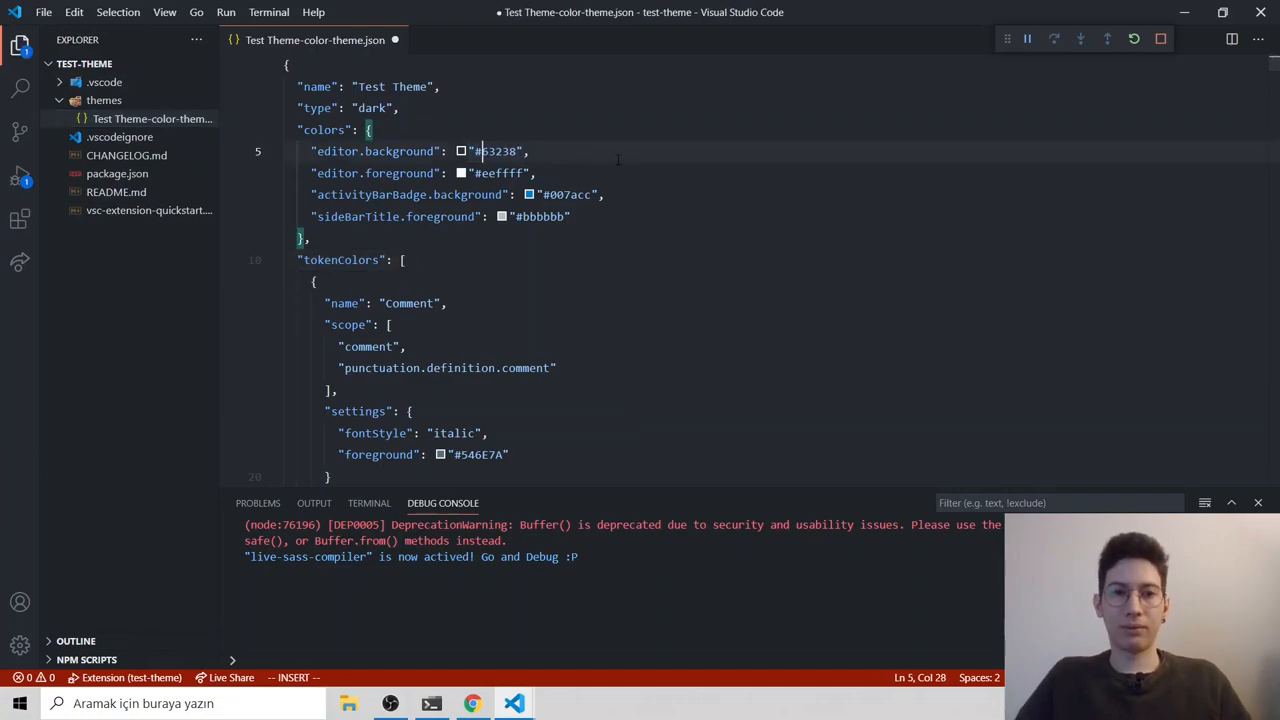
key("Backspace")
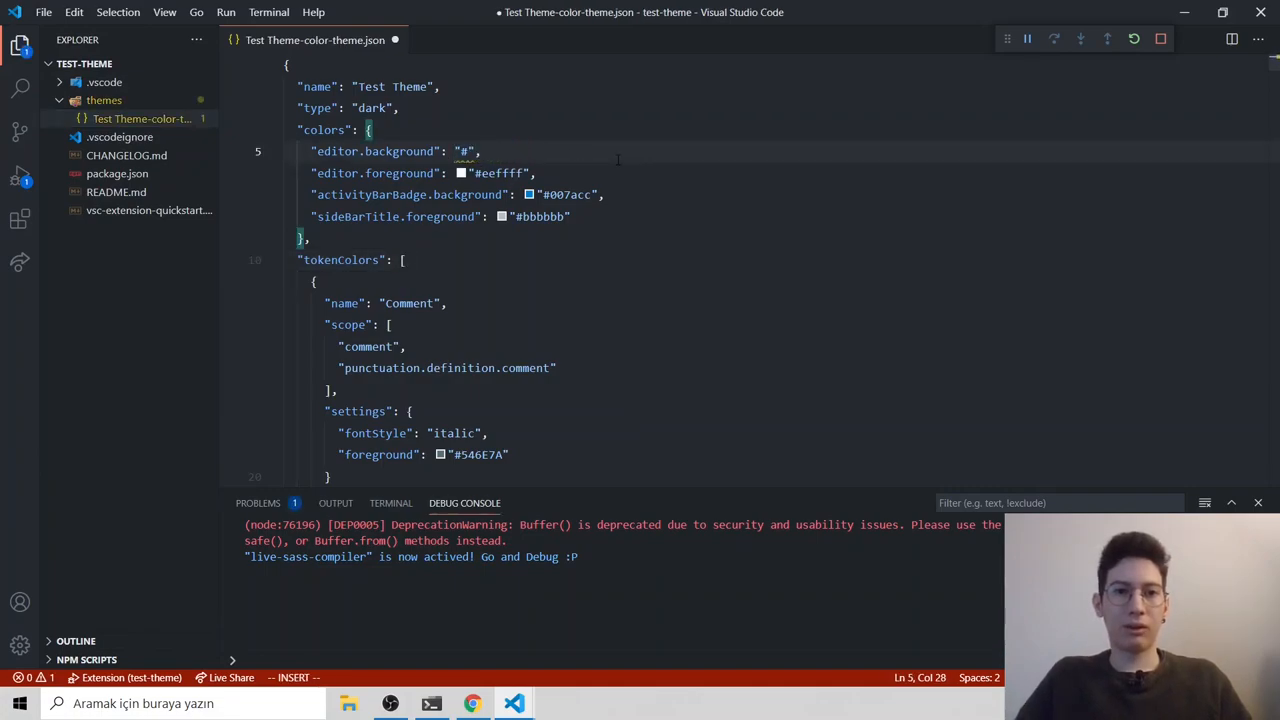
type("red")
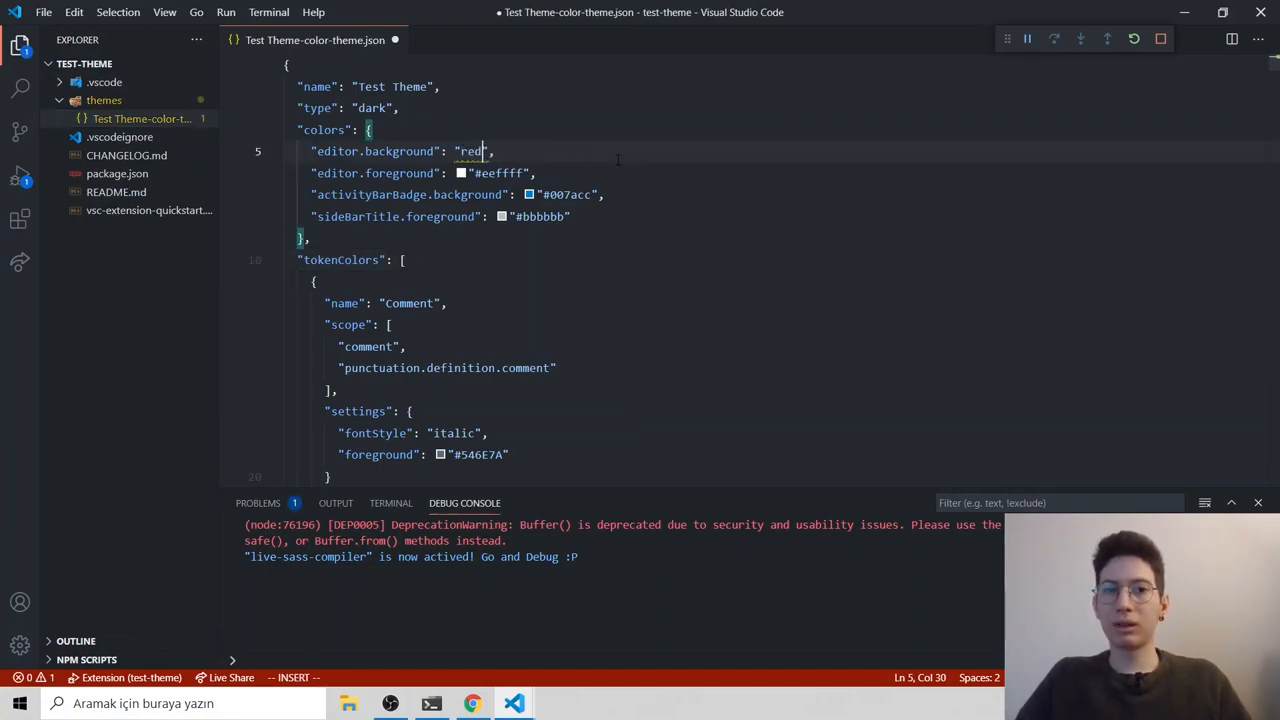
key("ctrl+s")
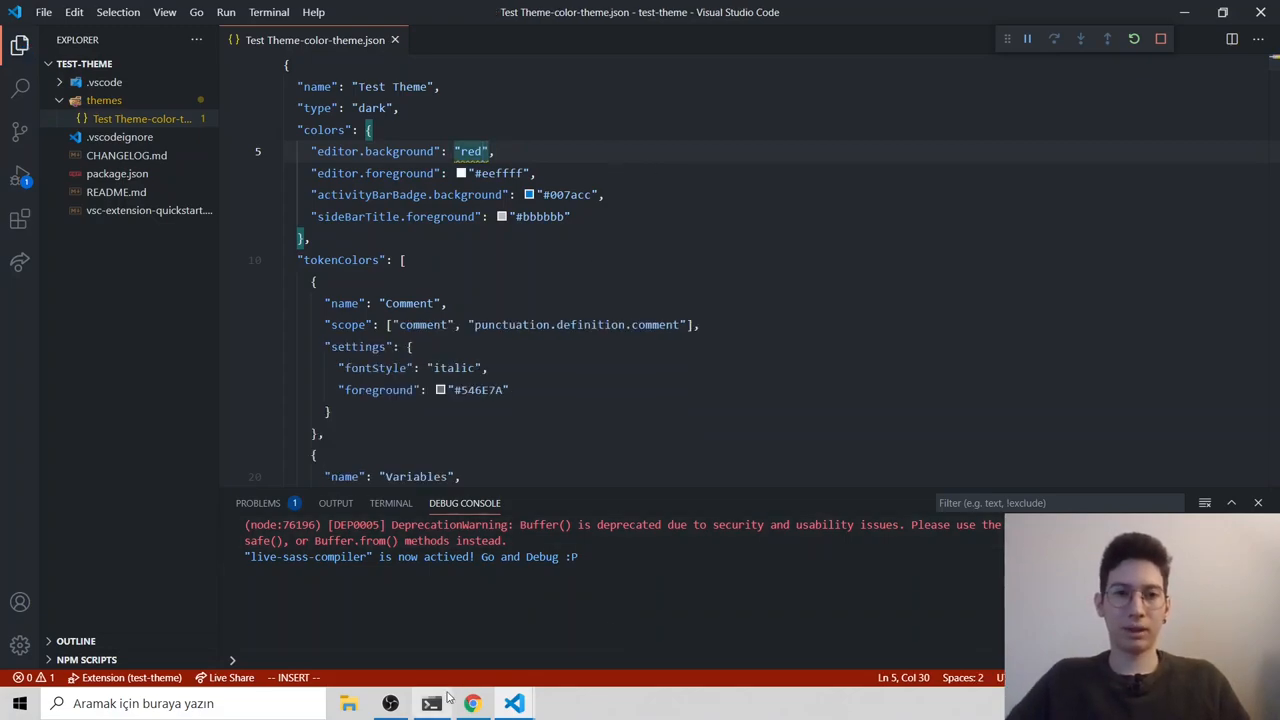
mouse_move(498, 704)
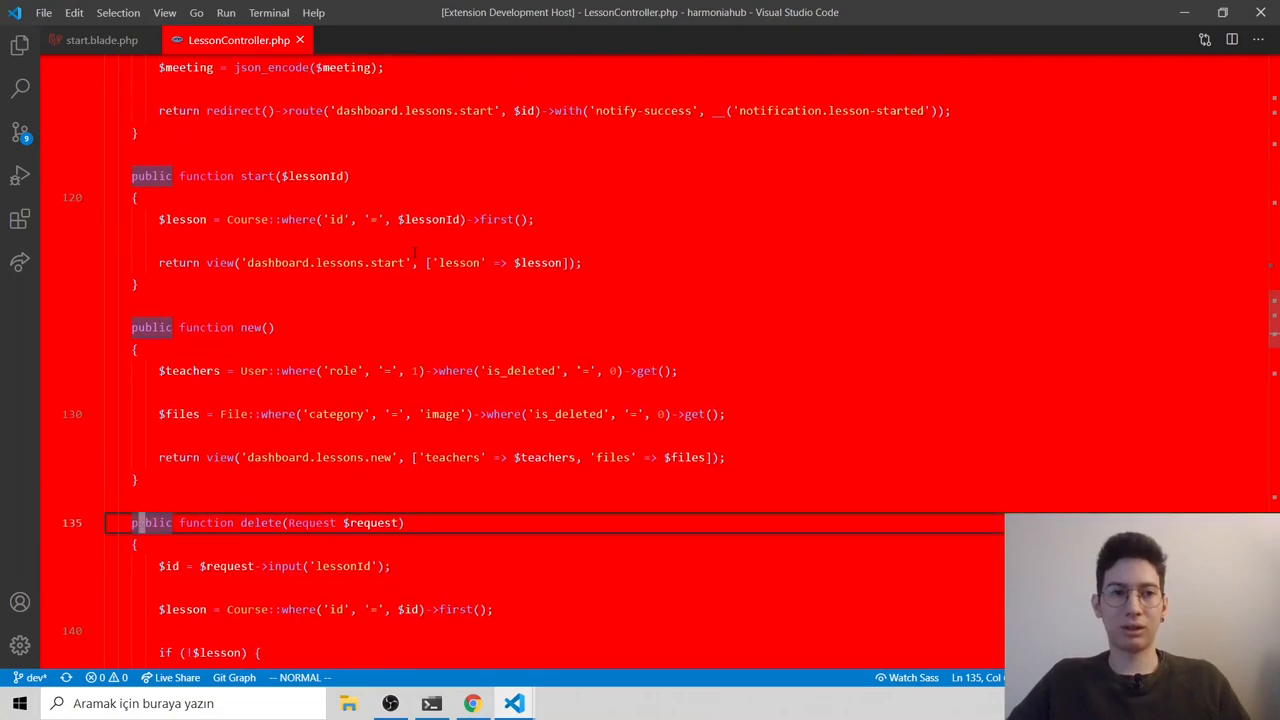
Step: Set editor.background to "#222222" so the PHP controller shows dark again
scroll("down", 3)
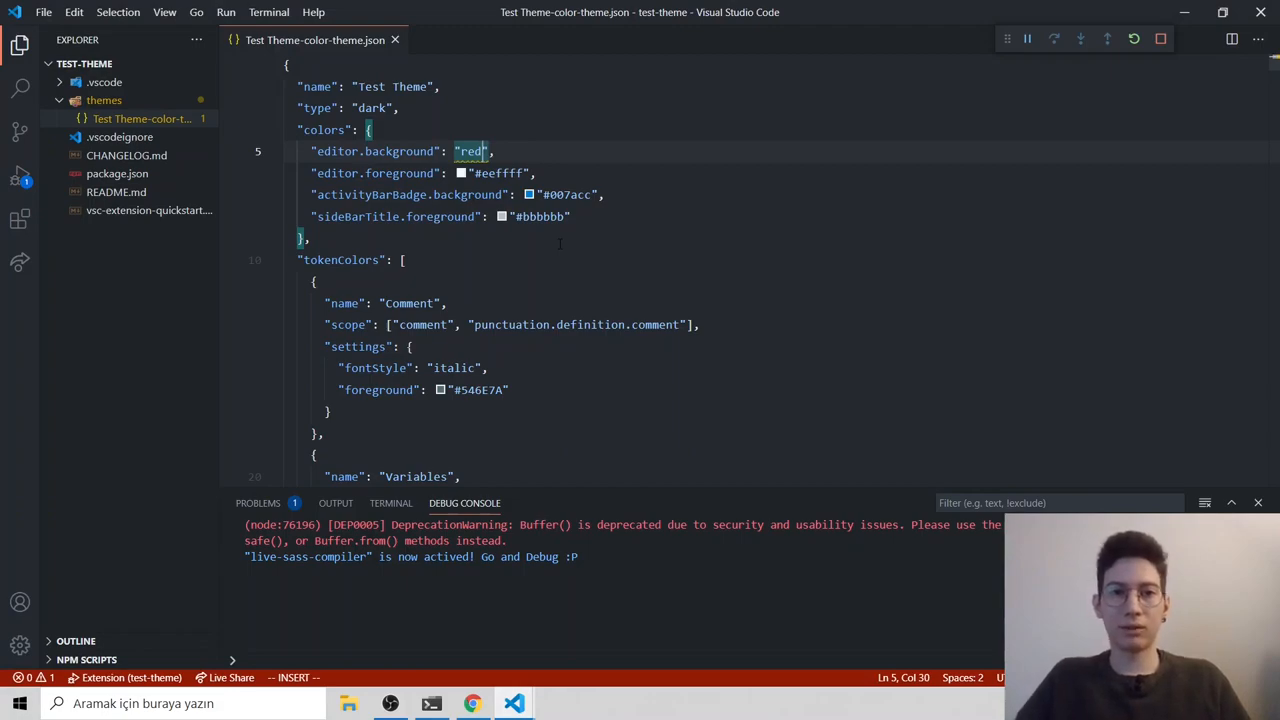
type("#222222")
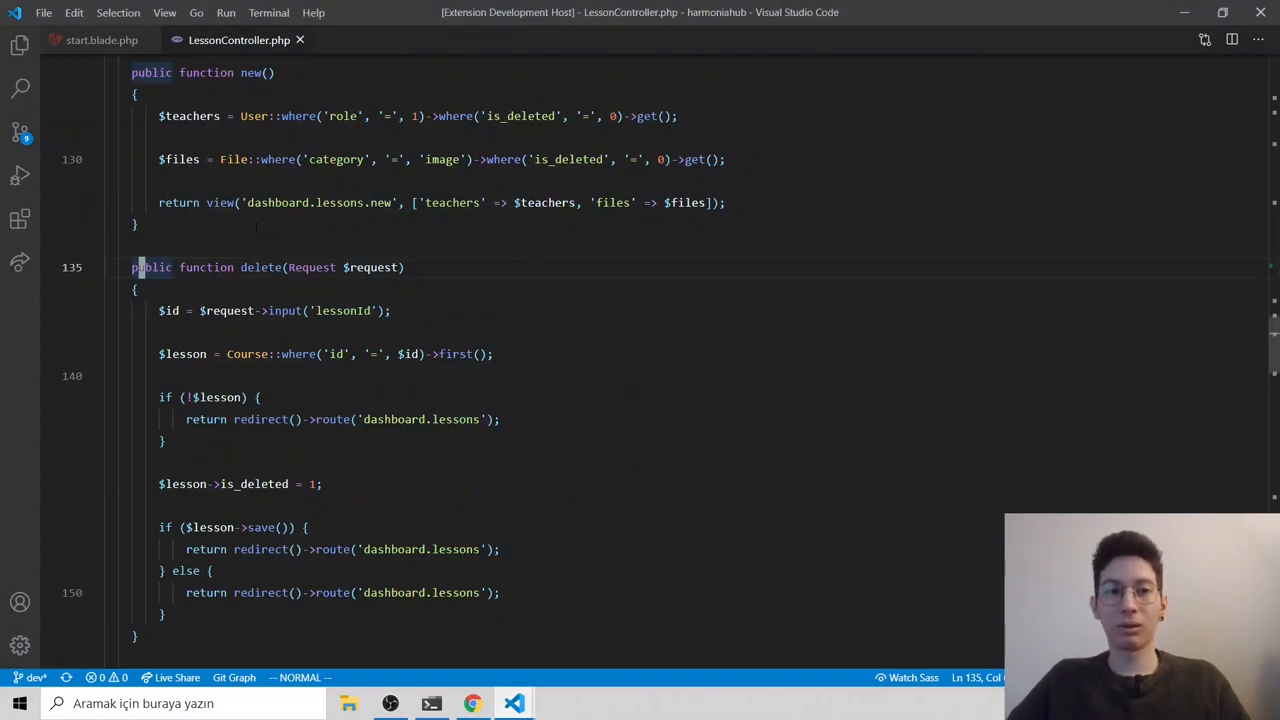
scroll("up", 3)
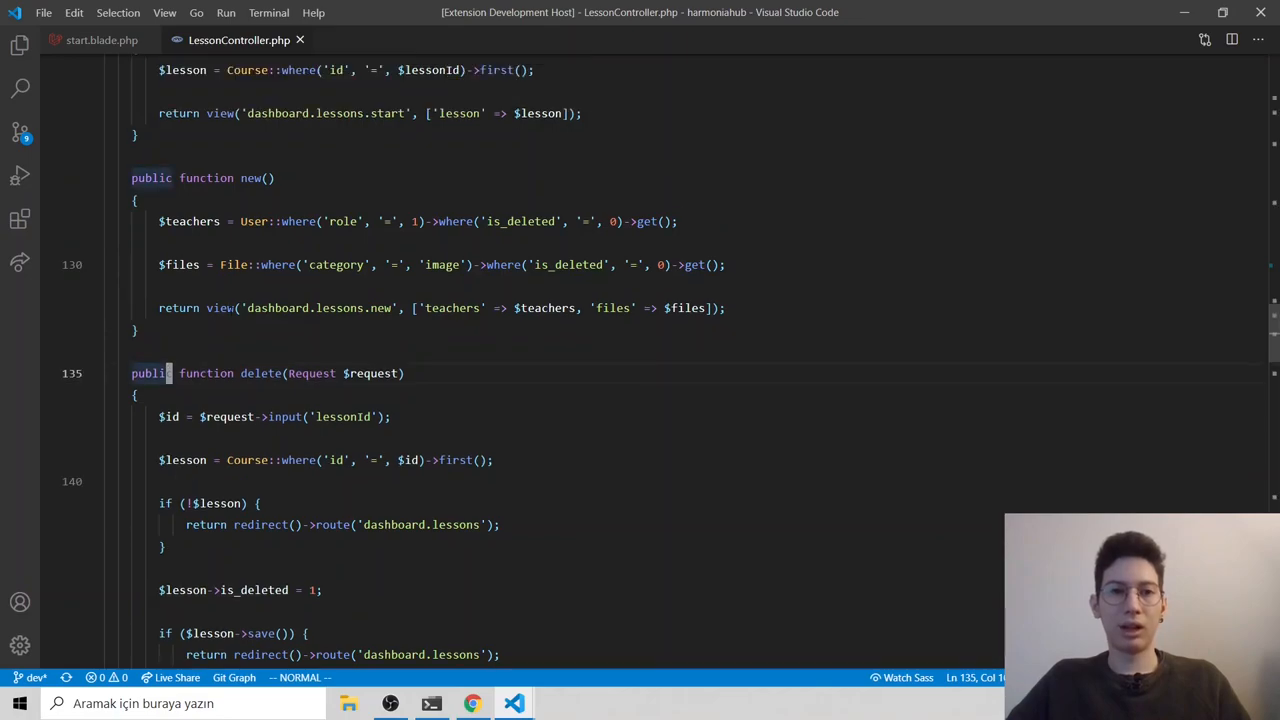
scroll("down", 3)
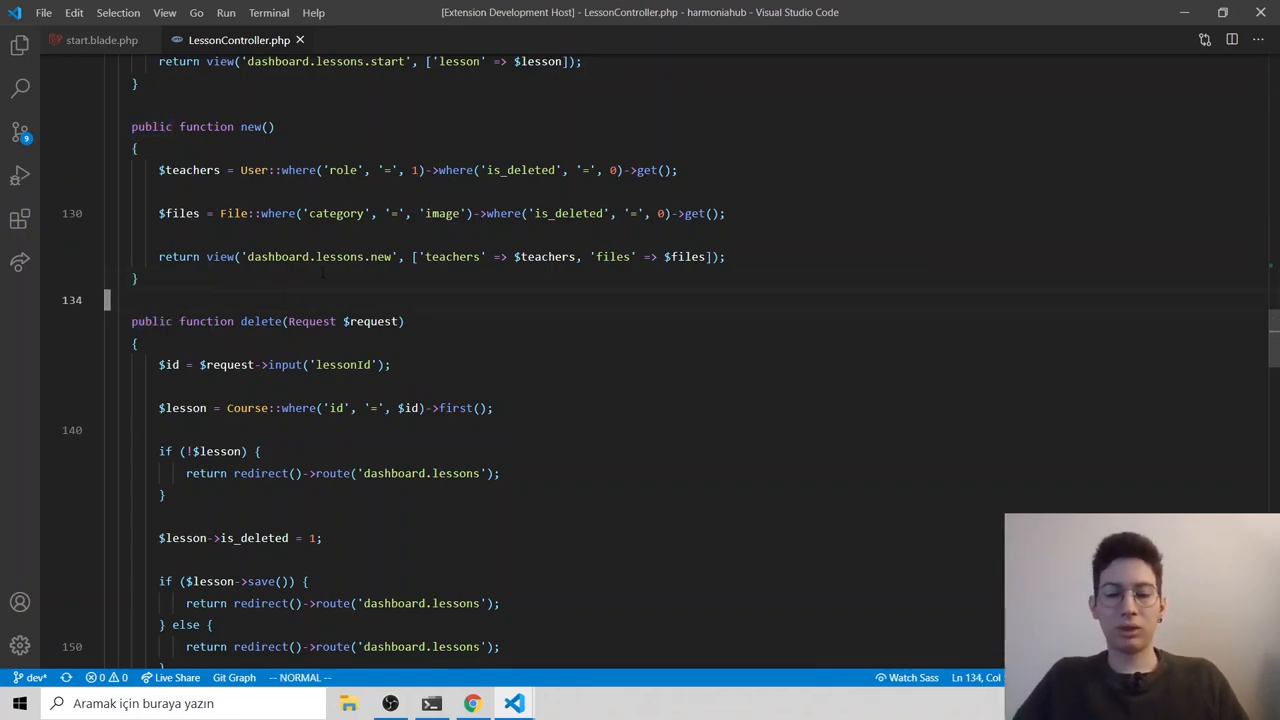
Step: Filter the command palette with "developer inspe" to find Inspect Editor Tokens and Scopes
key("ctrl+shift+p")
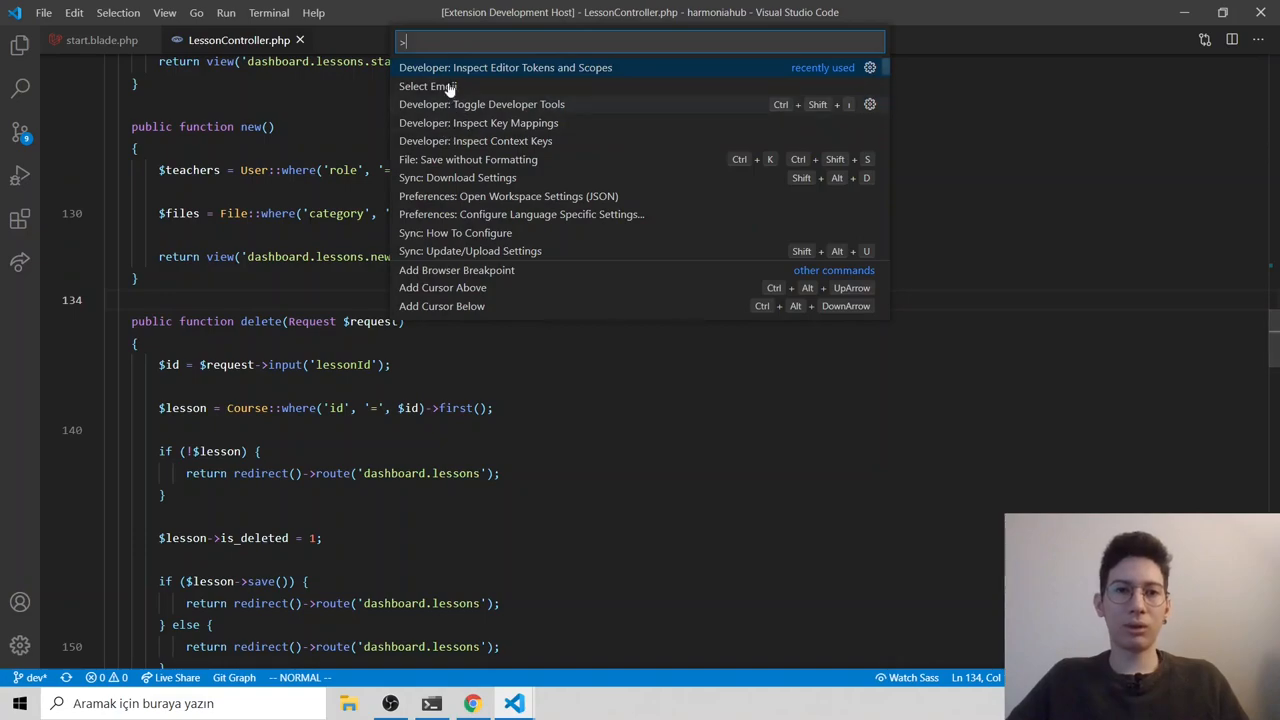
mouse_move(484, 78)
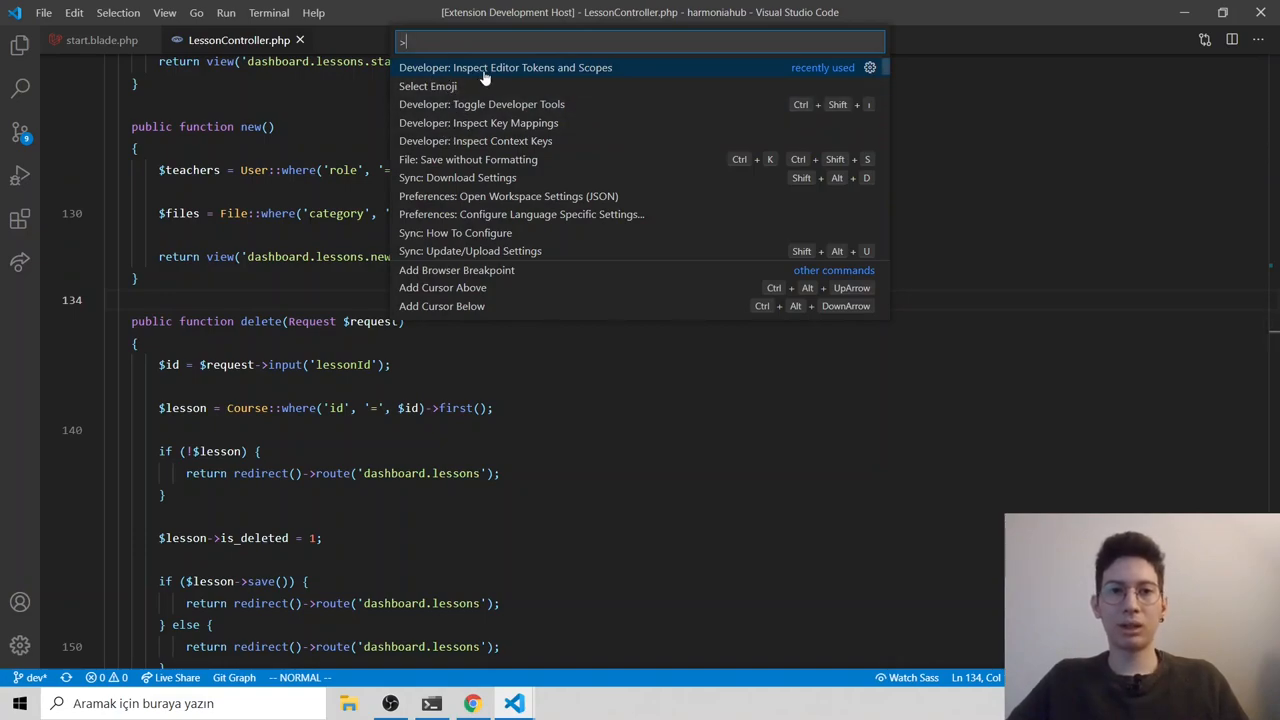
mouse_move(580, 78)
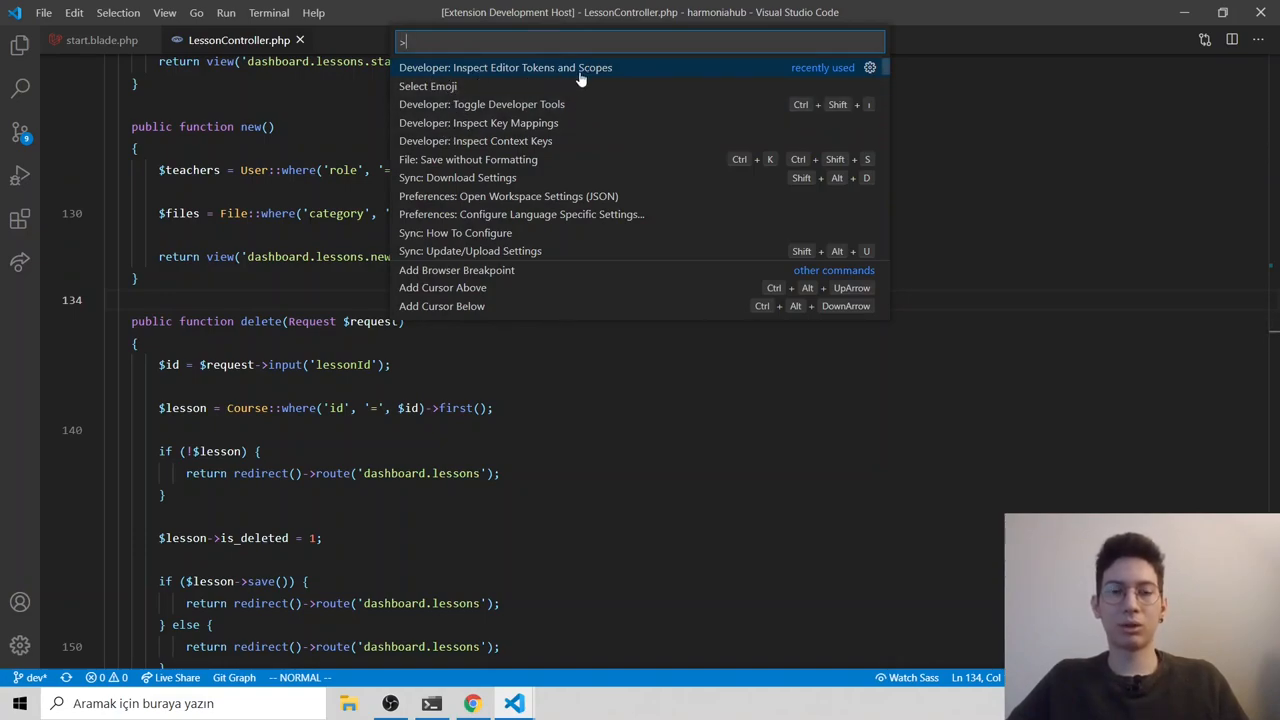
key("Escape")
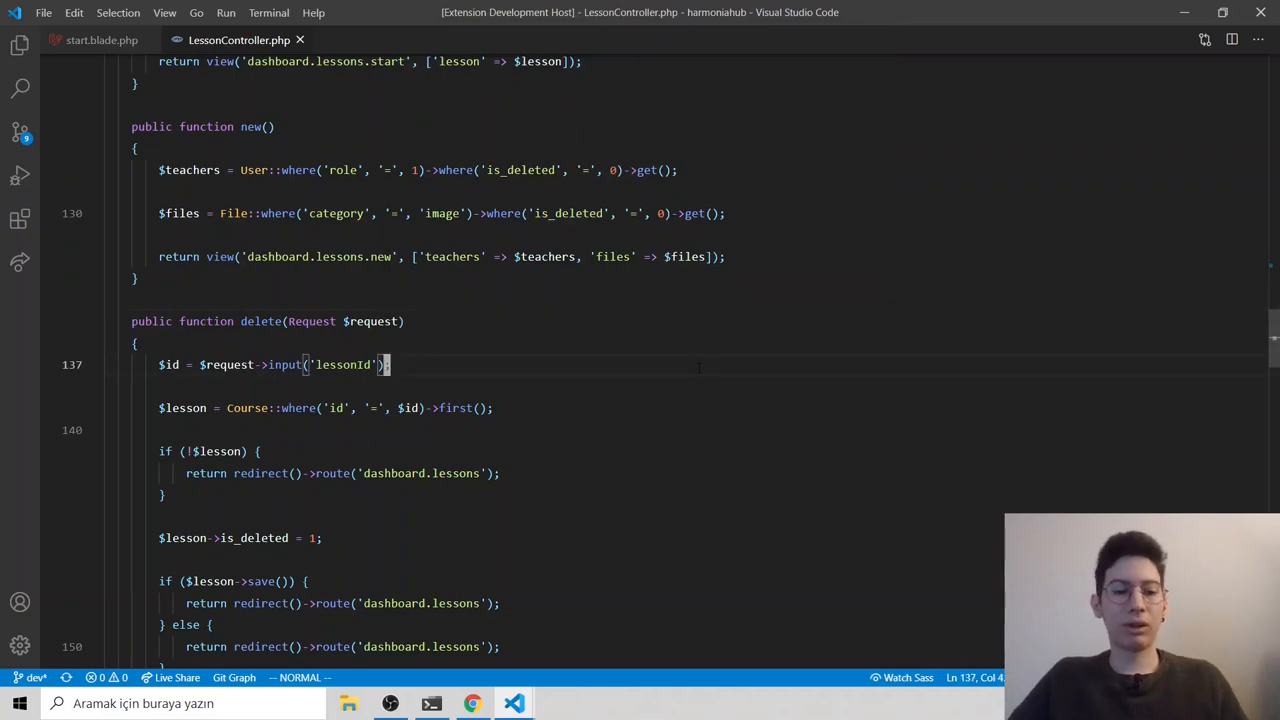
key("ctrl+shift+p")
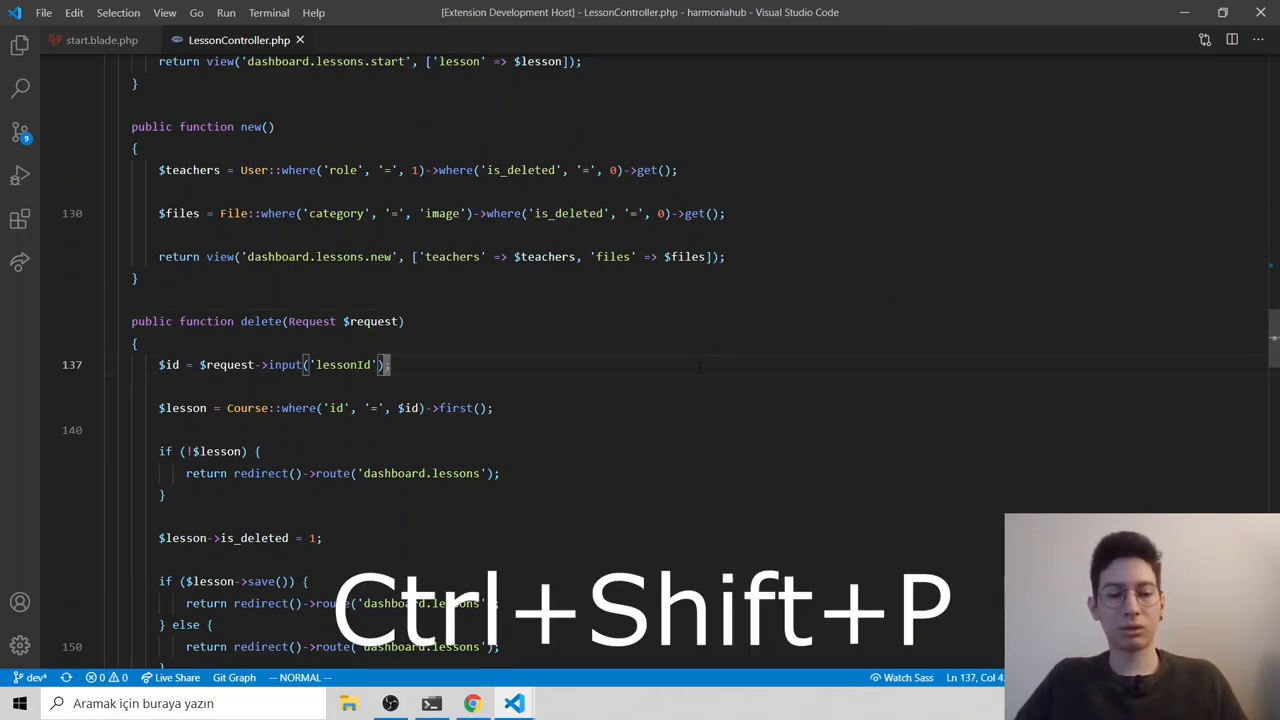
key("Ctrl+Shift+P")
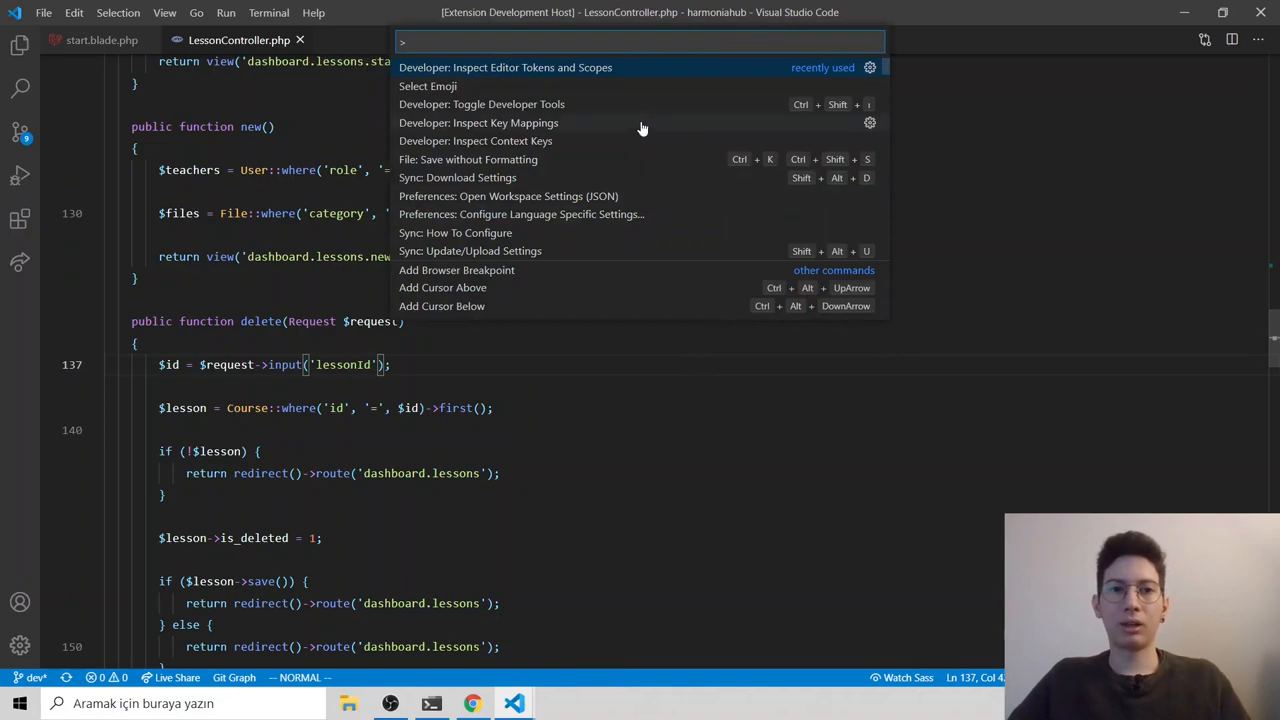
mouse_move(610, 96)
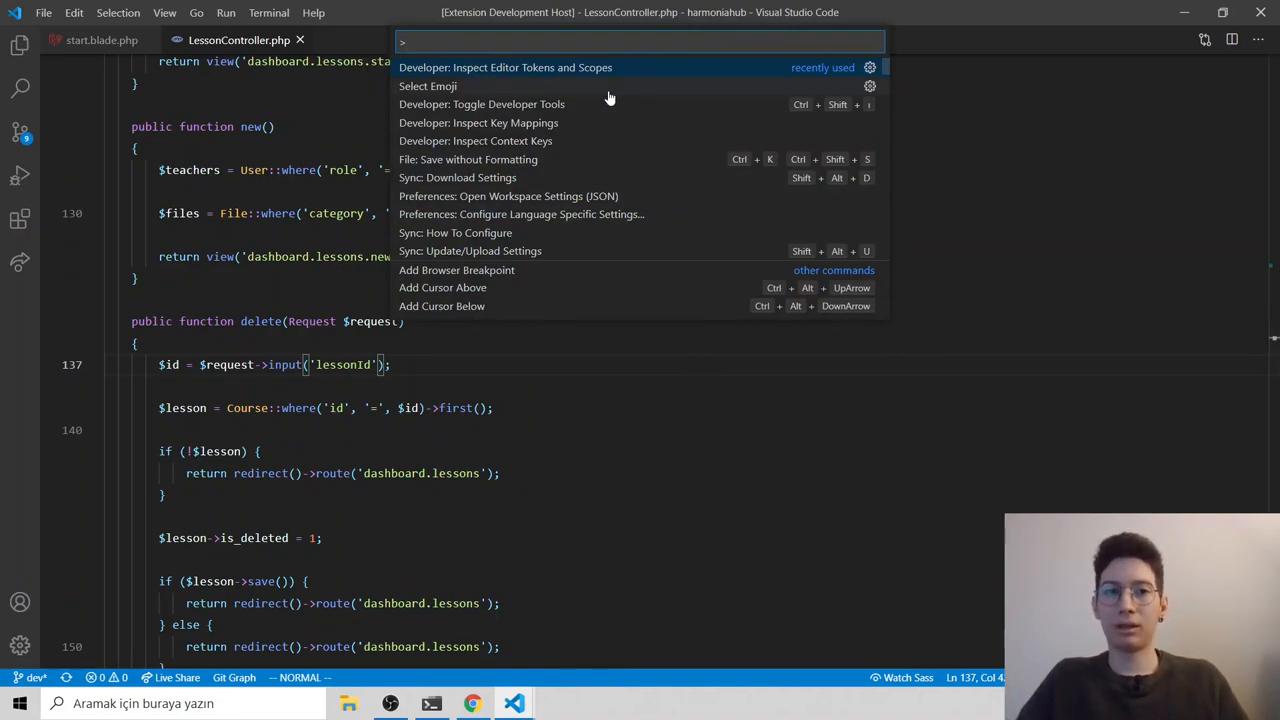
mouse_move(448, 76)
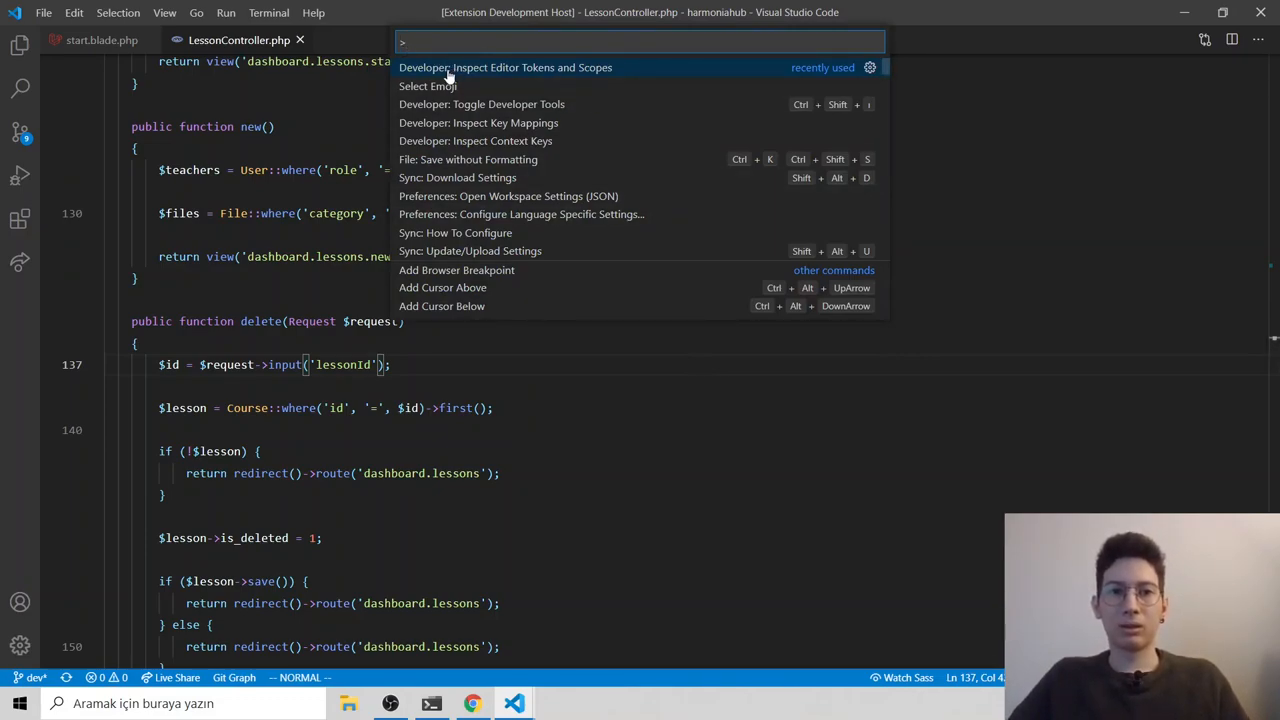
mouse_move(650, 76)
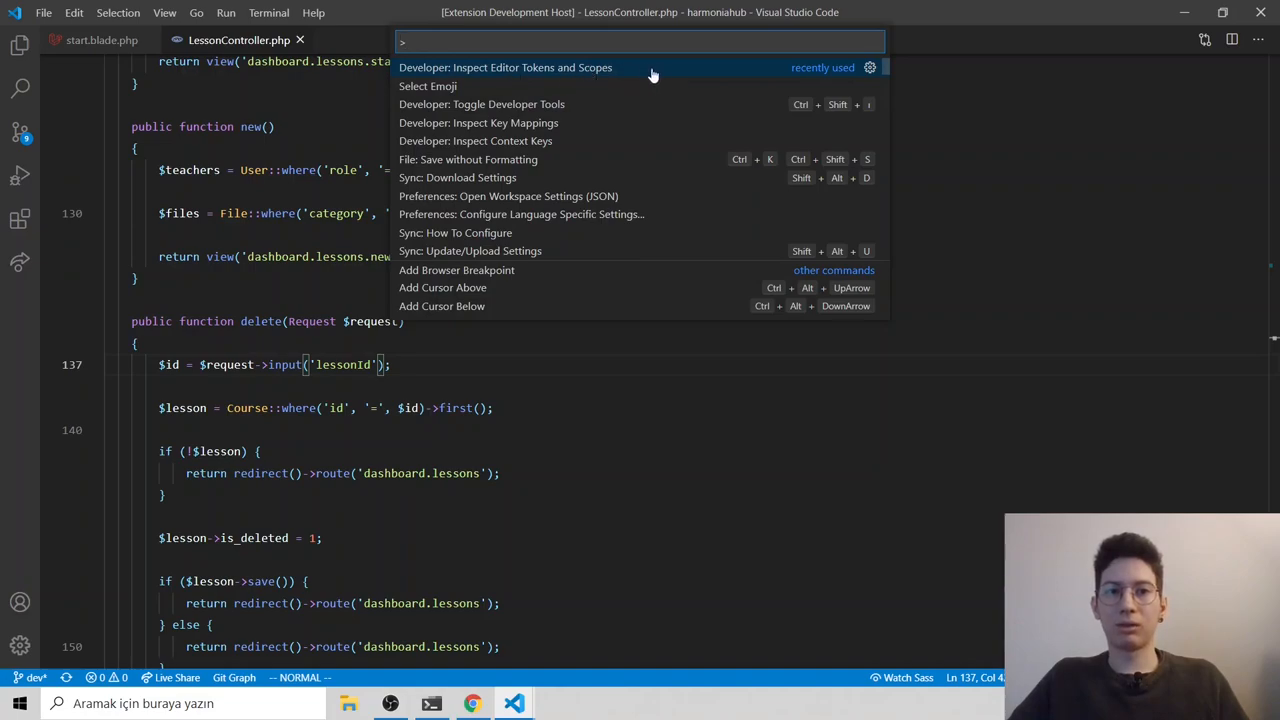
mouse_move(760, 92)
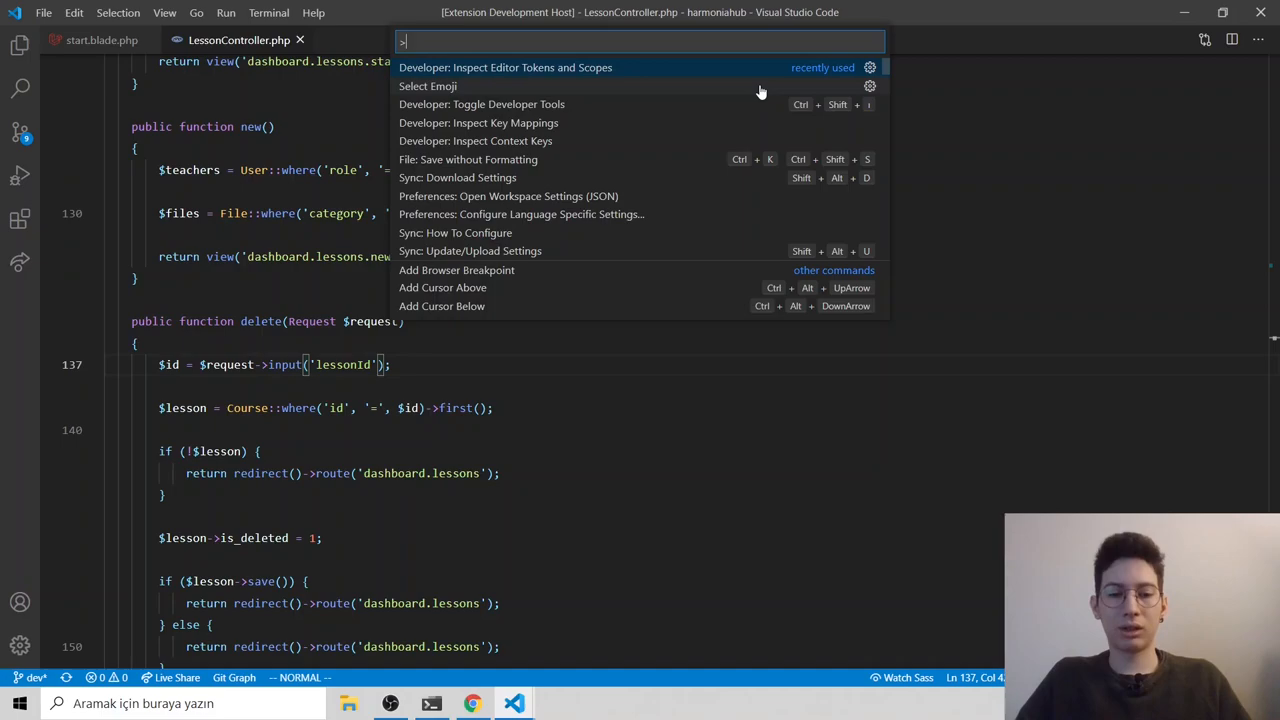
type("developer")
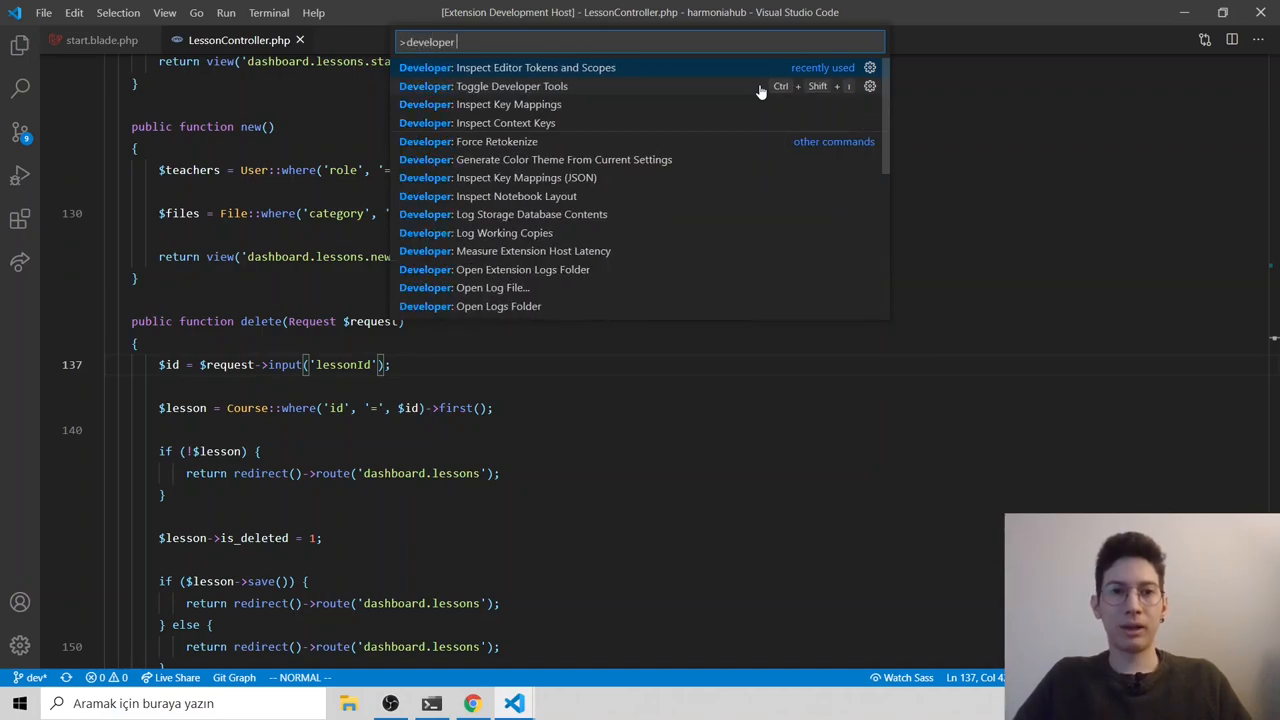
type("inspe")
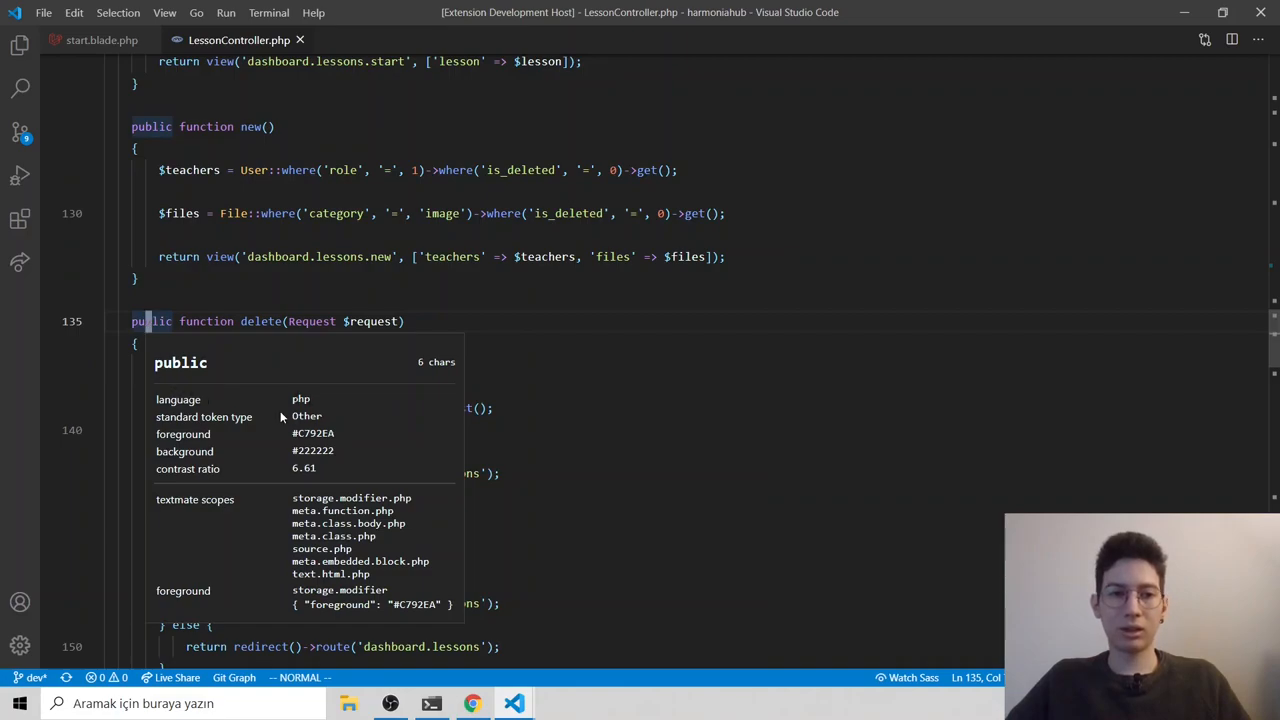
mouse_move(308, 466)
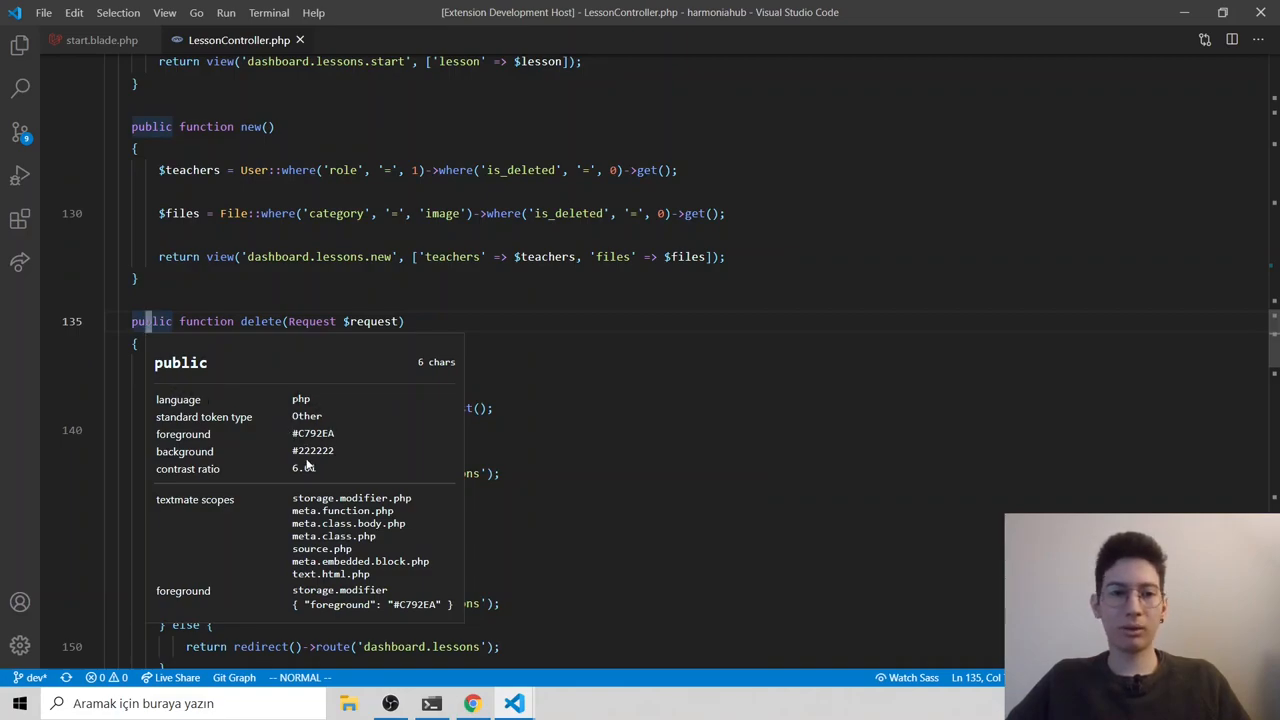
mouse_move(252, 508)
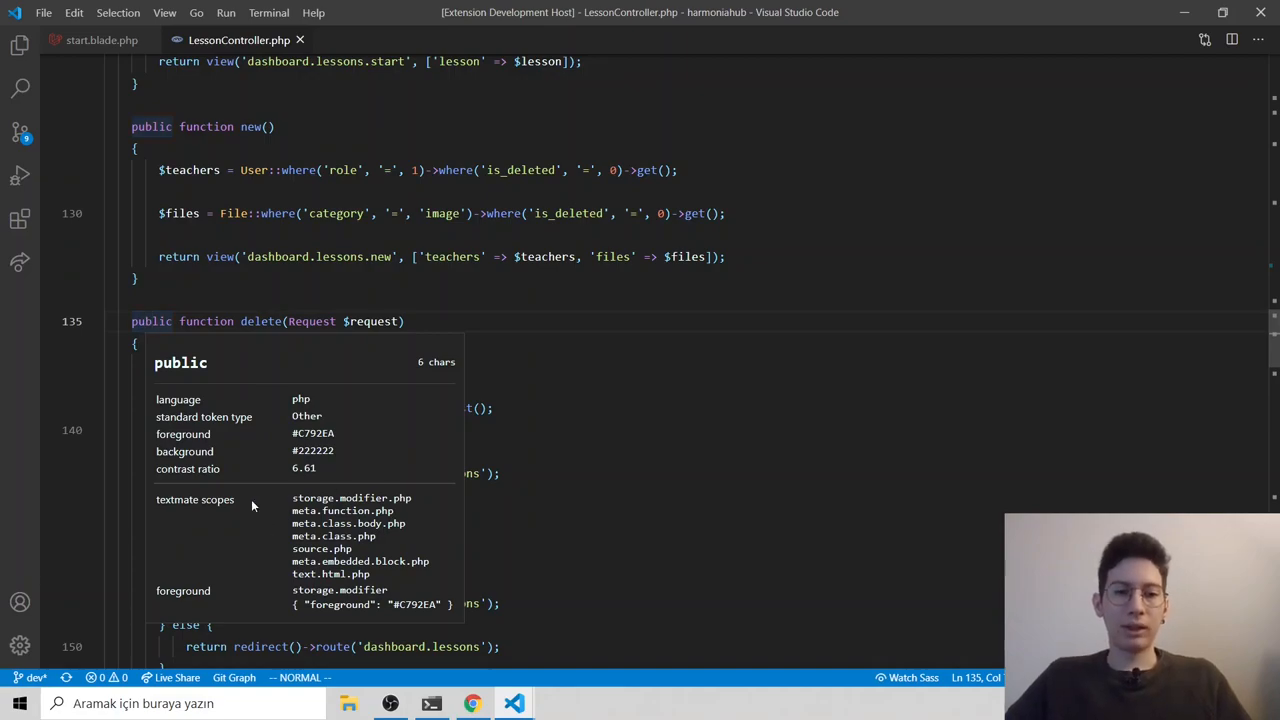
mouse_move(370, 580)
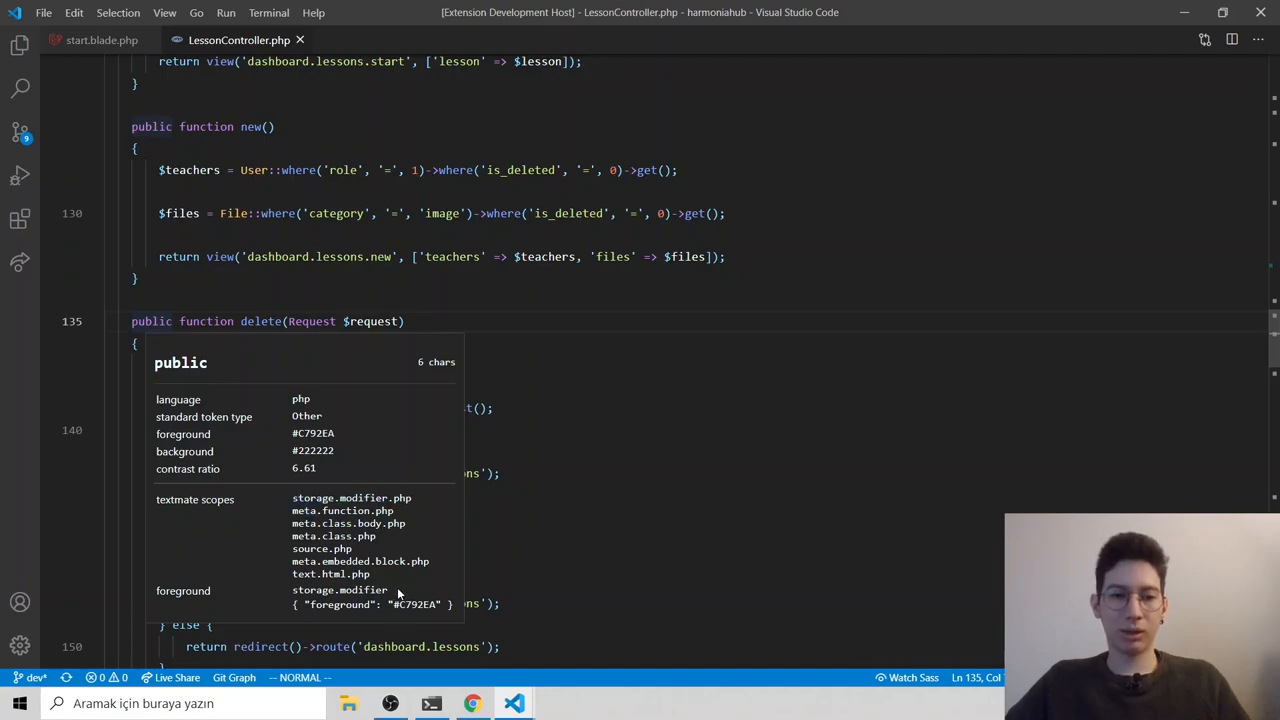
mouse_move(390, 590)
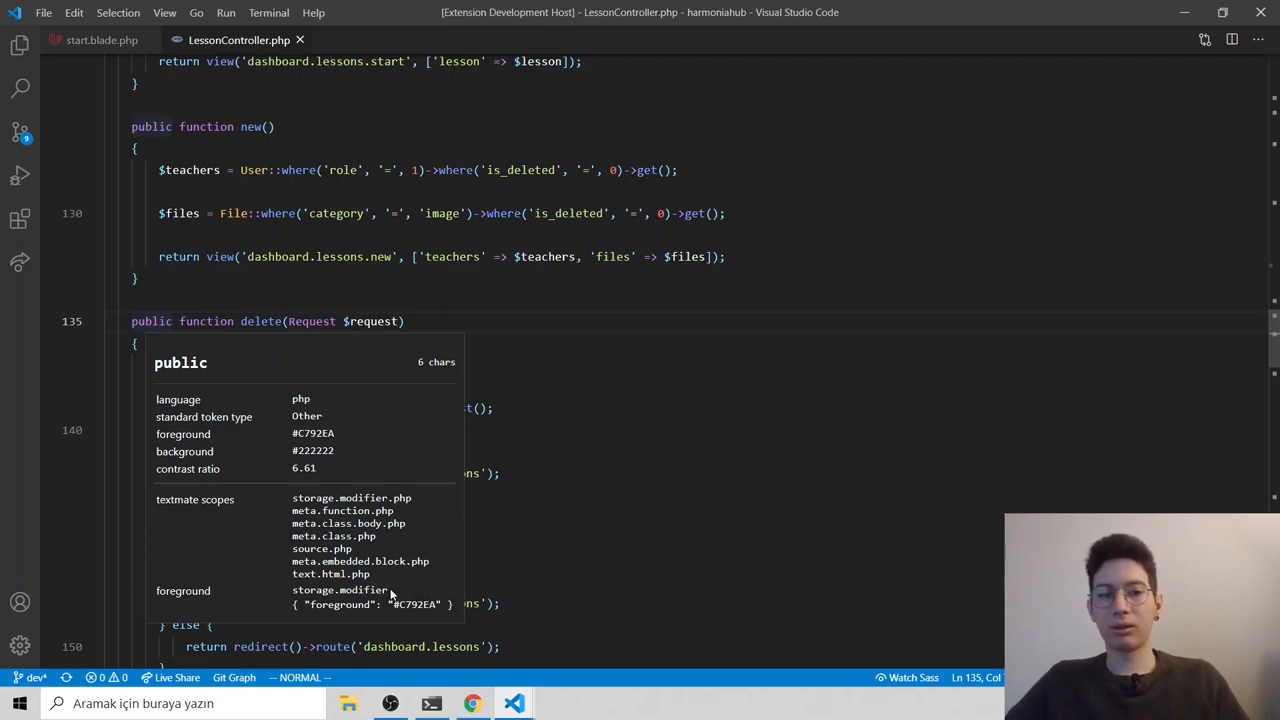
Step: Select the storage.modifier scope name in the token inspector hover for 'public'
double_click(340, 590)
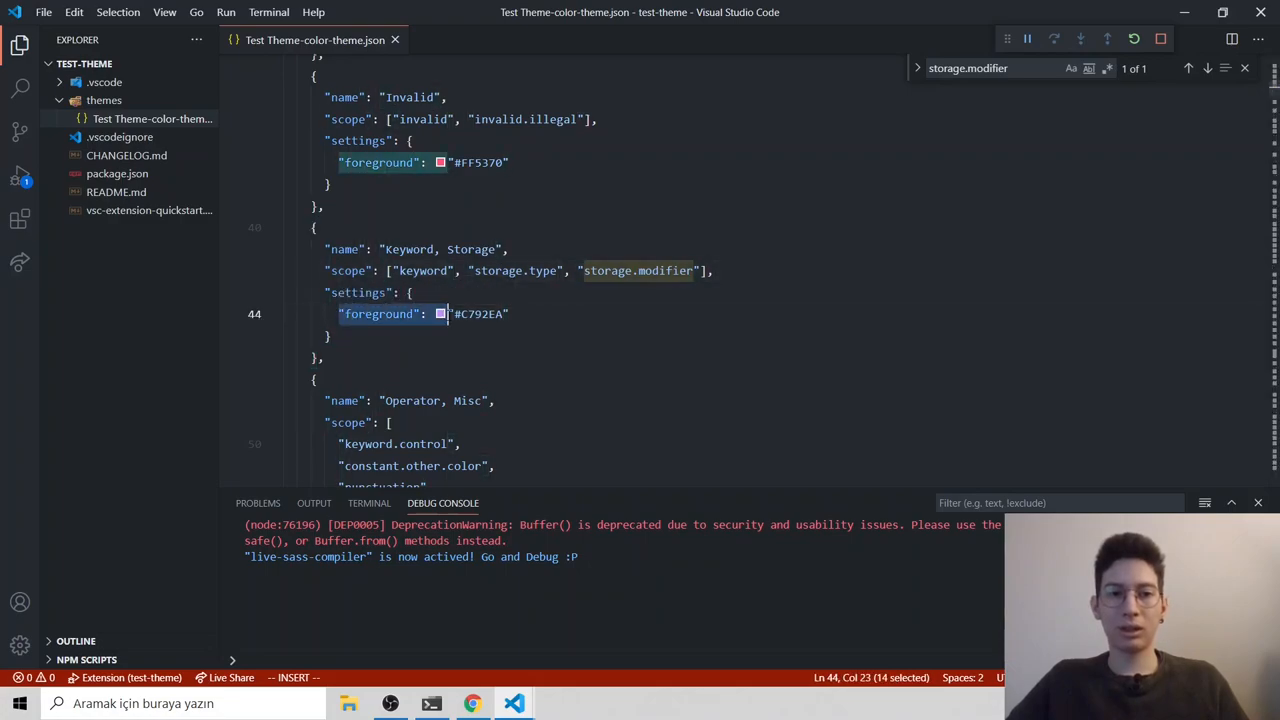
Step: Change the Keyword, Storage foreground to #ff0000 and bring the Extension Development Host forward
left_click(330, 336)
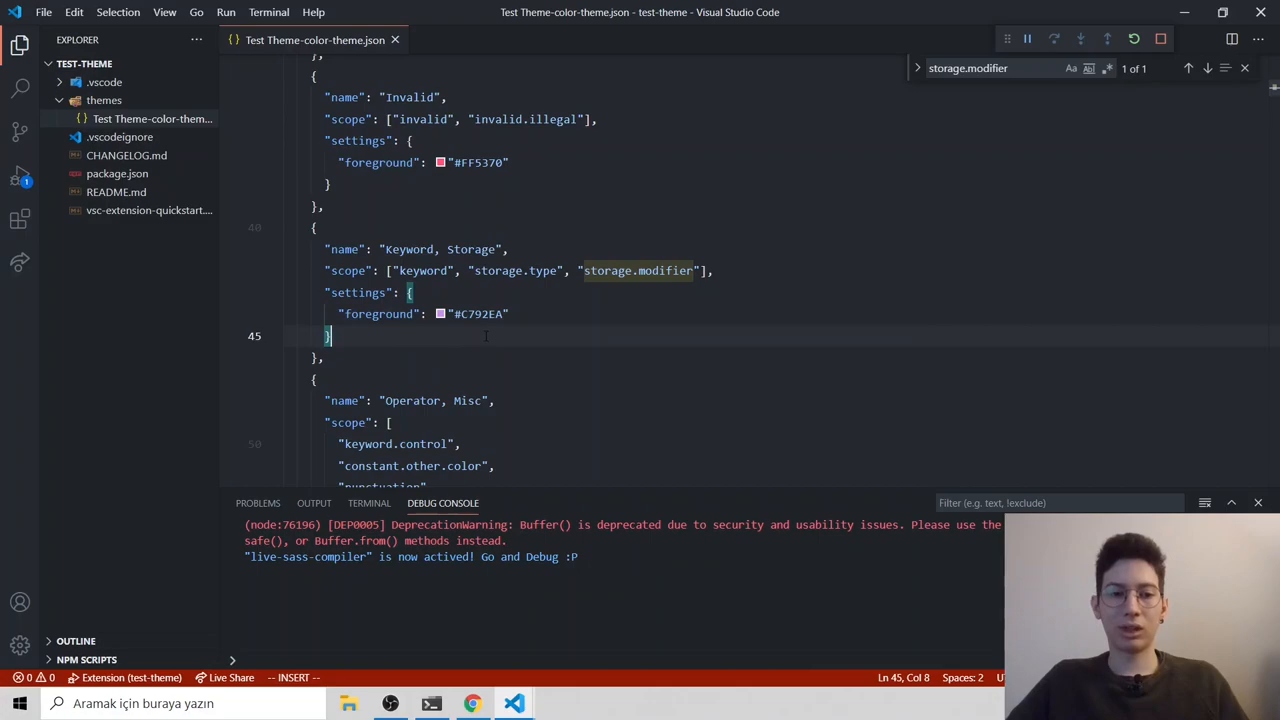
left_click(440, 312)
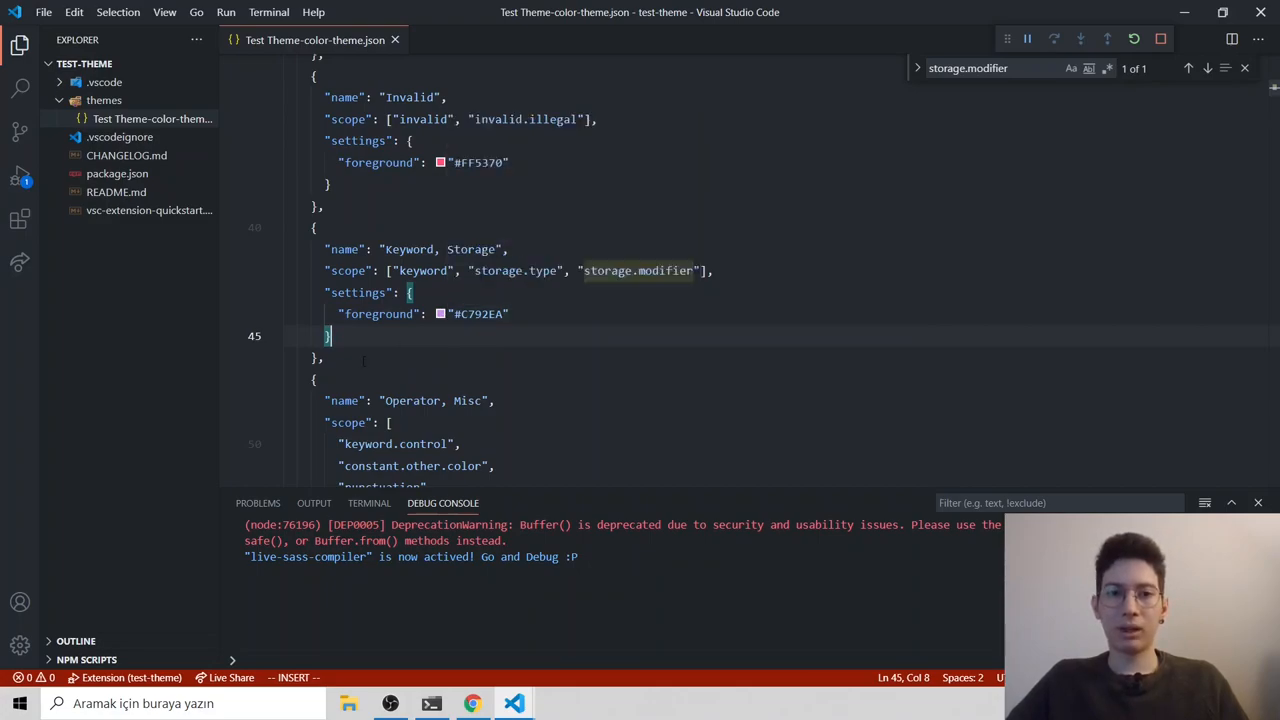
left_click(440, 314)
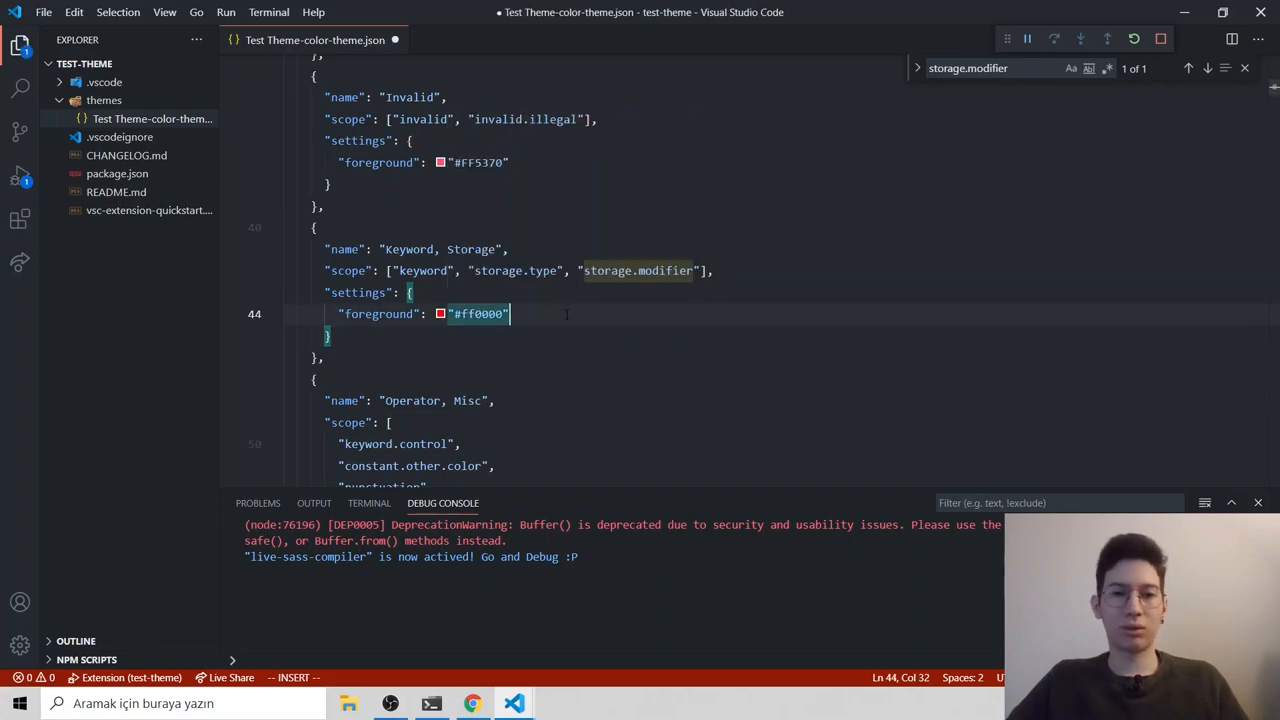
mouse_move(512, 704)
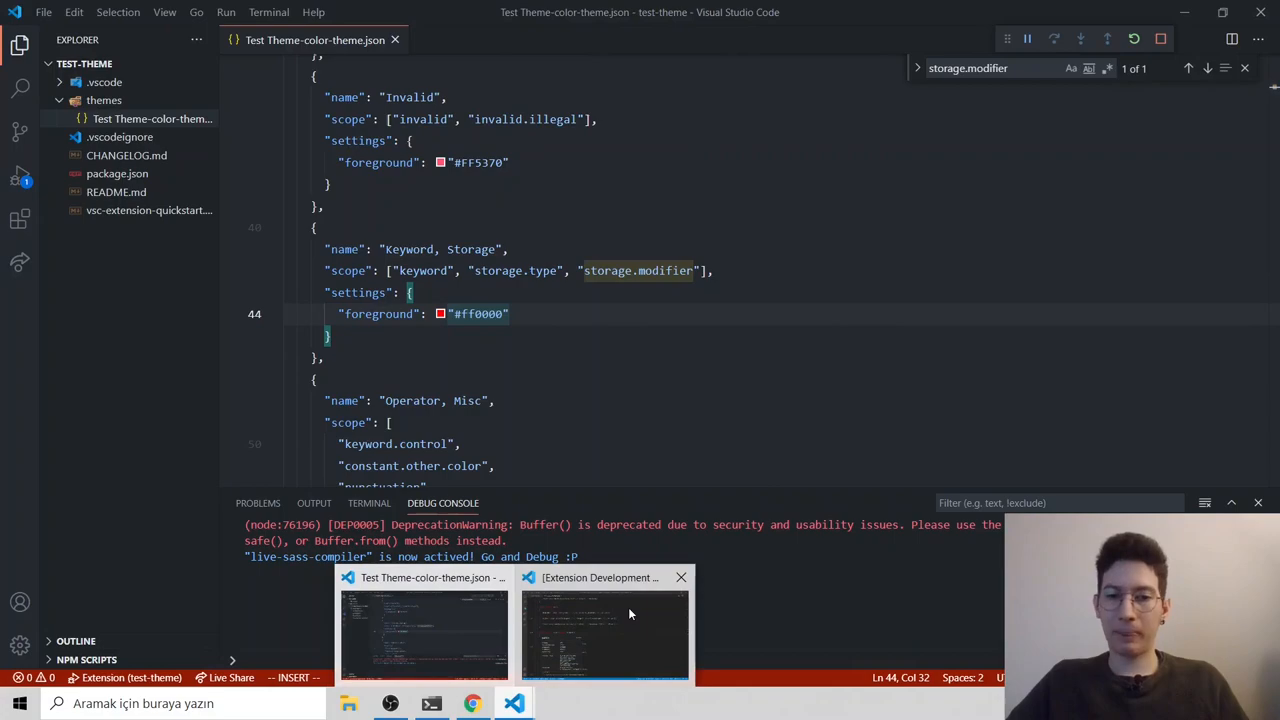
left_click(604, 636)
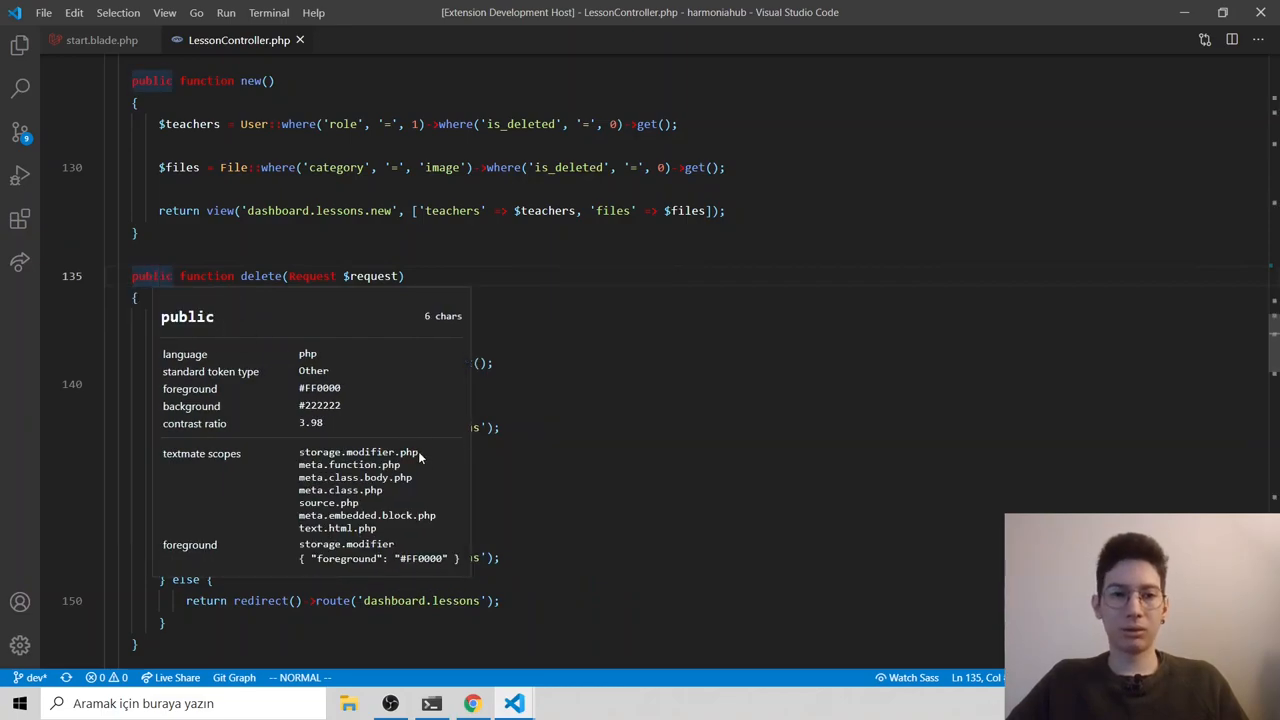
Step: Search the theme file for storage.modifier.php, which finds no matches
double_click(356, 452)
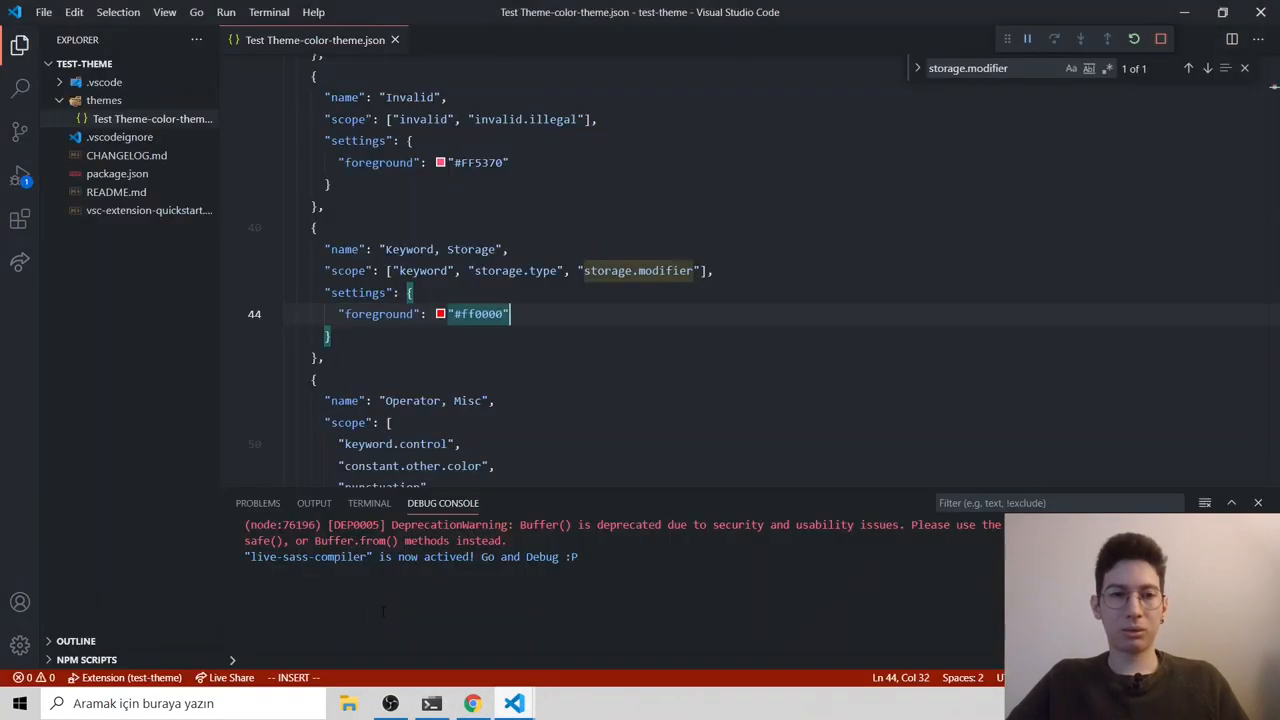
scroll("up", 3)
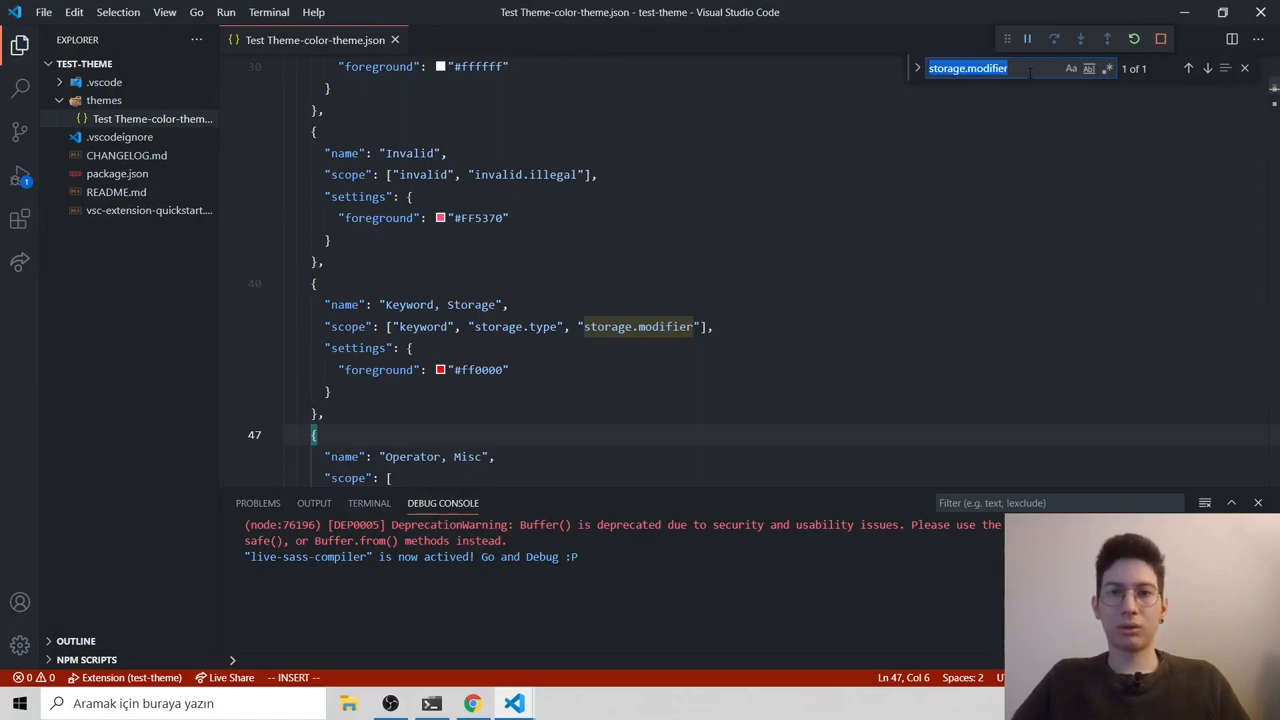
type(".php")
left_click(650, 434)
type("}")
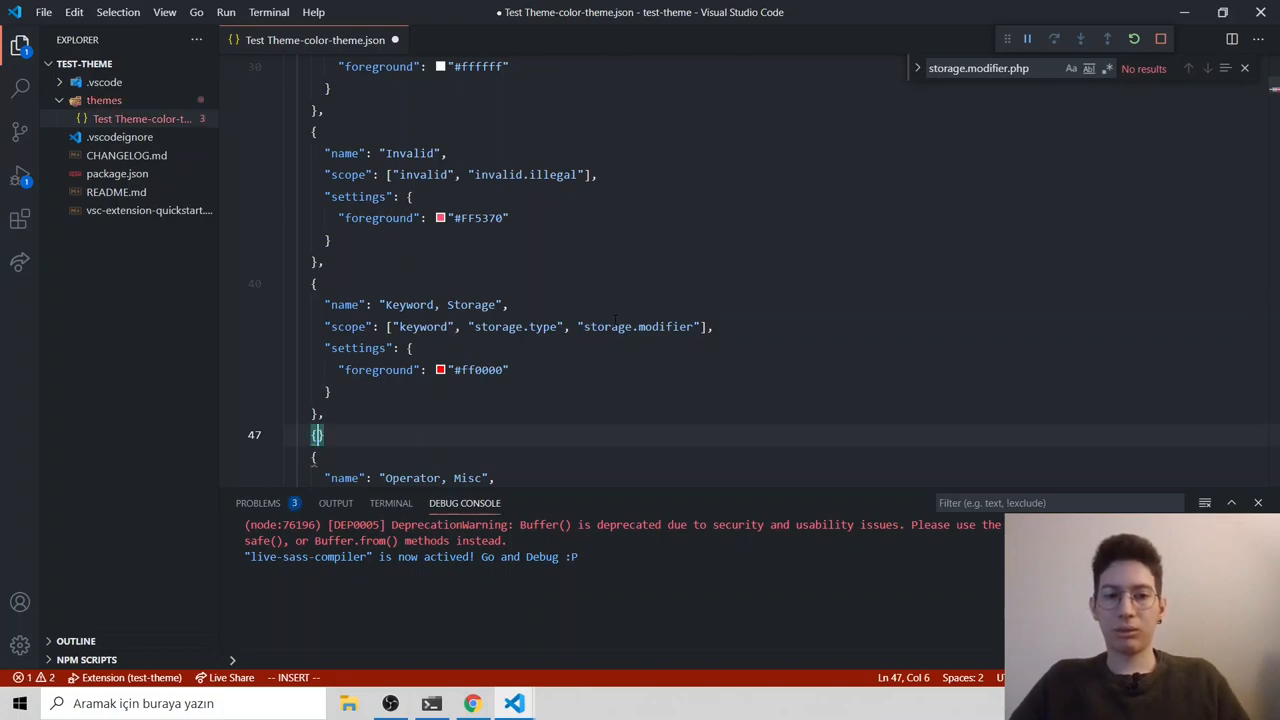
Step: Add a PHP 1 rule scoping storage.modifier.php with foreground #FF0040 below Keyword, Storage
key("Return")
type("\"name\": \"")
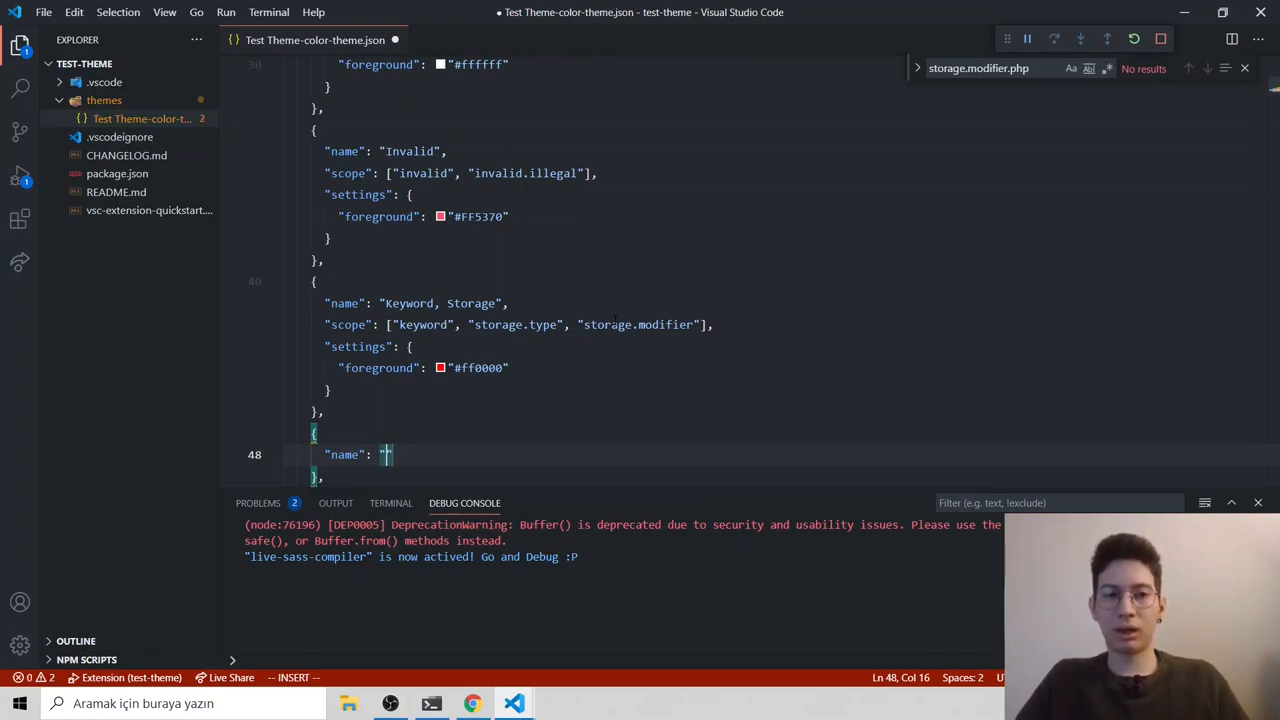
type("PHP")
type("\"scope\": [\"")
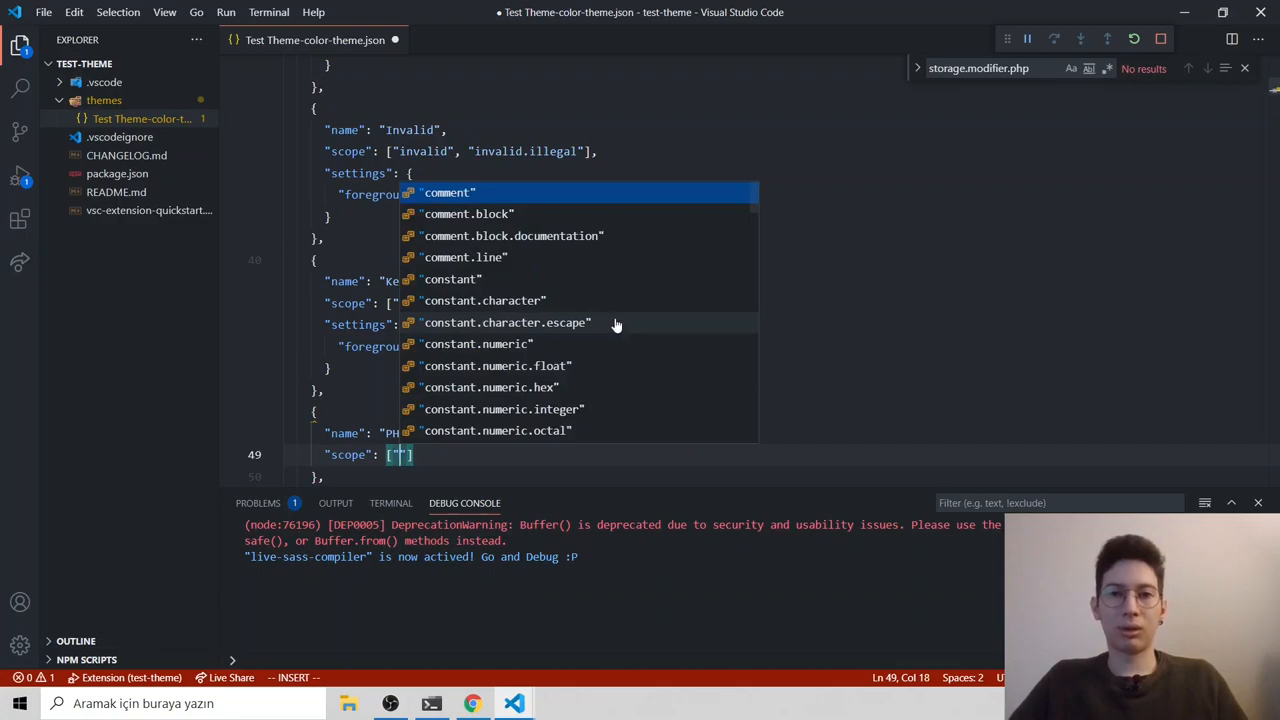
type("storage.modifier.php")
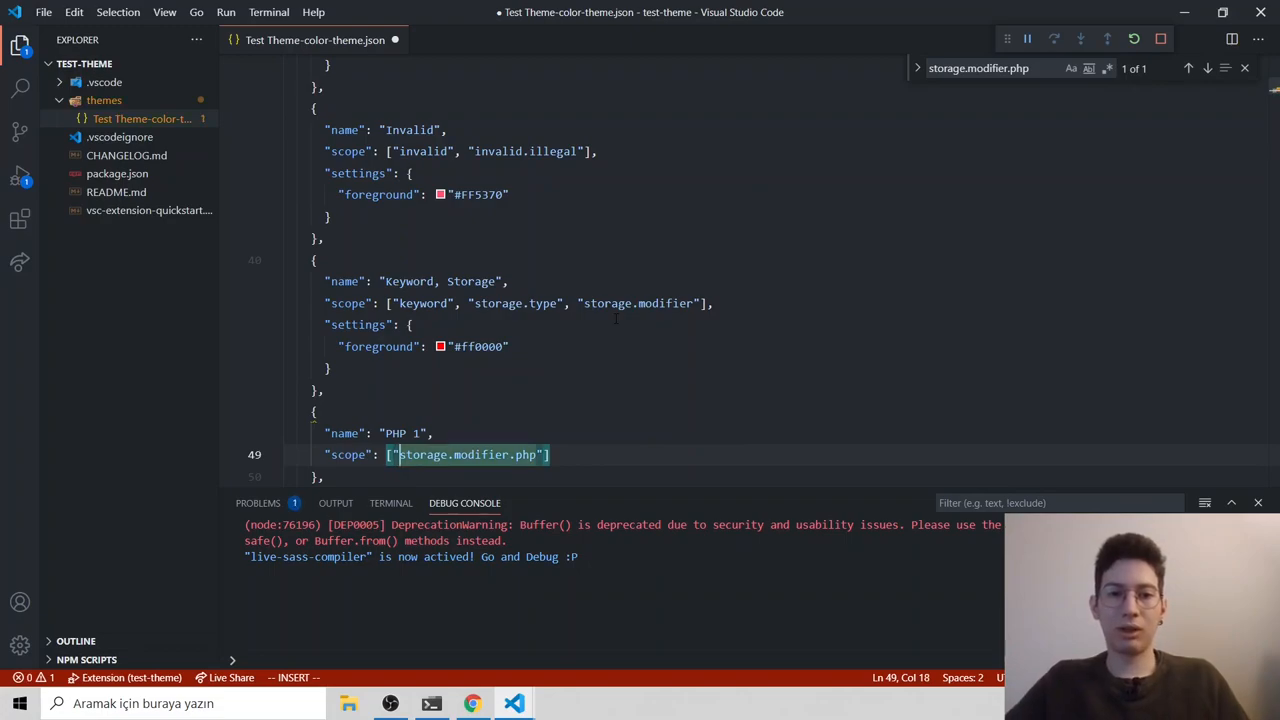
left_click(700, 454)
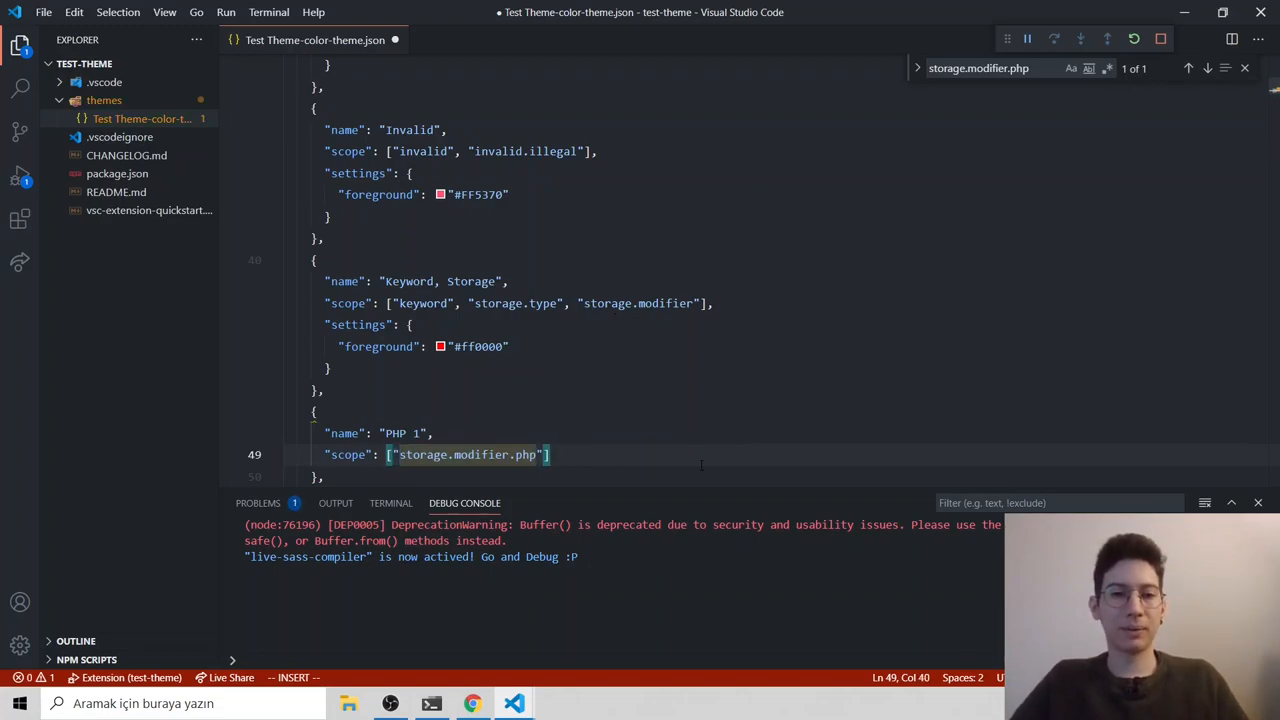
type("settings\": {")
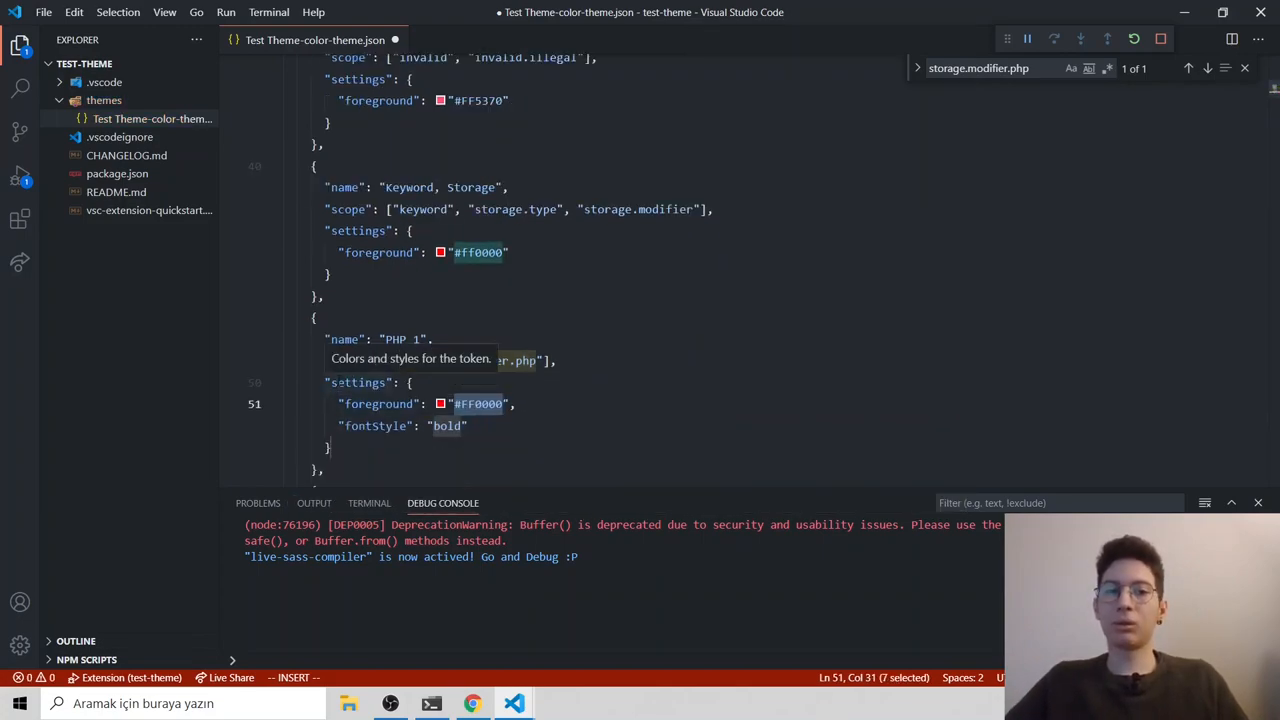
left_click(468, 424)
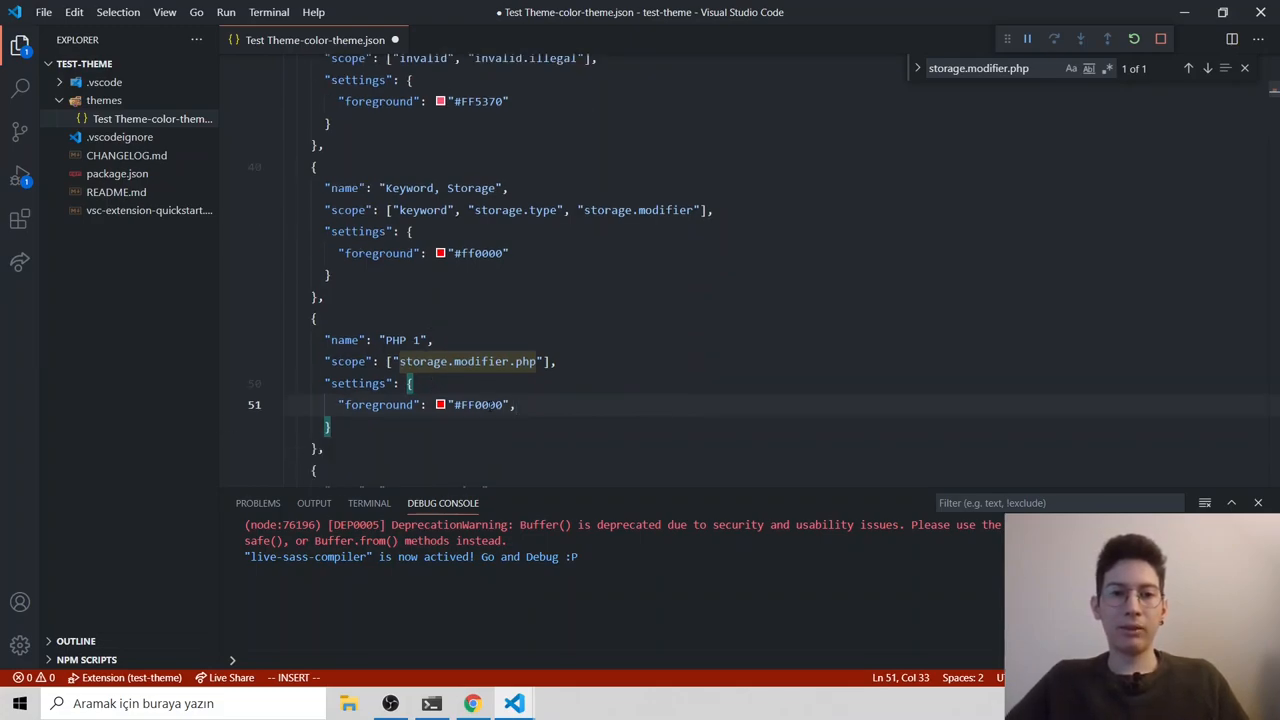
left_click(440, 252)
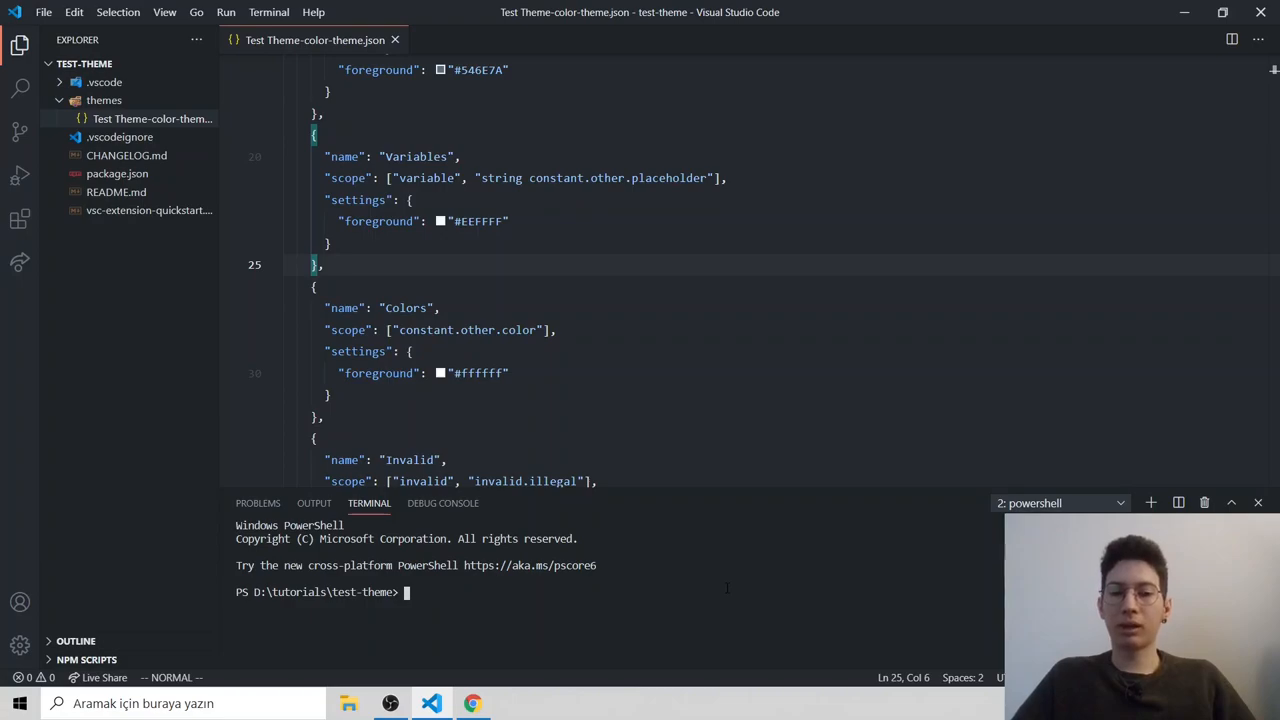
Step: Install vsce via npm and check the extension's version number in package.json
type("vsce")
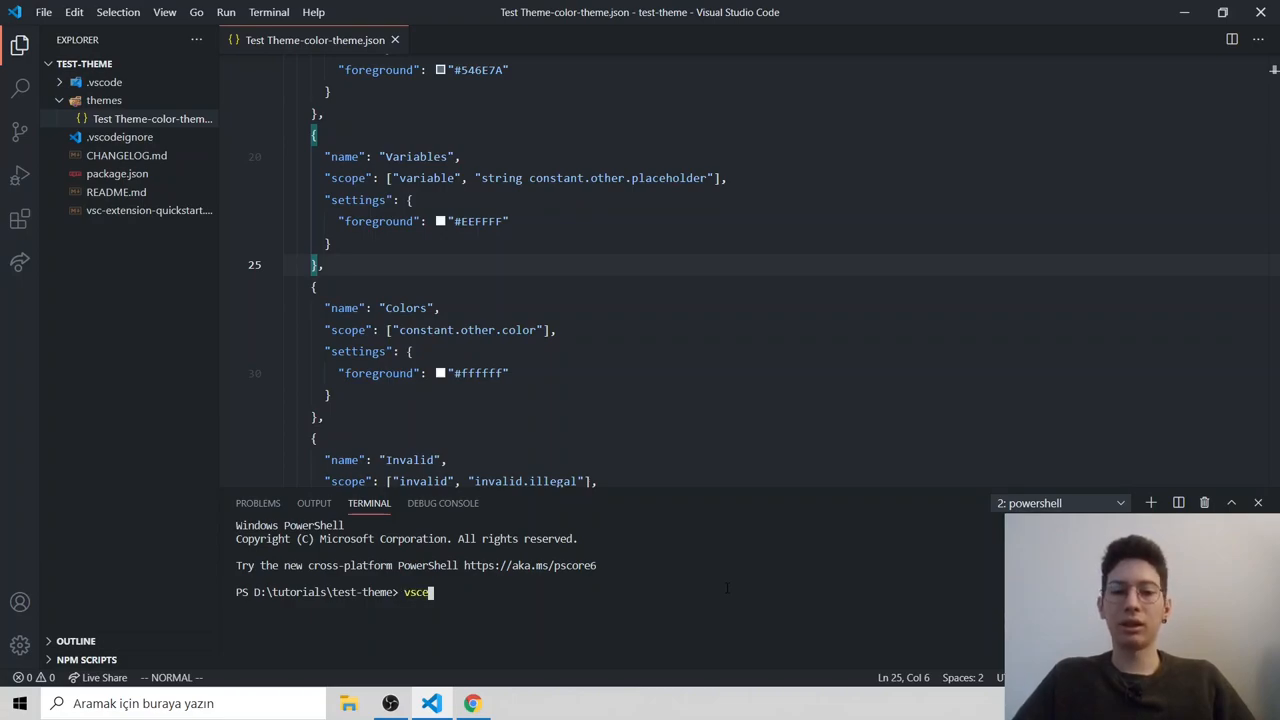
type("npm i")
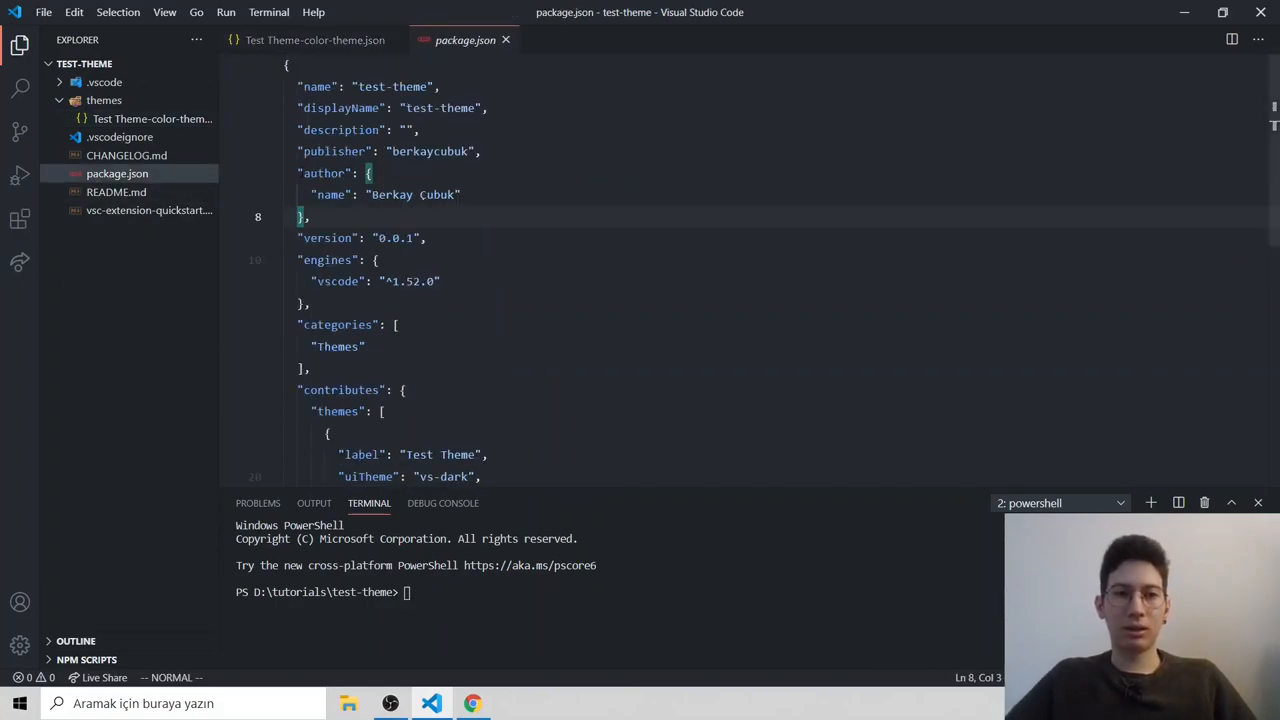
double_click(430, 152)
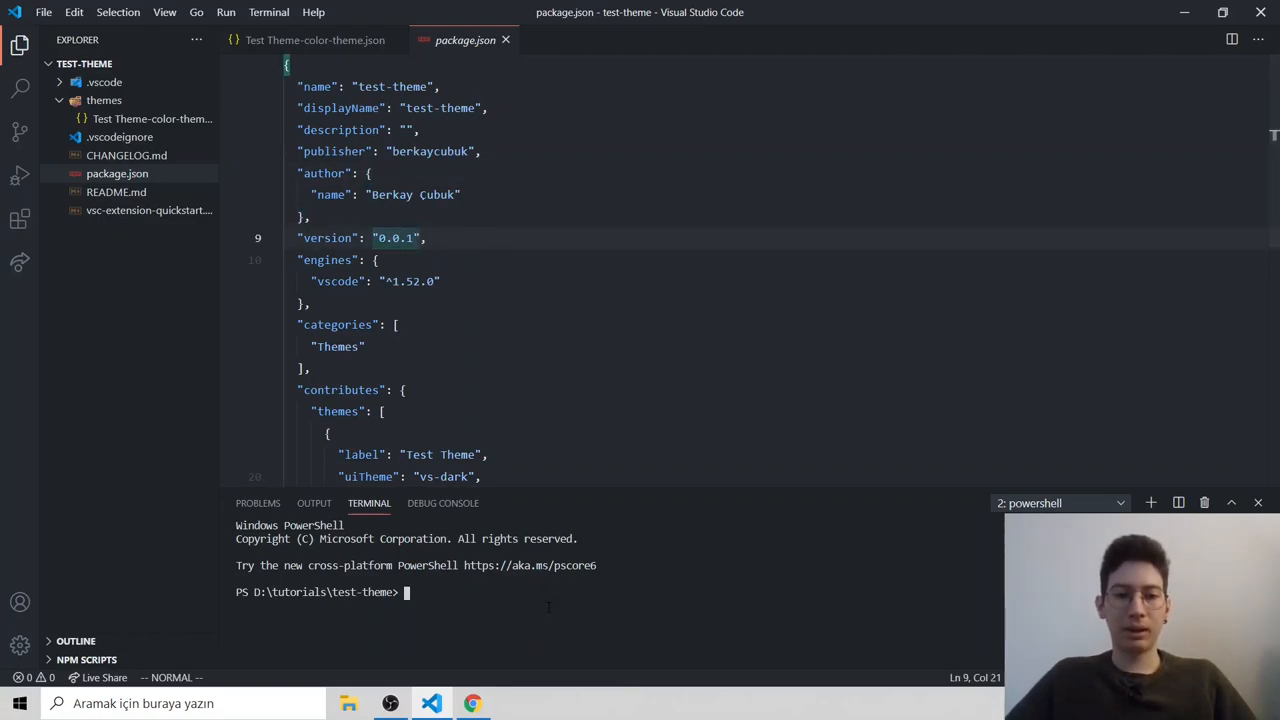
Step: Run vsce package and answer y to the missing repository warning, producing test-theme-0.0.1.vsix
type("vsce package")
type("n")
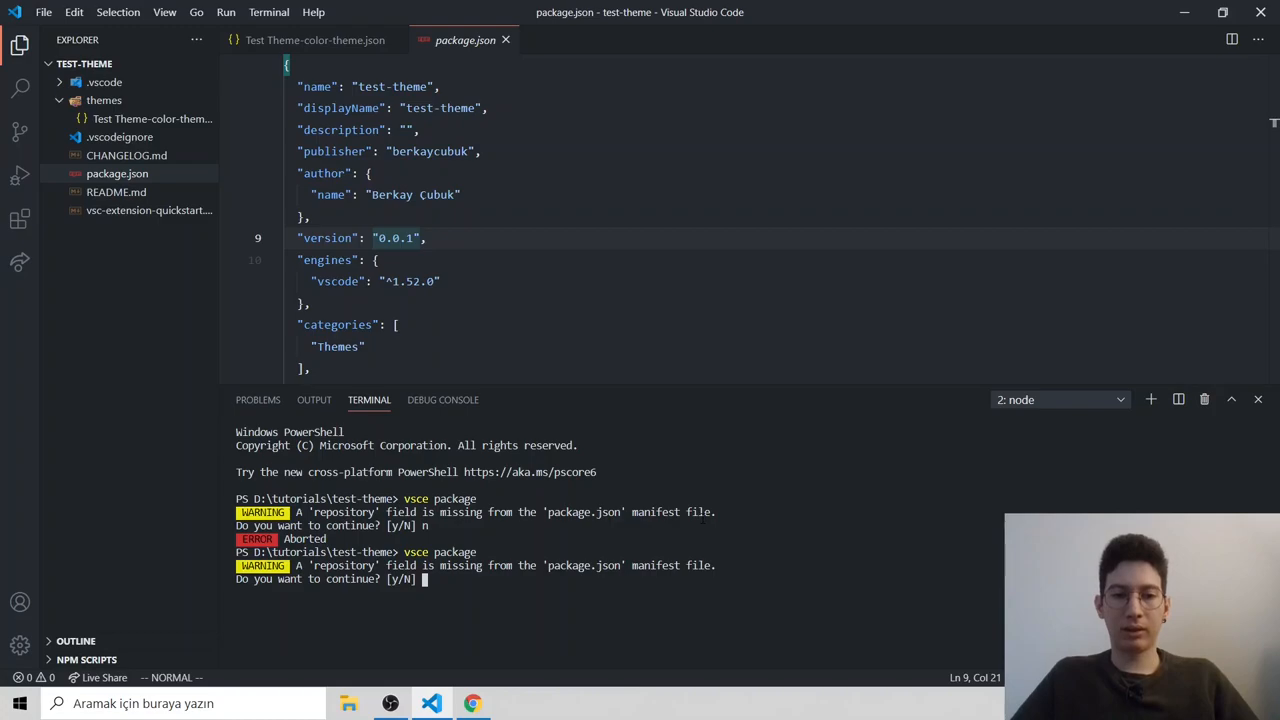
type("y")
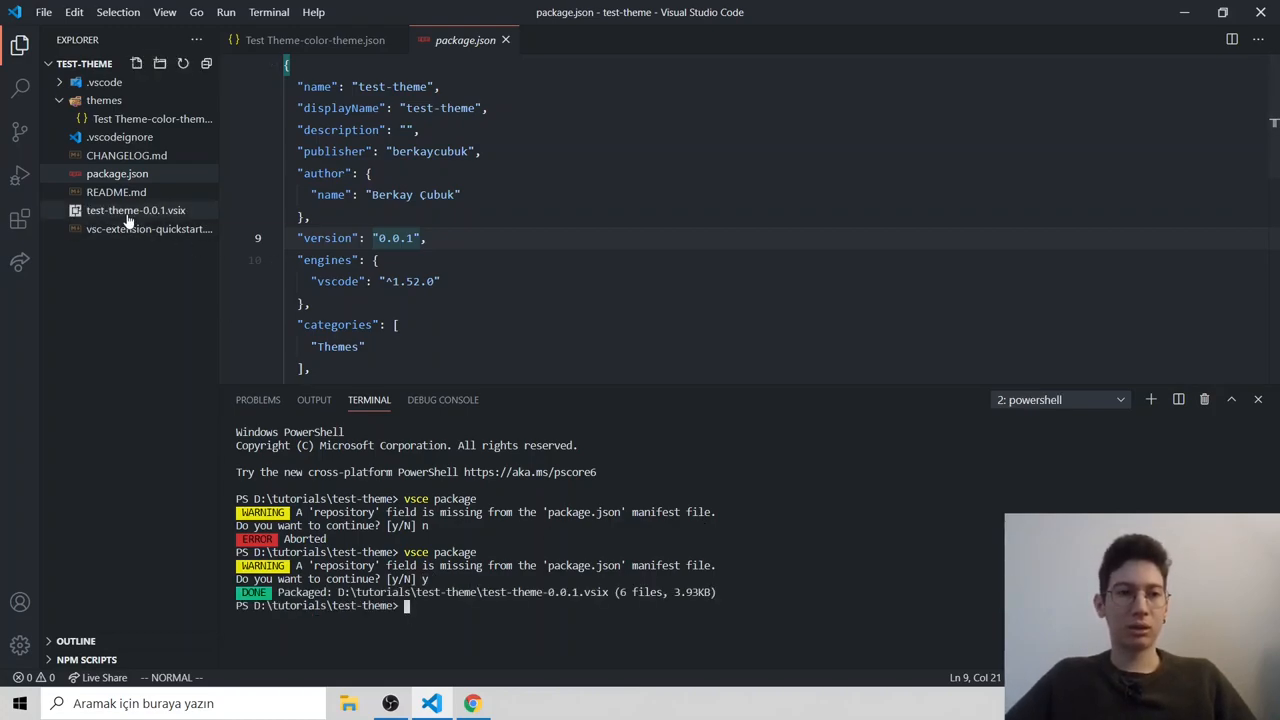
Step: Briefly view the generated test-theme-0.0.1.vsix in the Explorer and close its preview
left_click(136, 210)
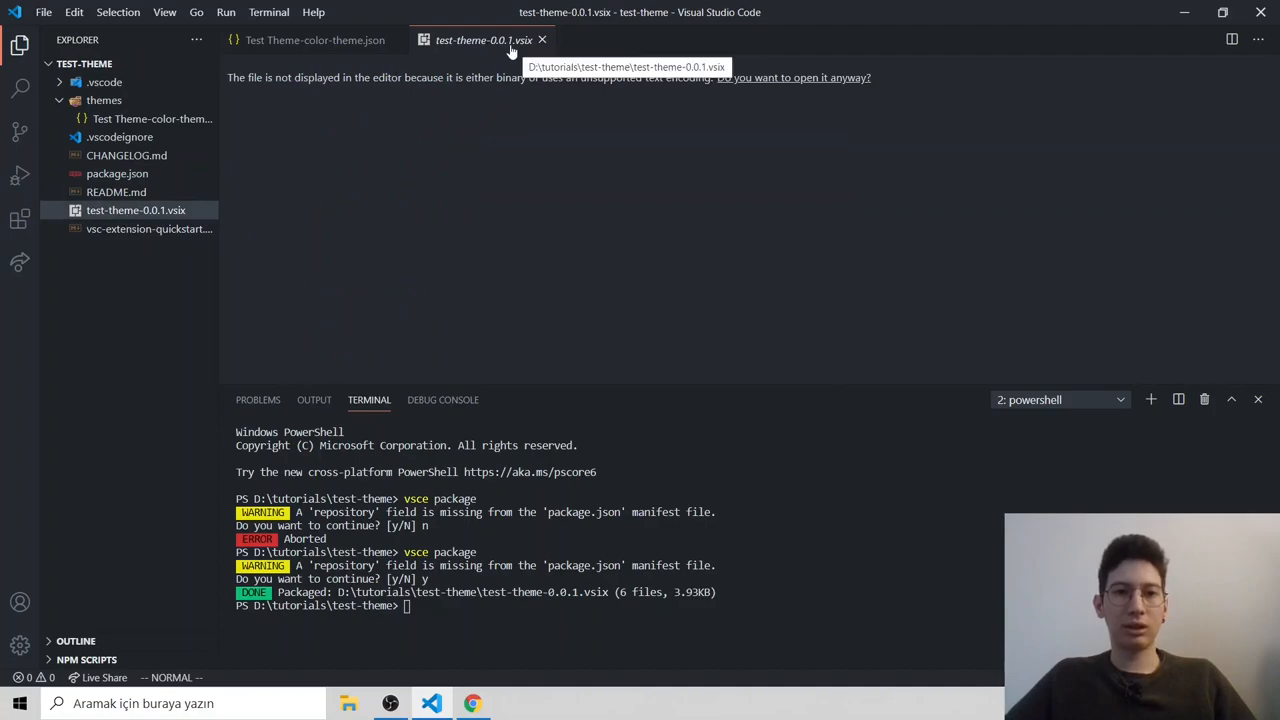
left_click(316, 40)
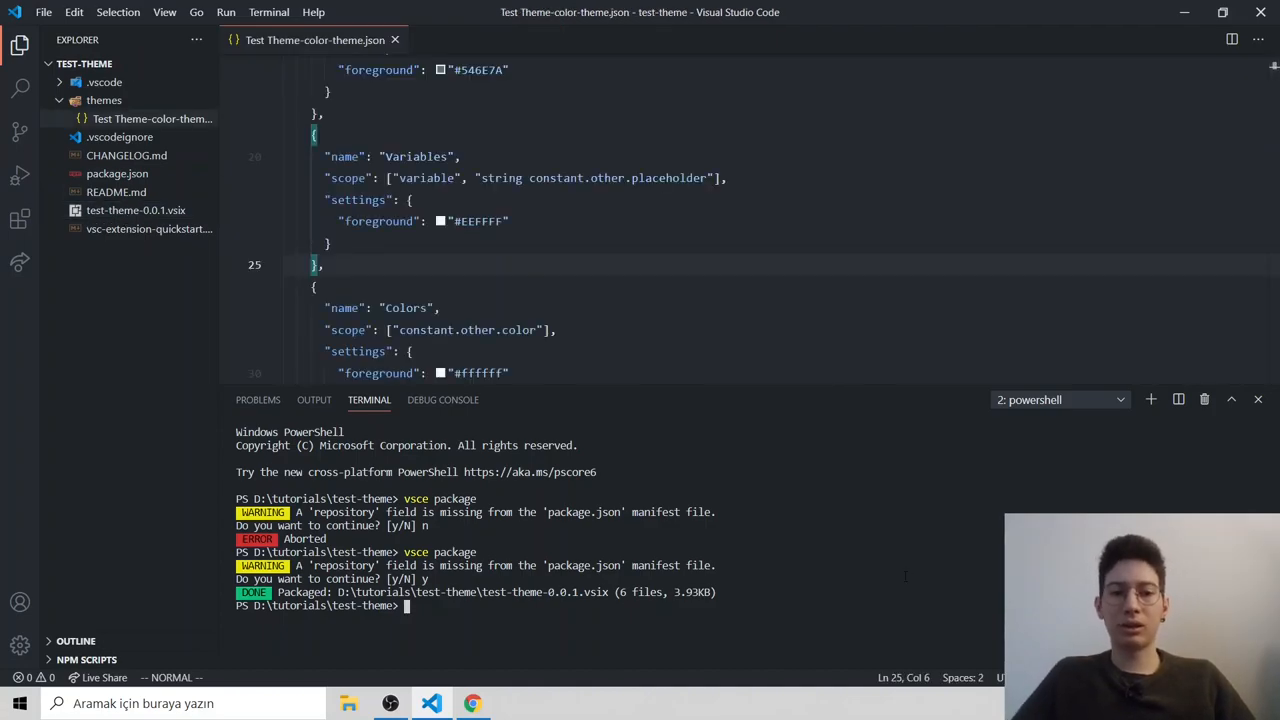
Step: Install the theme locally with code --install-extension test-theme-0.0.1.vsix
type("code")
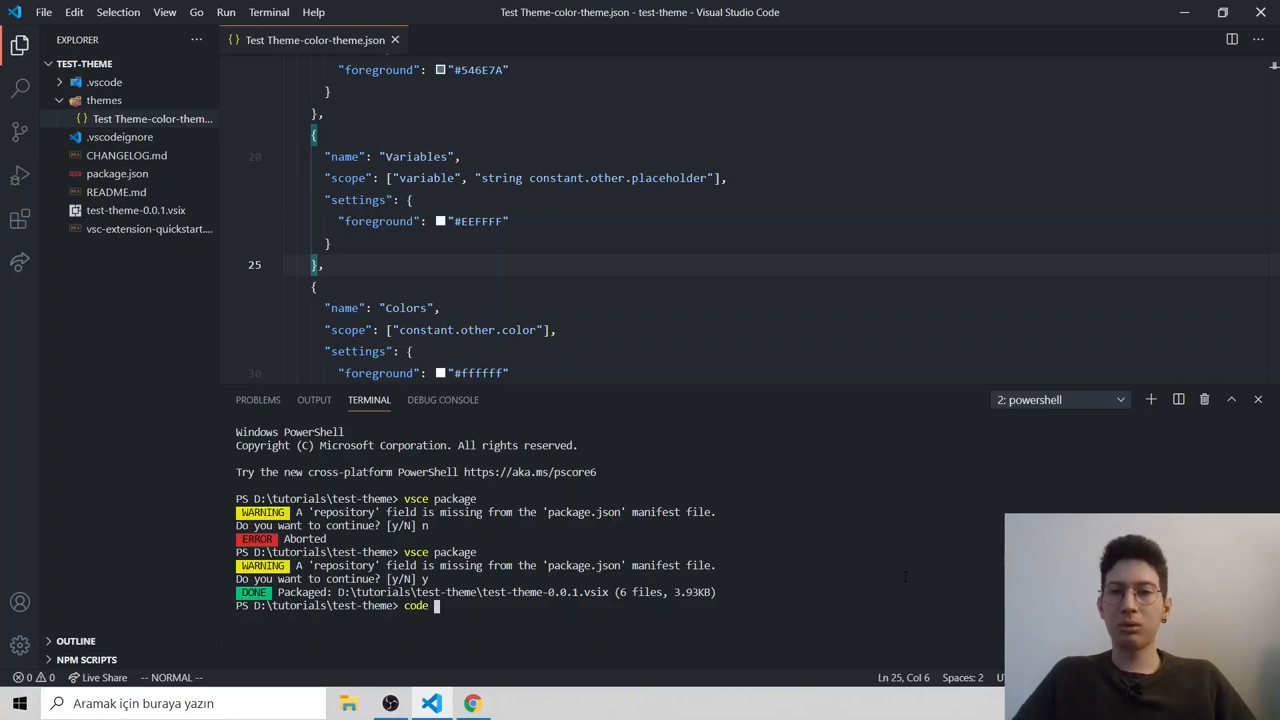
type("--insta")
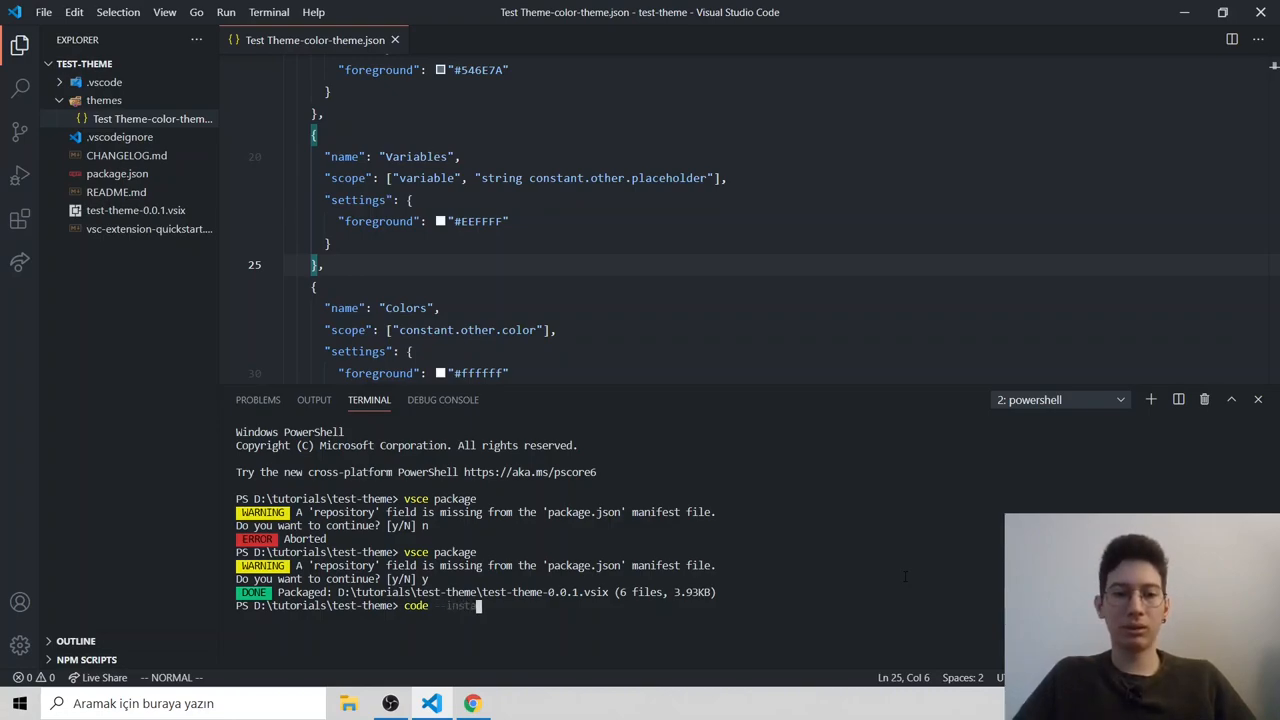
type("--install-extension")
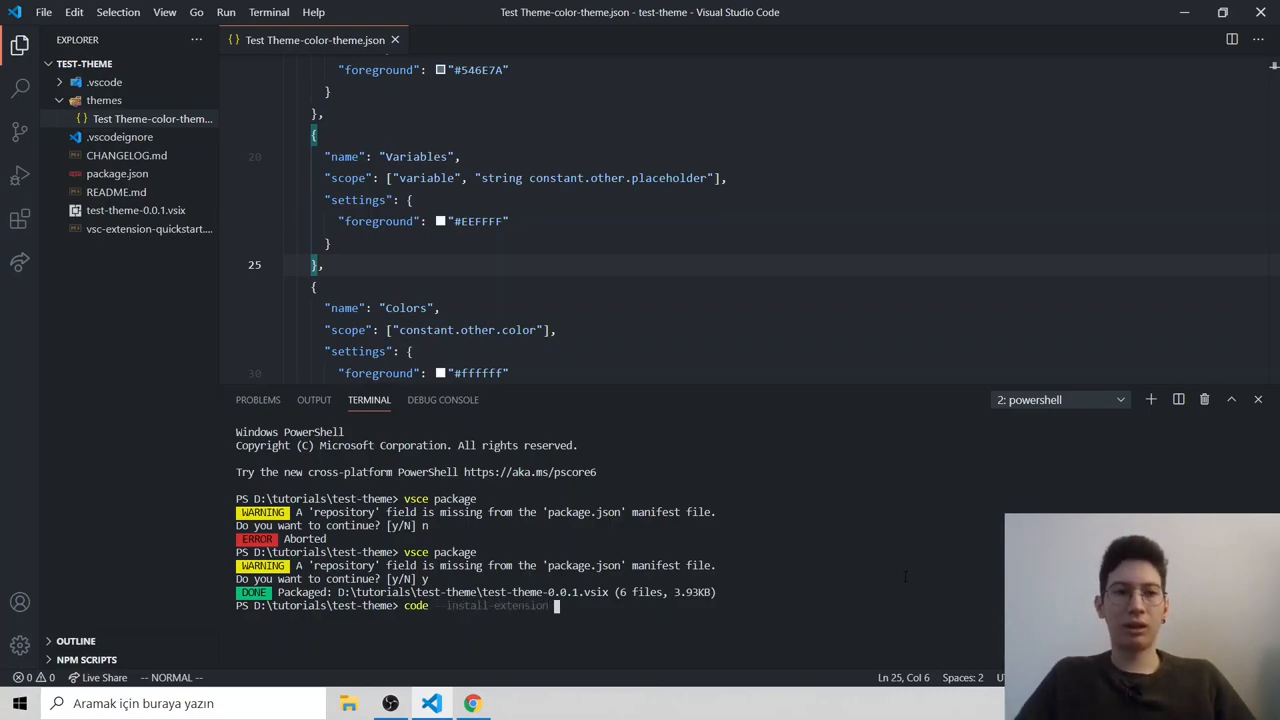
type("test-theme-0.0.1.vsix")
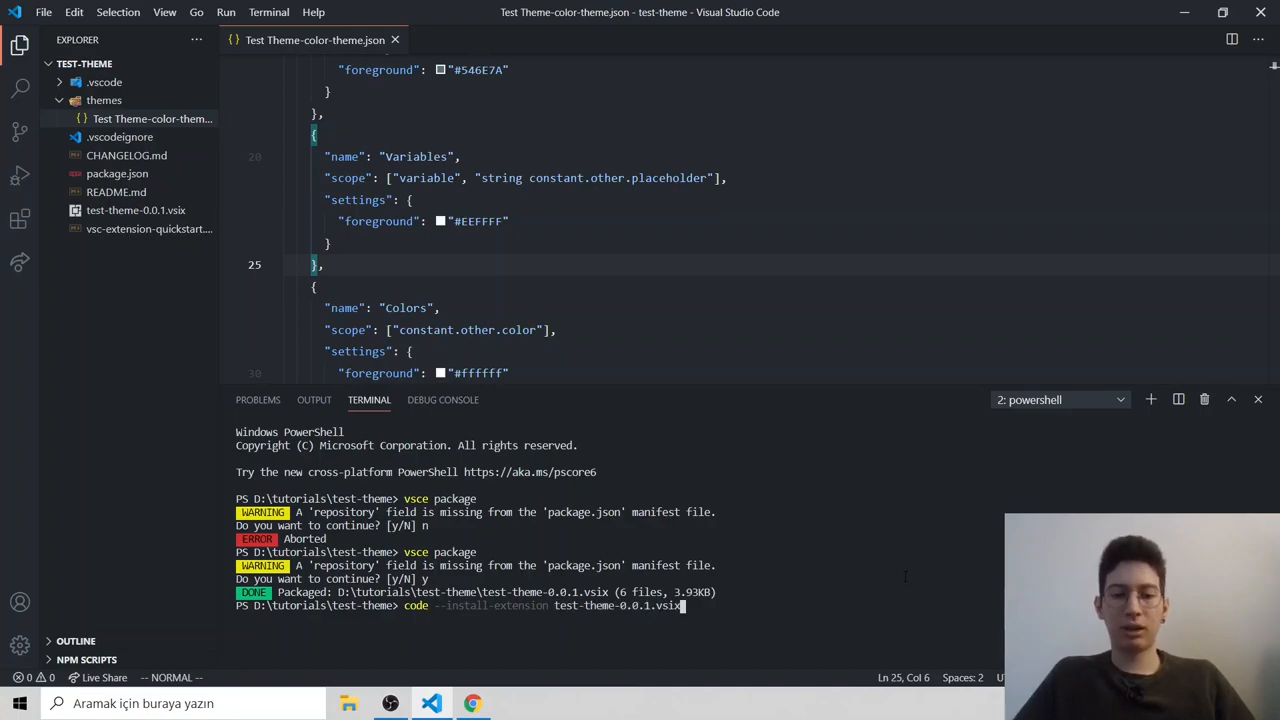
key("Return")
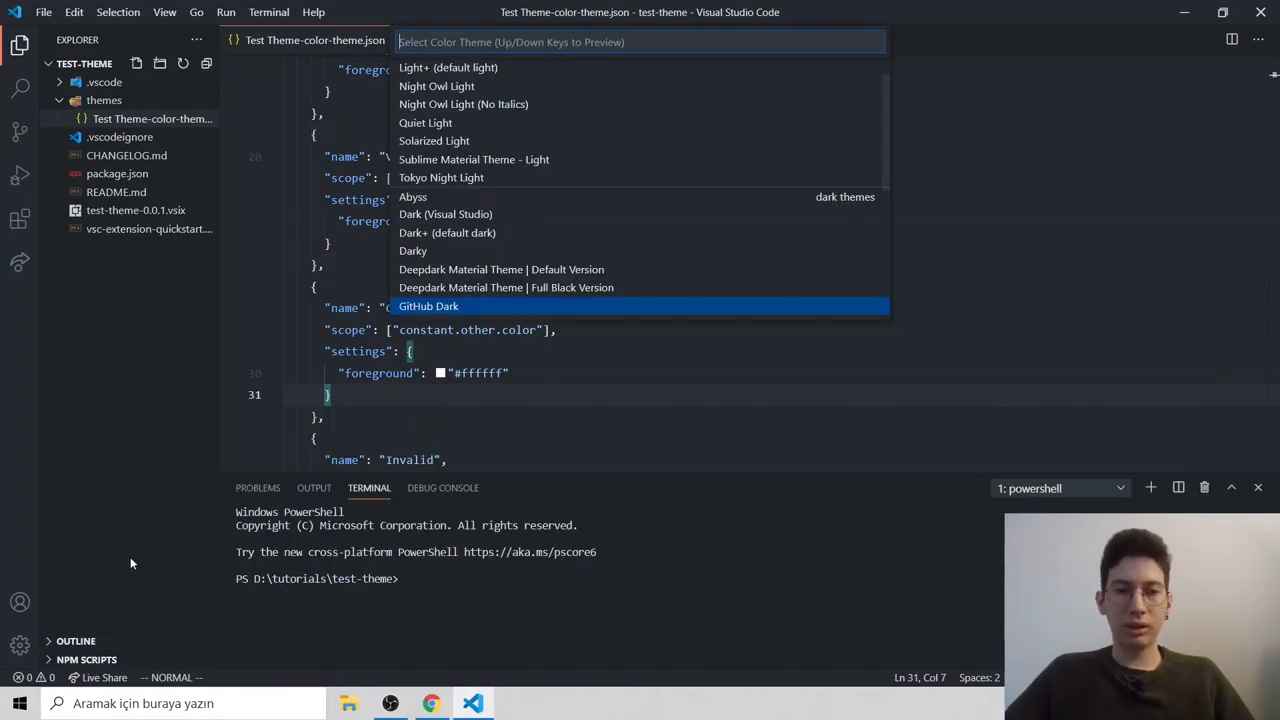
Step: Scroll the Color Theme picker down until Test Theme is listed
scroll("down", 3)
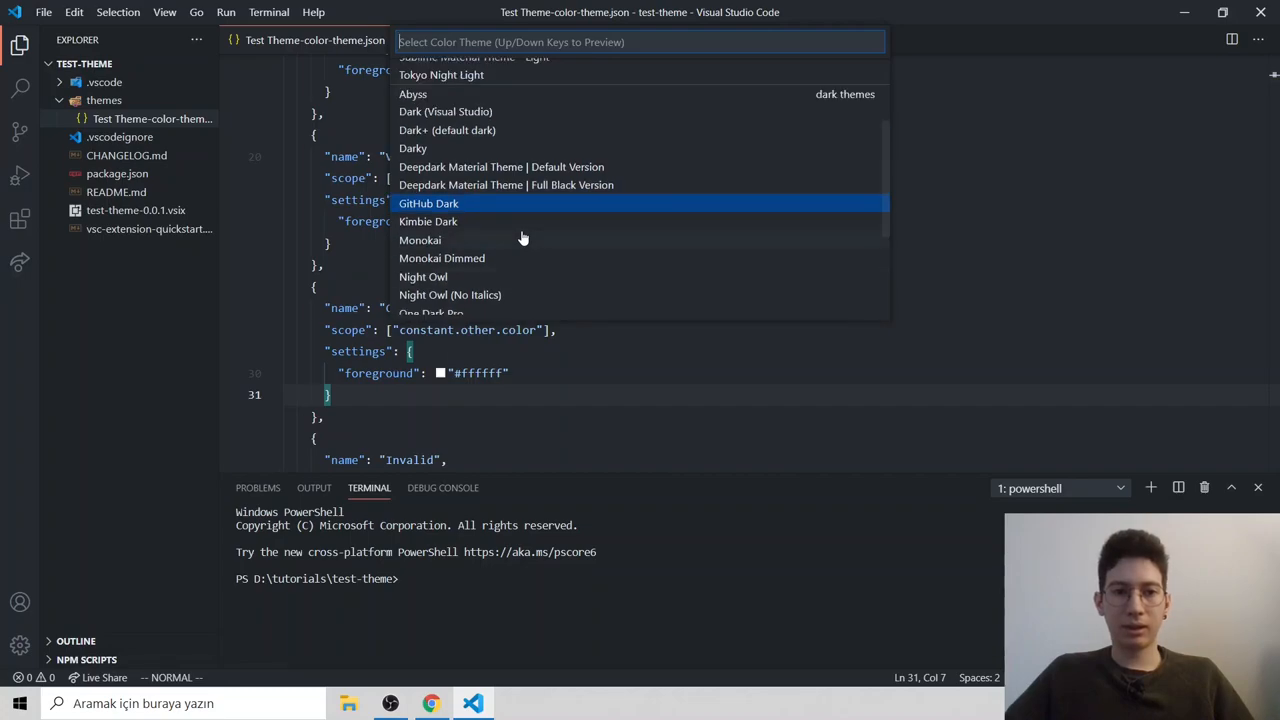
scroll("down", 3)
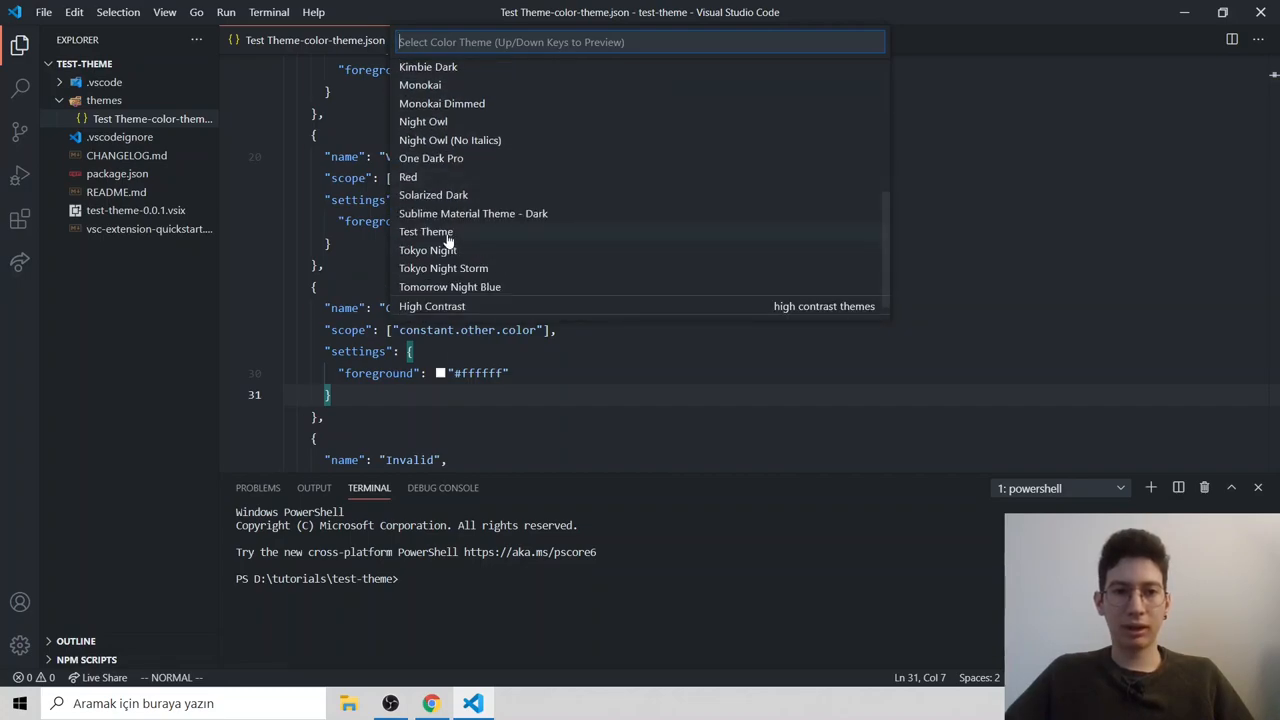